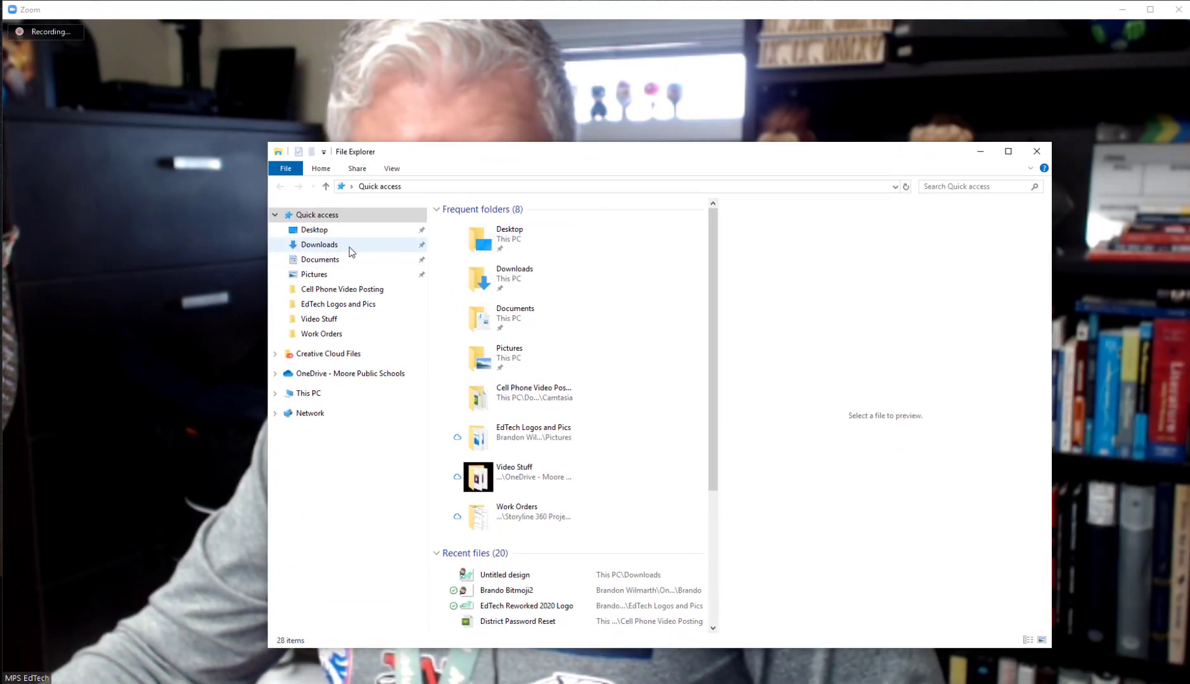
# Browse to Documents > Zoom to reveal the dated meeting recording folder.
pyautogui.click(319, 259)
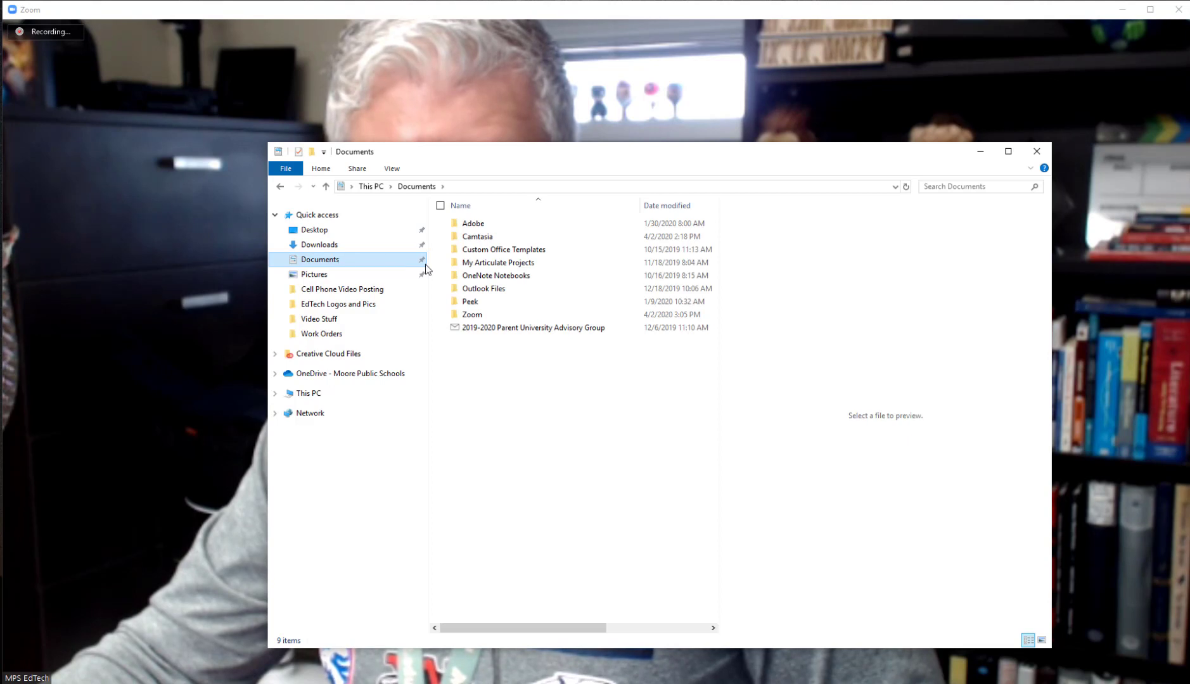
pyautogui.doubleClick(471, 314)
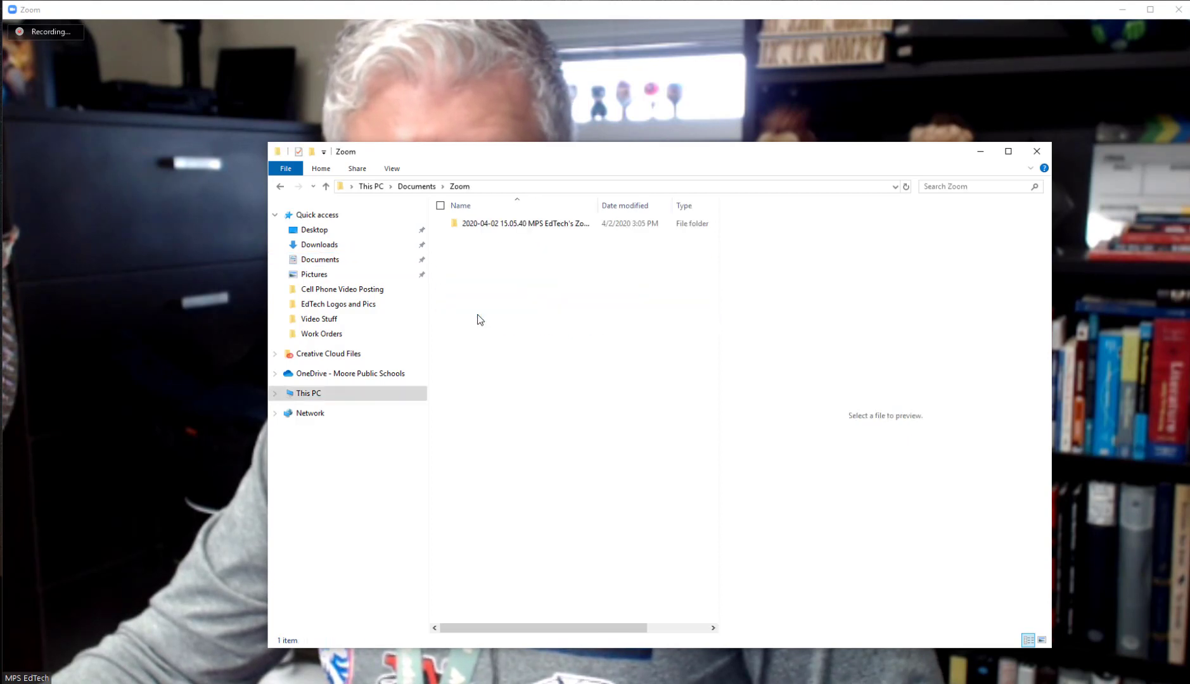
pyautogui.click(524, 223)
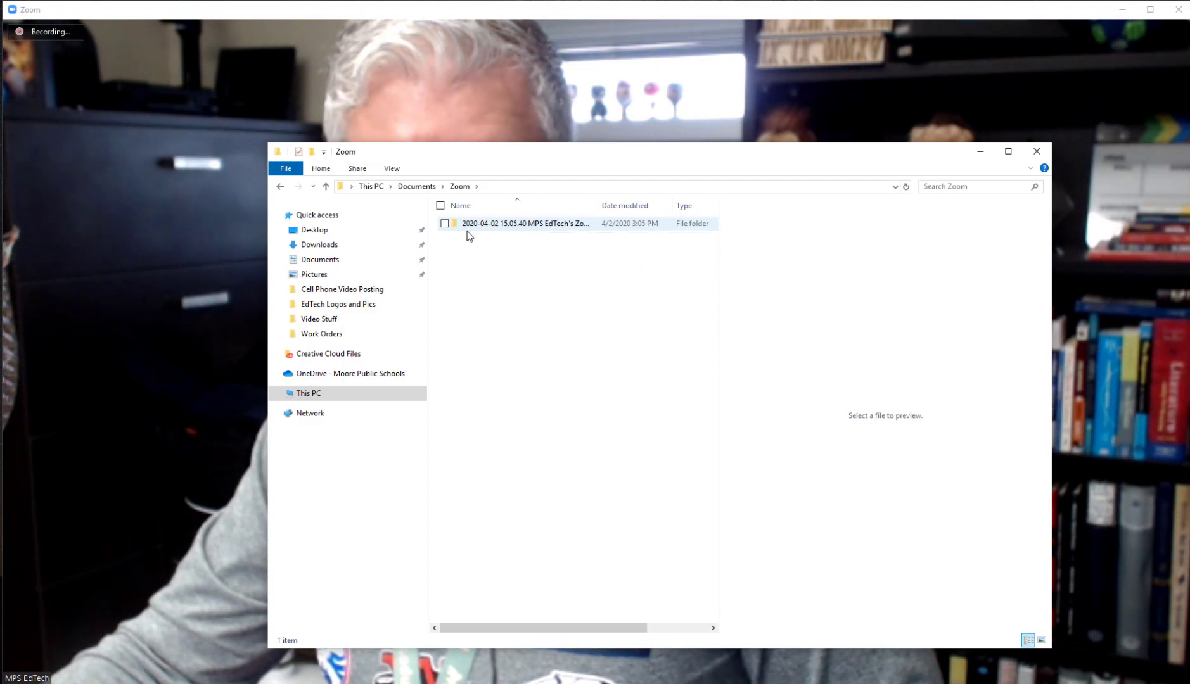
pyautogui.click(569, 248)
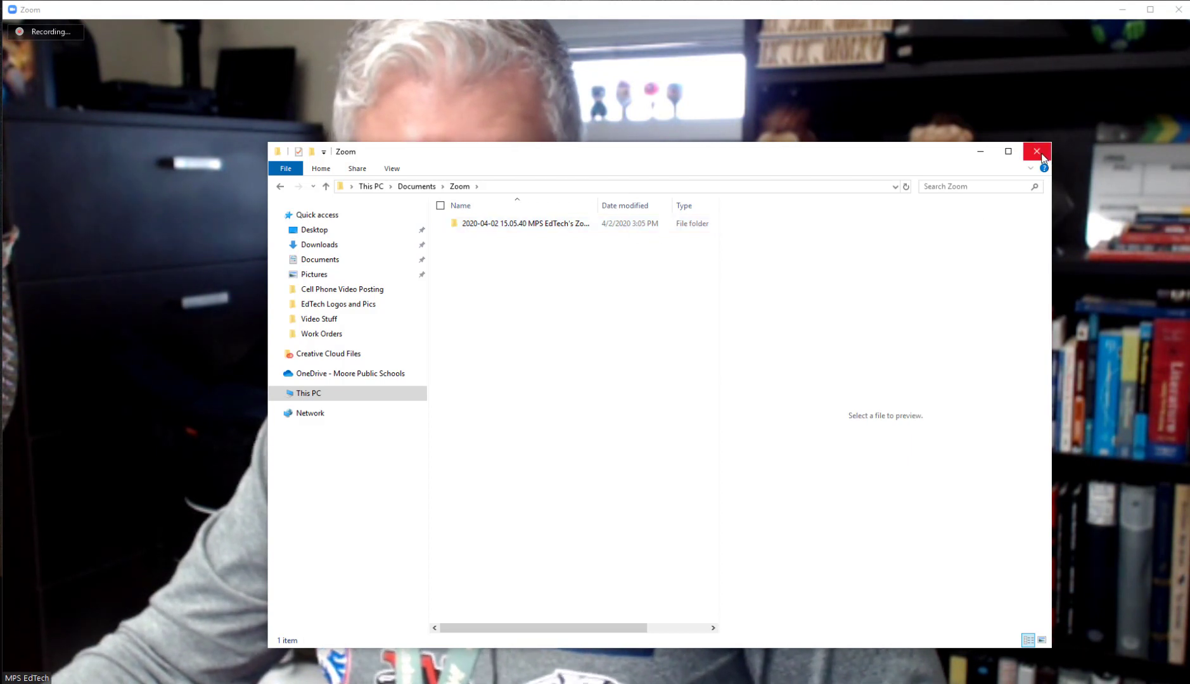
pyautogui.moveTo(786, 247)
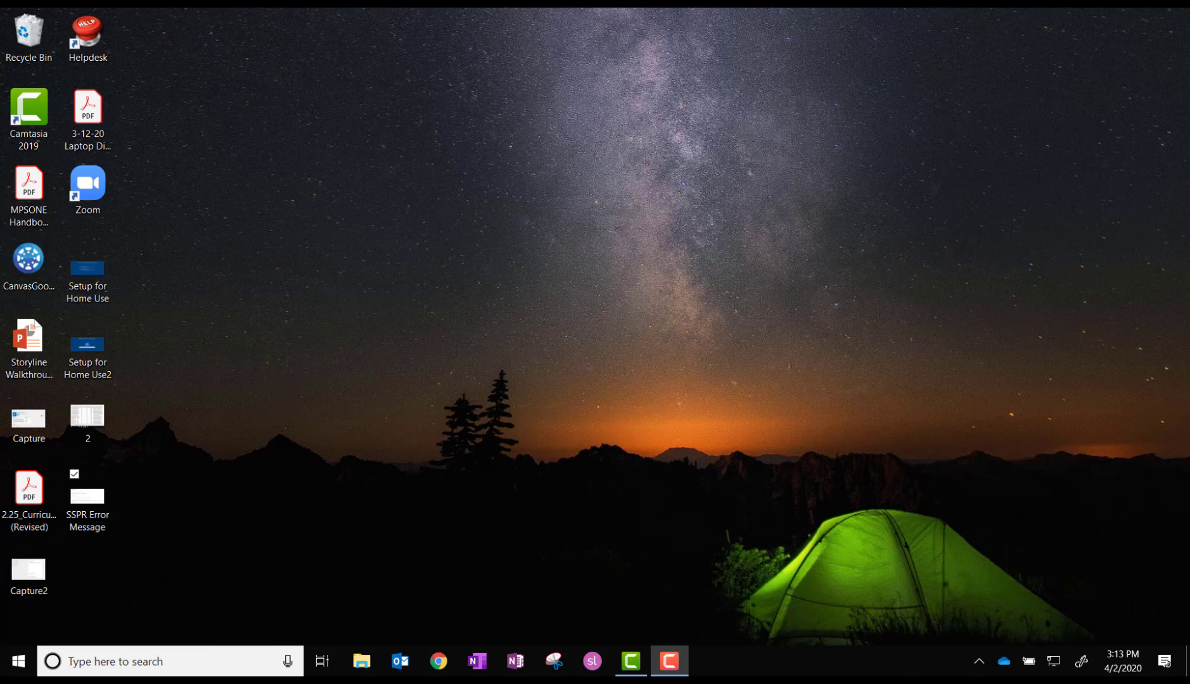
# Go to YouTube in Chrome, switch to the personal account, and choose Create > Upload video.
pyautogui.click(87, 419)
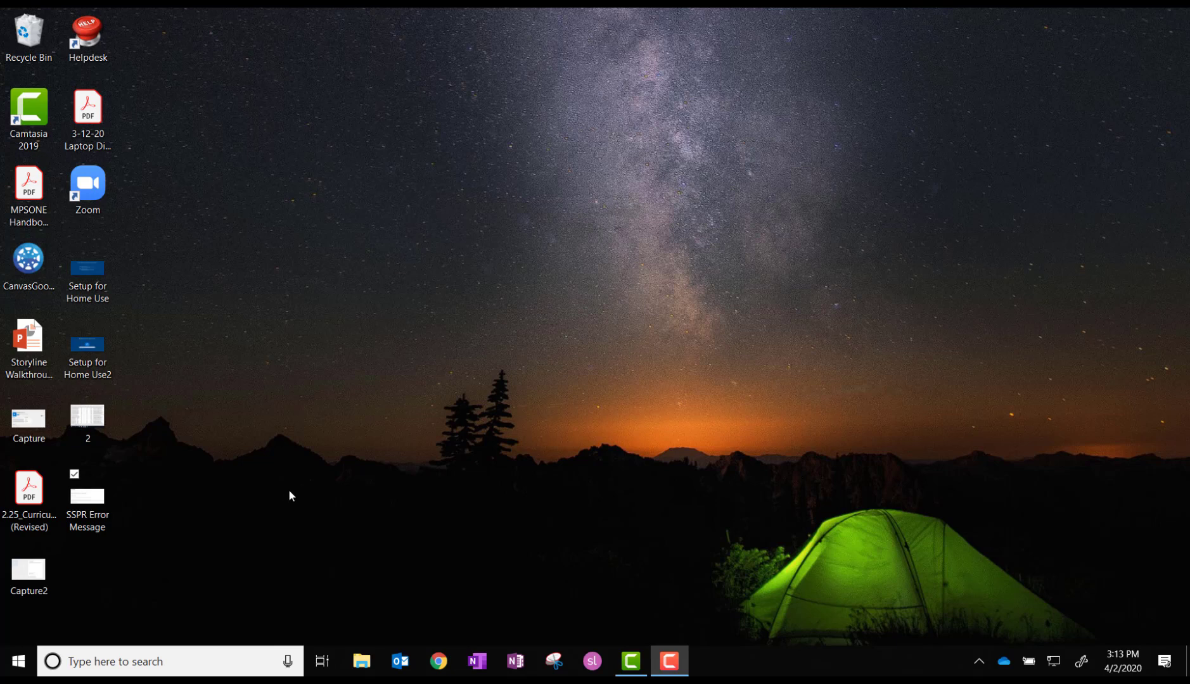
pyautogui.moveTo(448, 576)
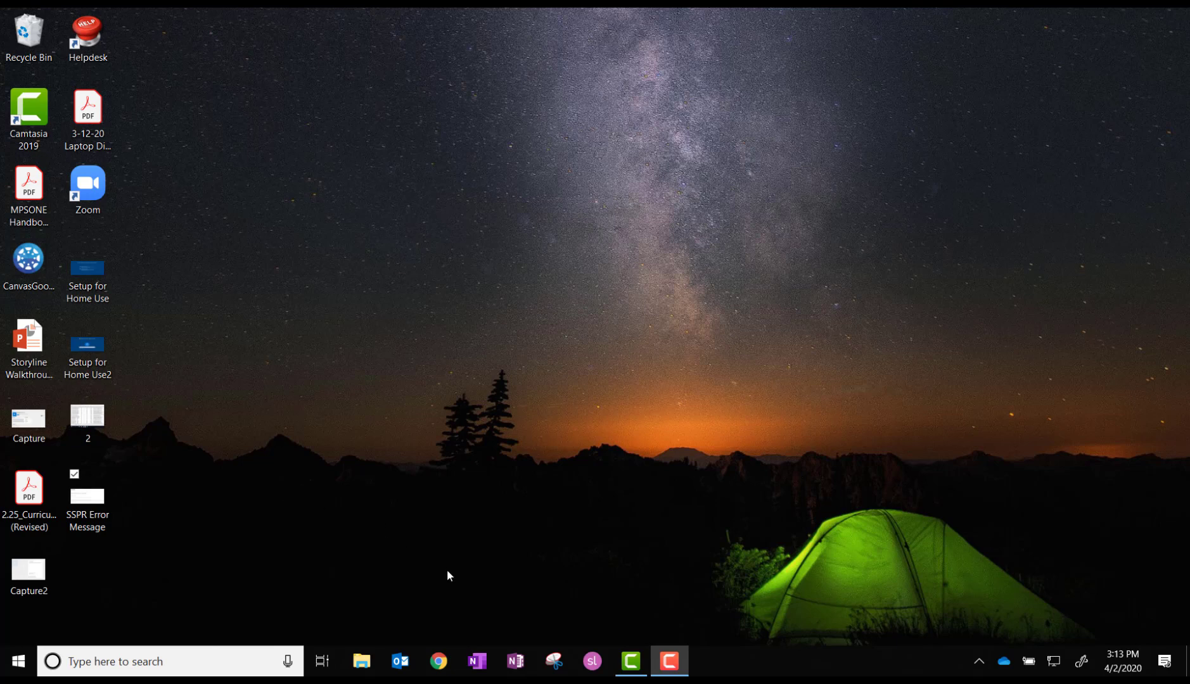
pyautogui.click(439, 661)
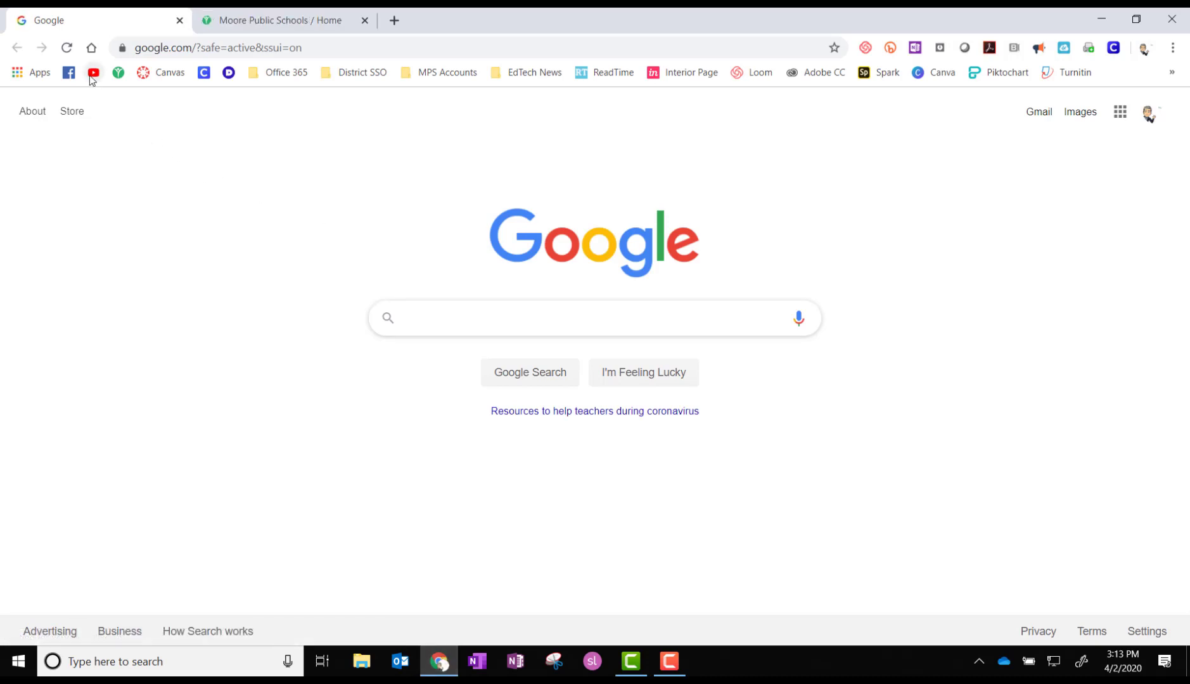
pyautogui.click(92, 73)
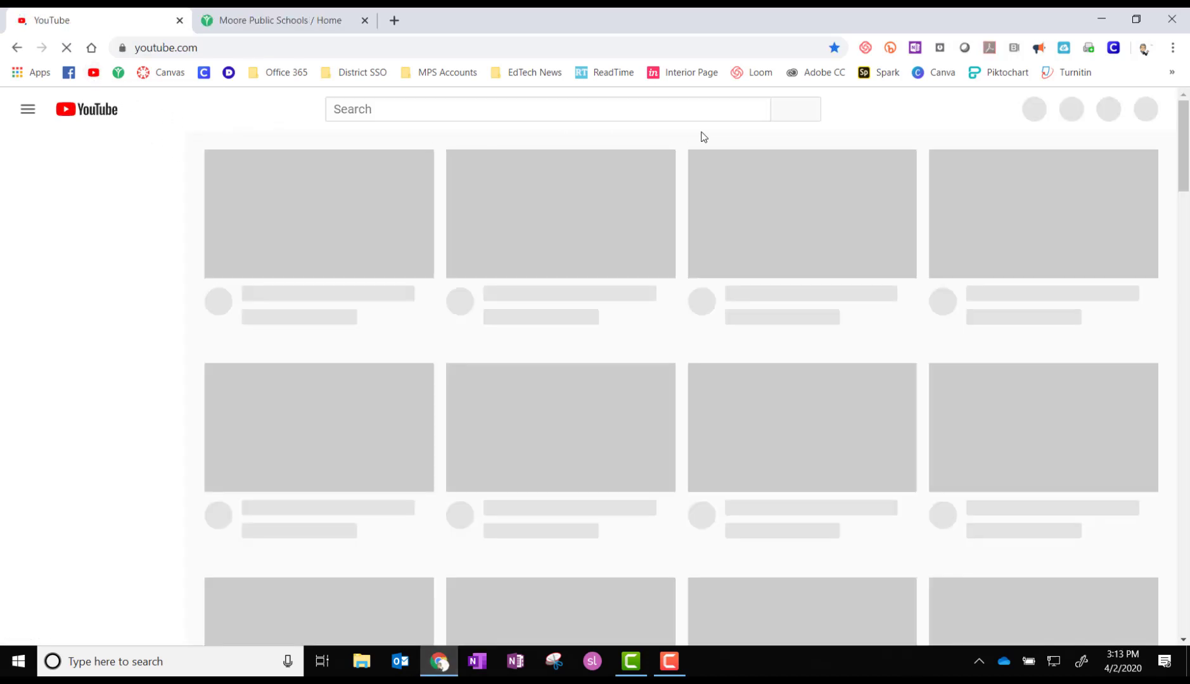
pyautogui.click(1144, 109)
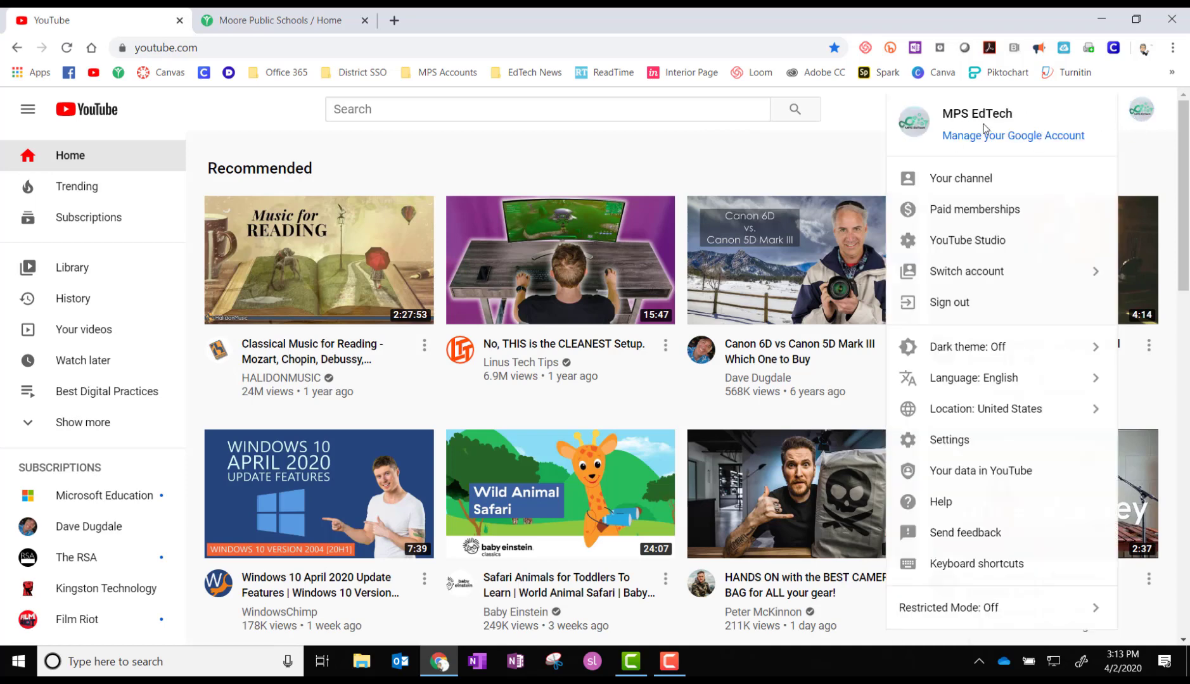
pyautogui.moveTo(966, 271)
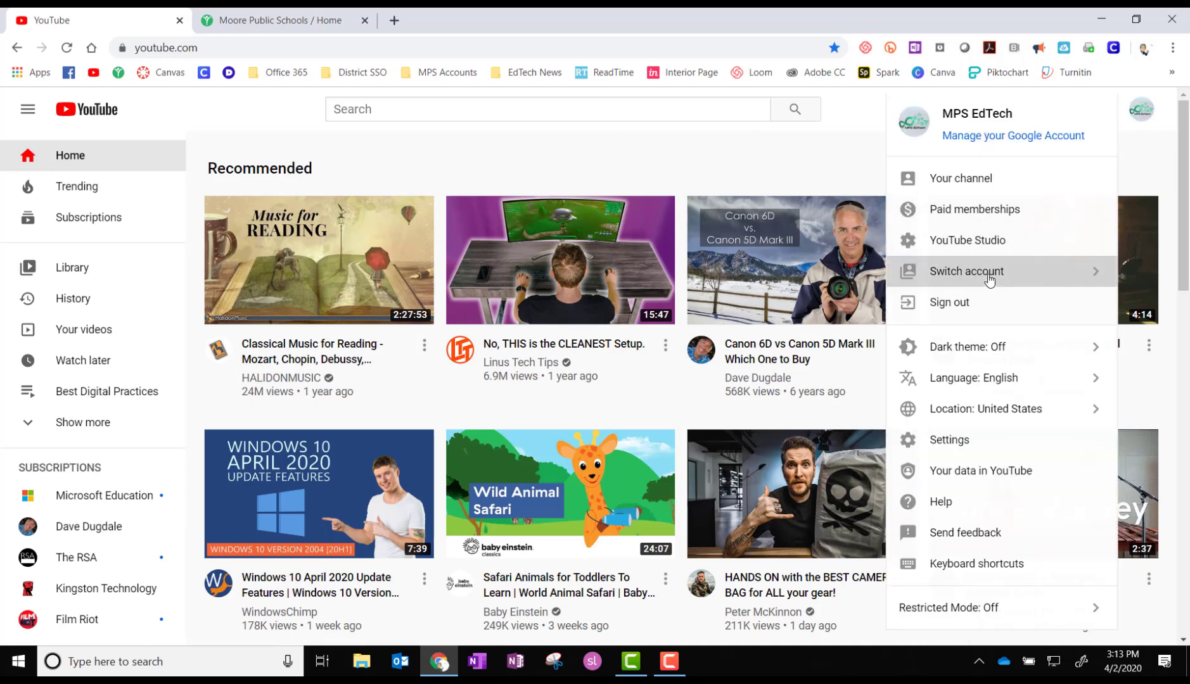
pyautogui.click(966, 271)
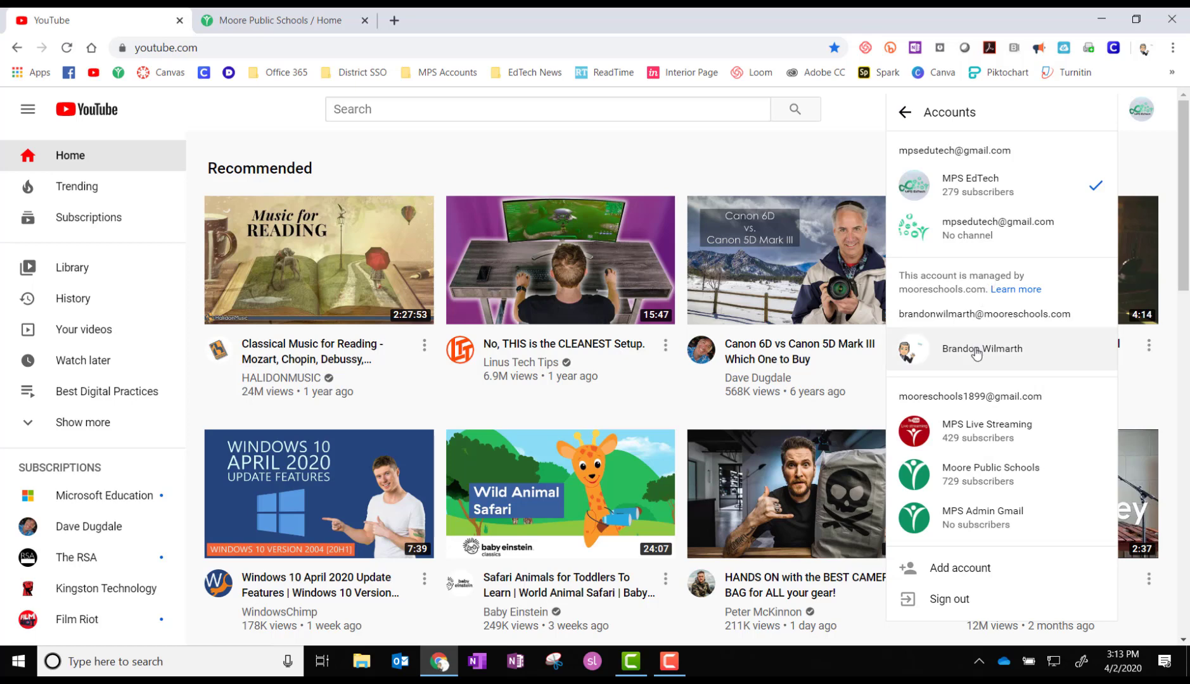
pyautogui.click(982, 354)
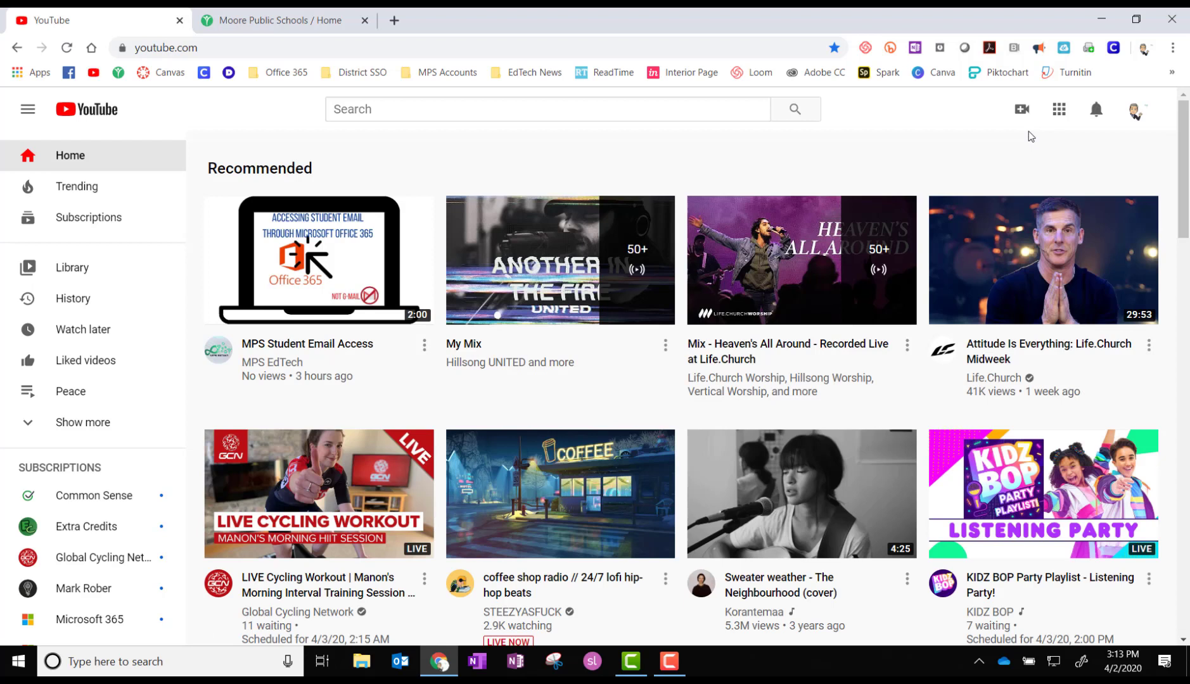
pyautogui.click(1021, 109)
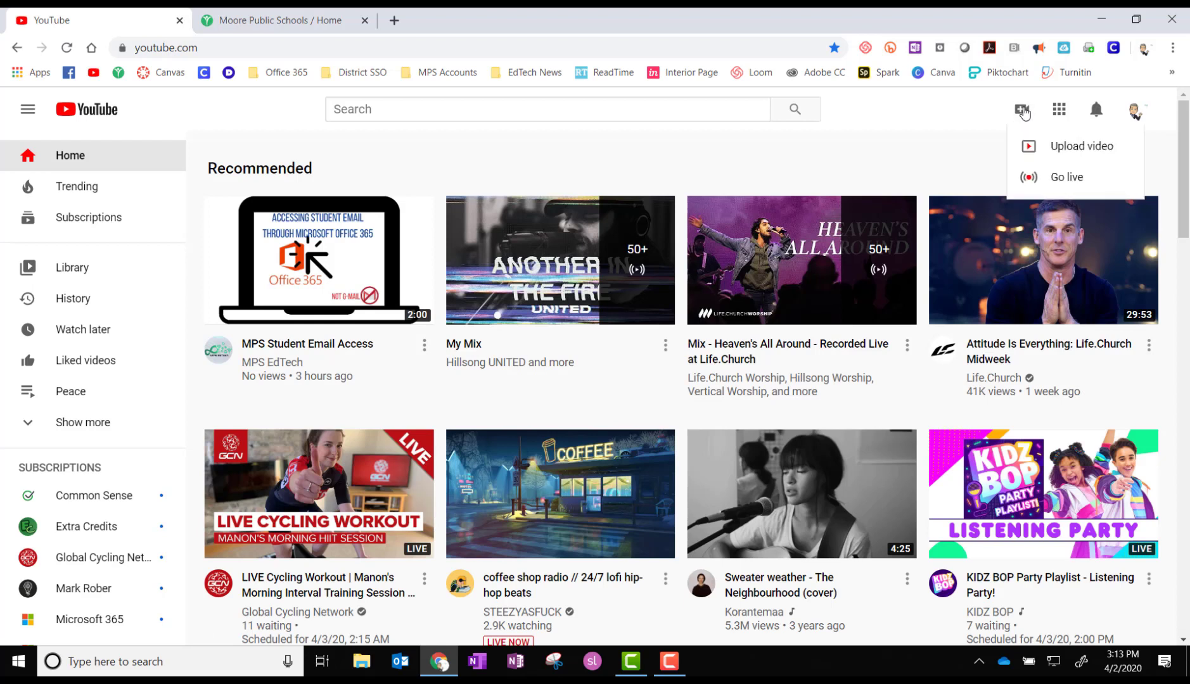
pyautogui.moveTo(1081, 146)
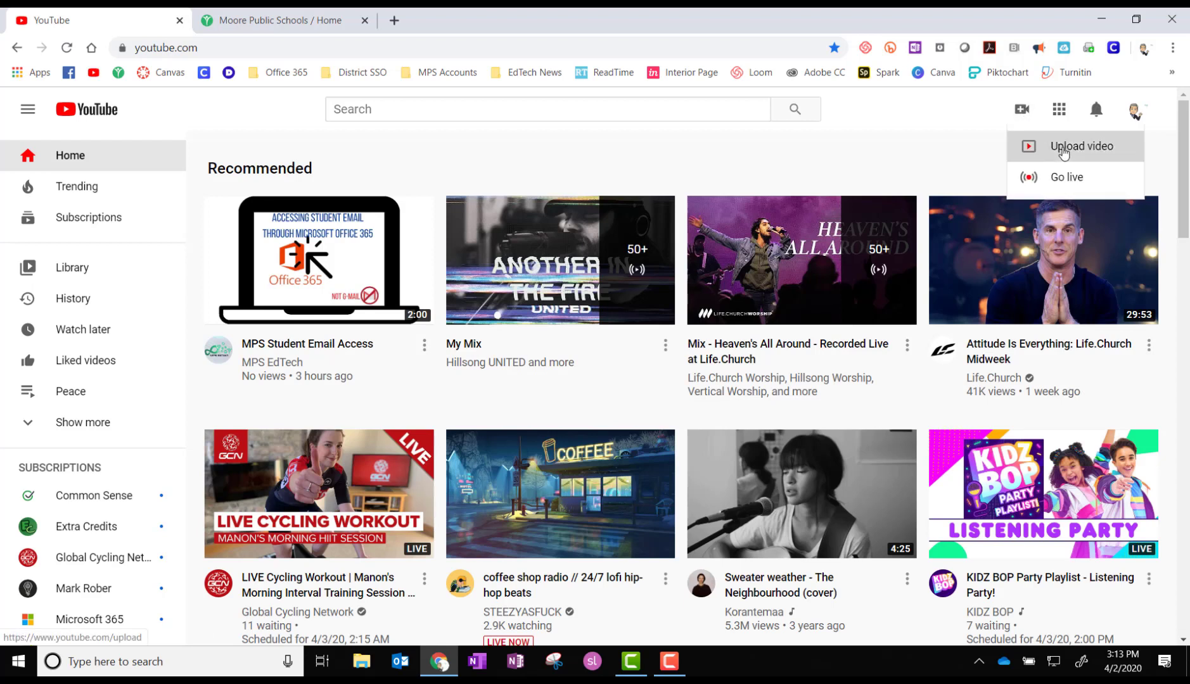
pyautogui.click(1080, 147)
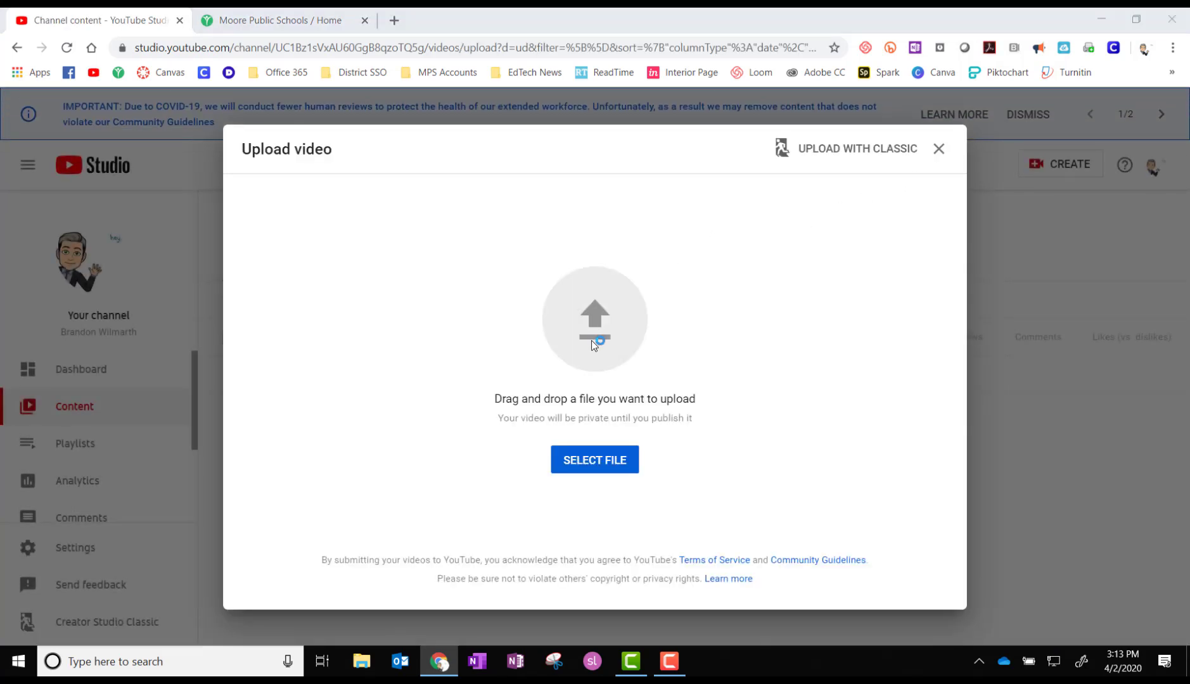
# Choose zoom_0 from Documents > Zoom as the video file to upload.
pyautogui.click(594, 460)
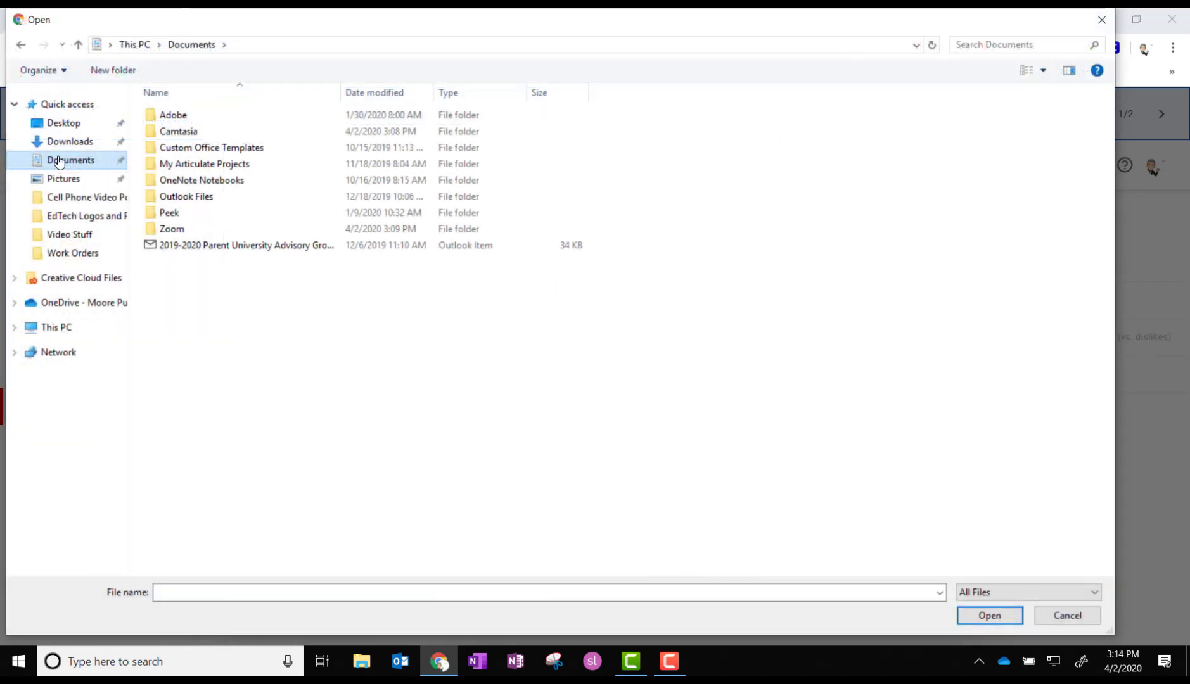
pyautogui.moveTo(100, 167)
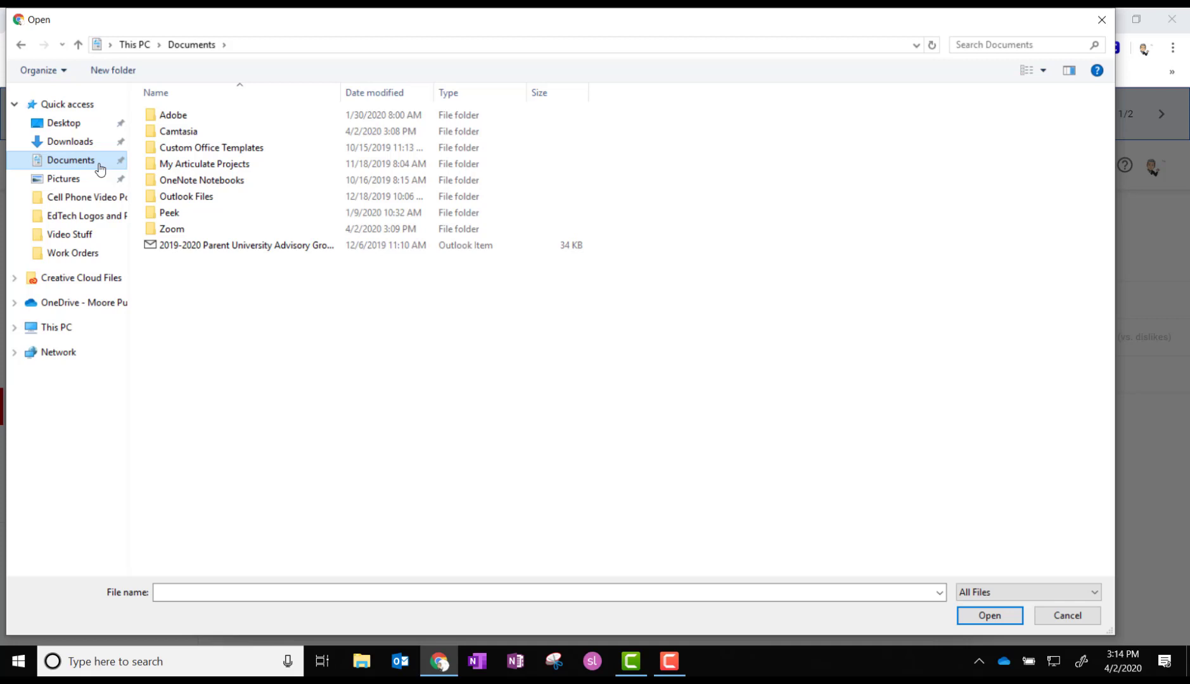
pyautogui.click(170, 228)
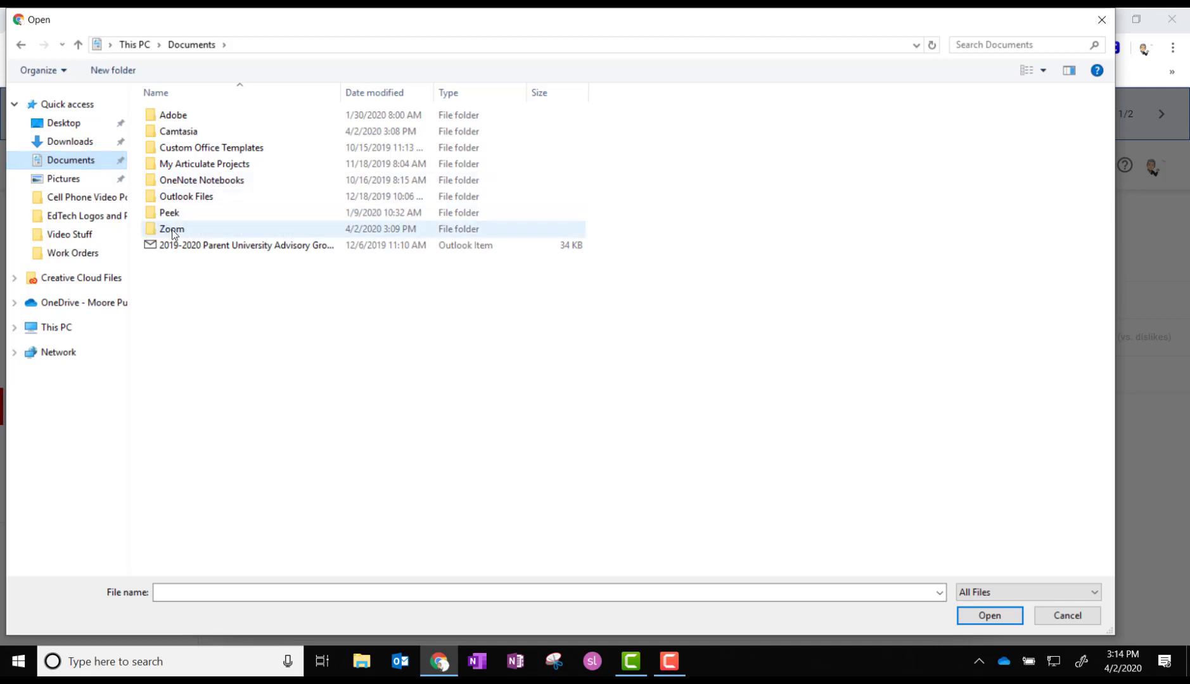
pyautogui.moveTo(170, 229)
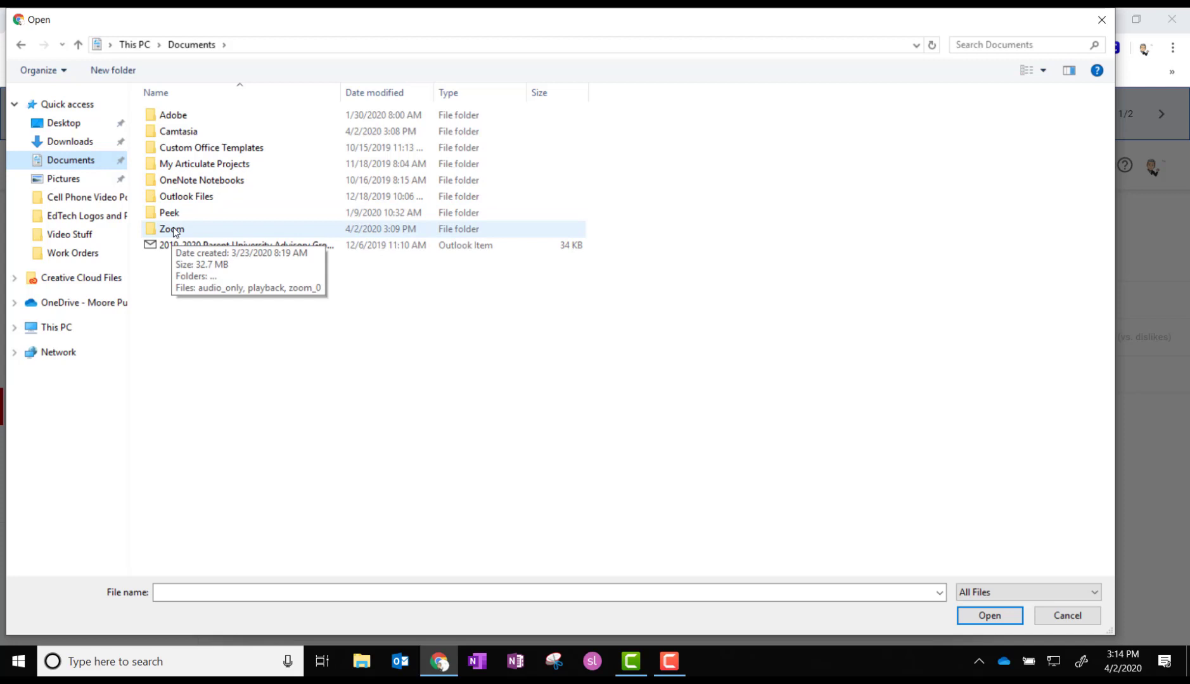
pyautogui.doubleClick(171, 228)
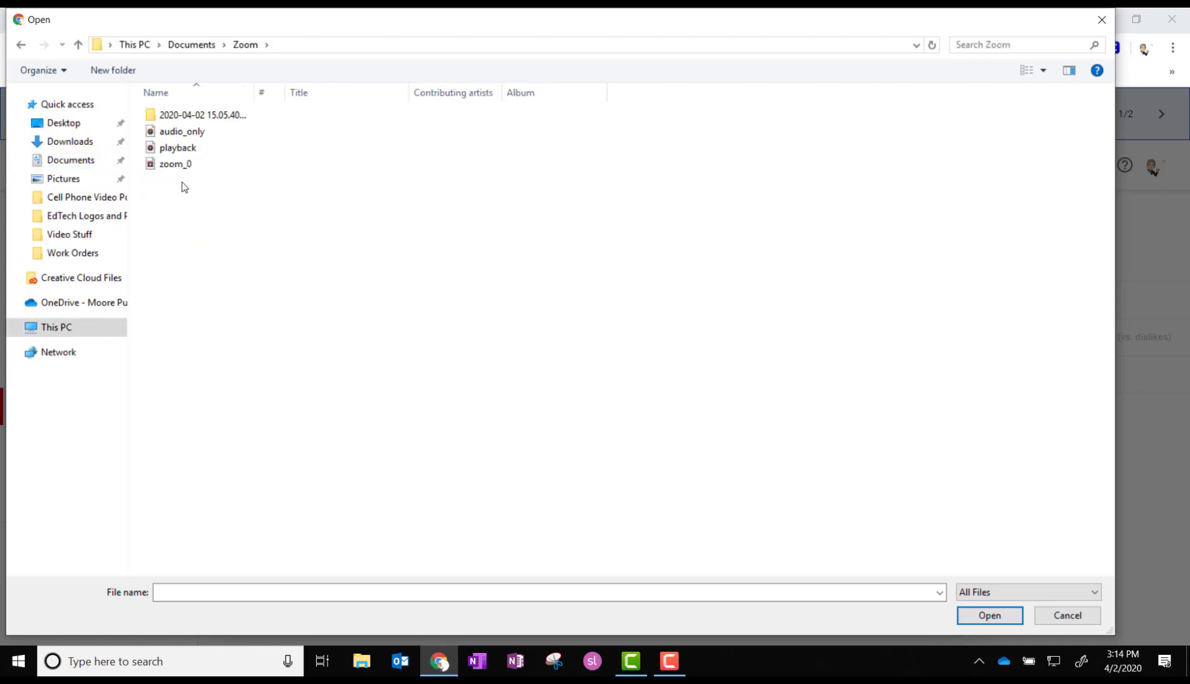
pyautogui.click(175, 164)
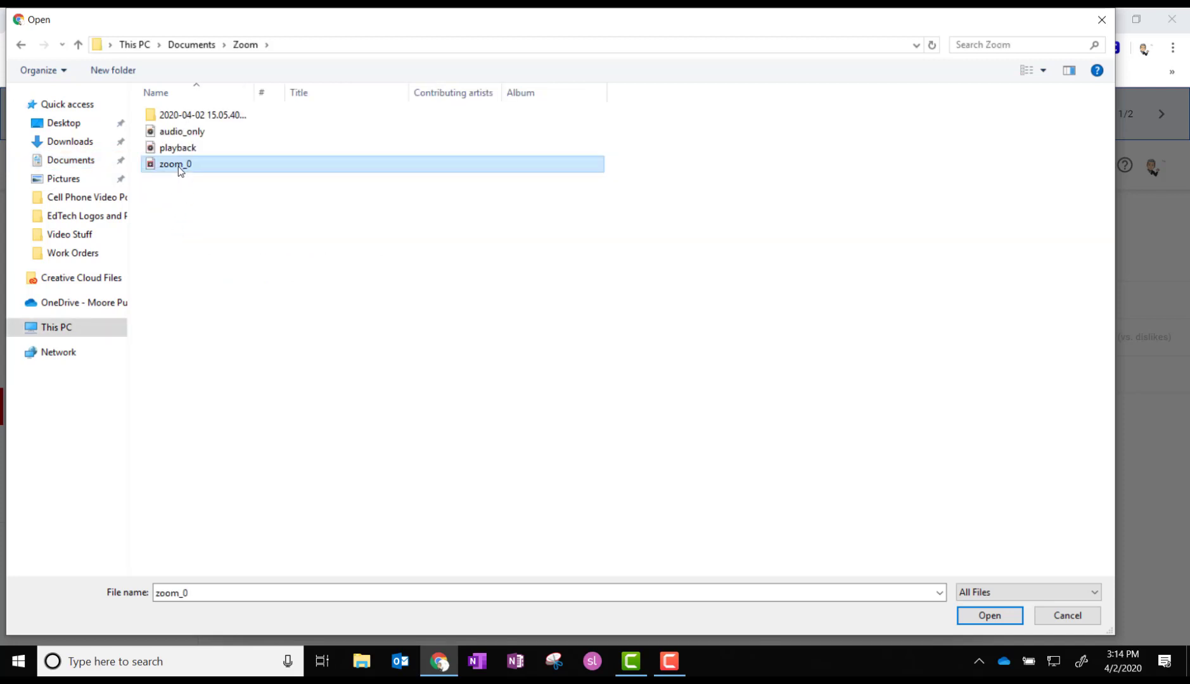
pyautogui.moveTo(176, 164)
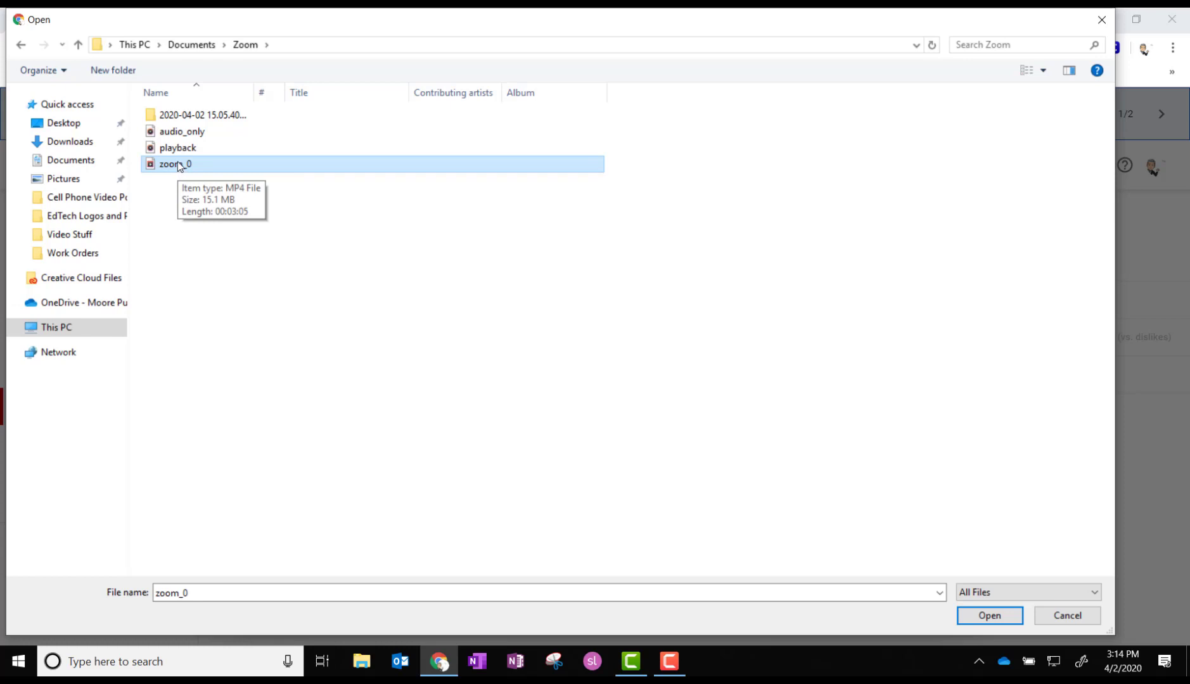
pyautogui.moveTo(176, 166)
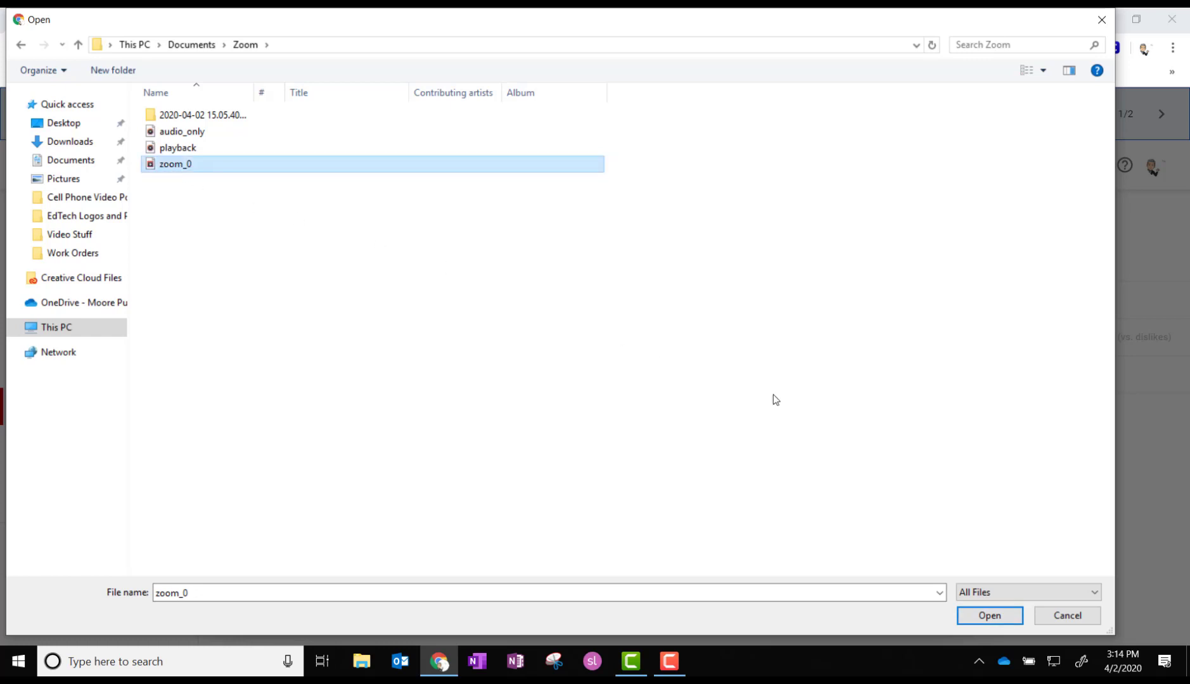
pyautogui.click(989, 615)
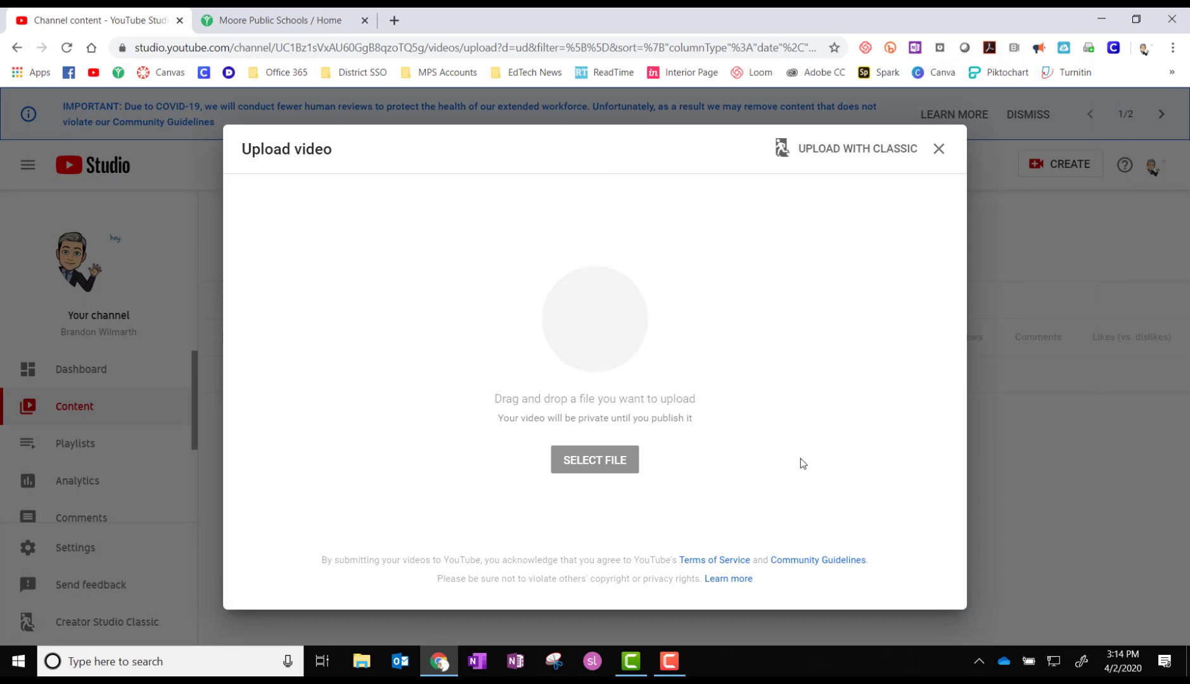
# Title the video 'Video Conference Demo' with description 'This is a description', then start thumbnail upload.
pyautogui.click(595, 458)
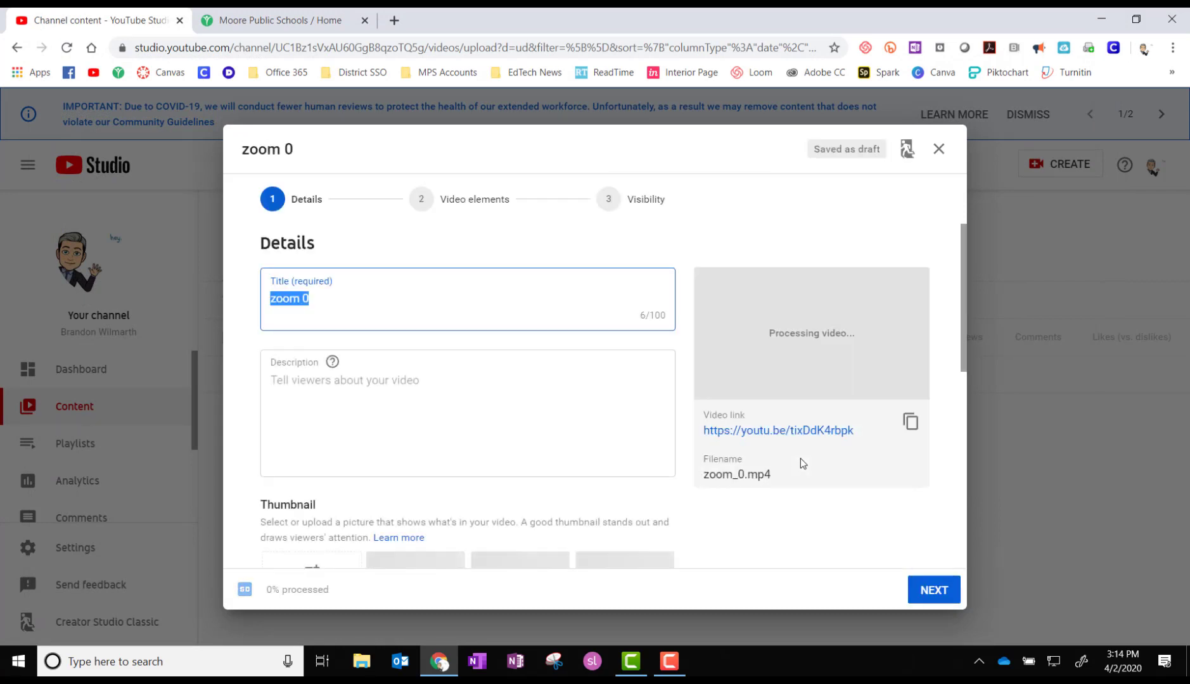
pyautogui.write('Video Conference Demo')
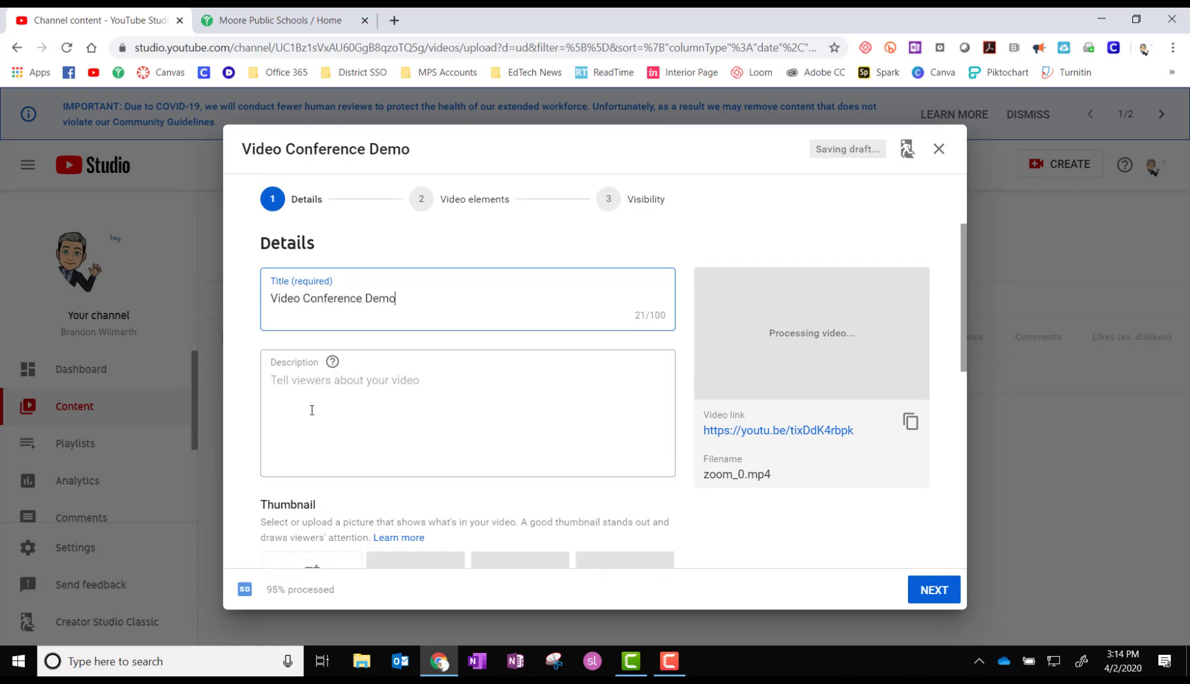
pyautogui.write('This is a description')
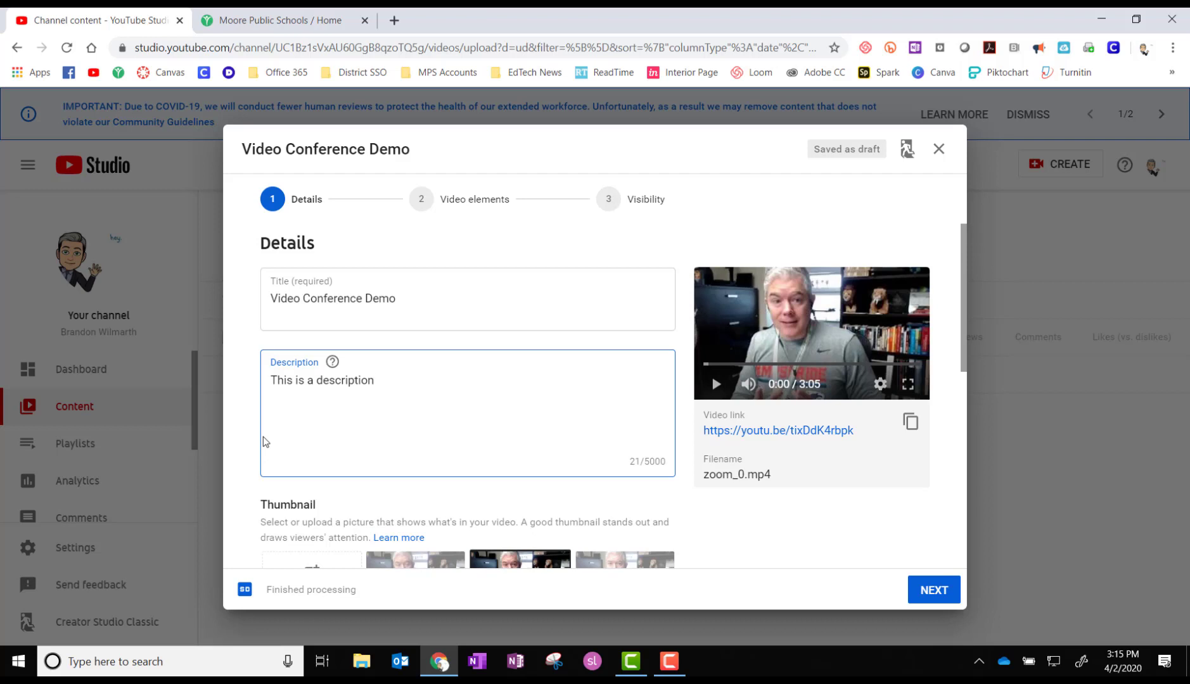
pyautogui.scroll(-3)
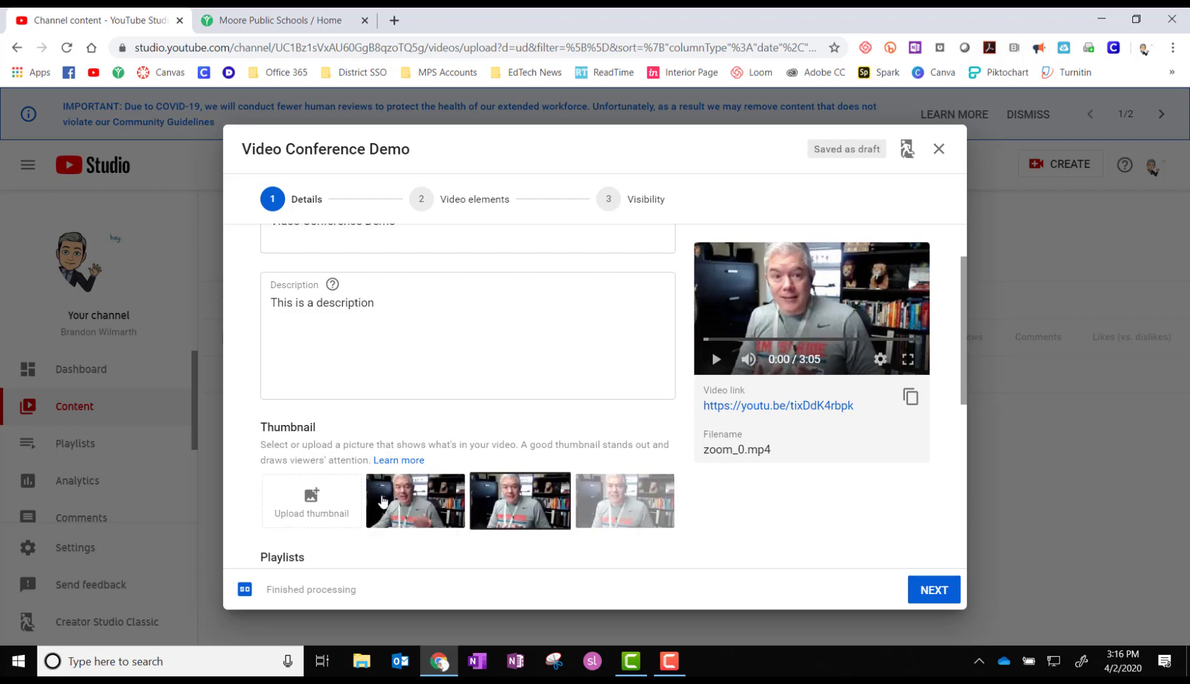
pyautogui.moveTo(310, 501)
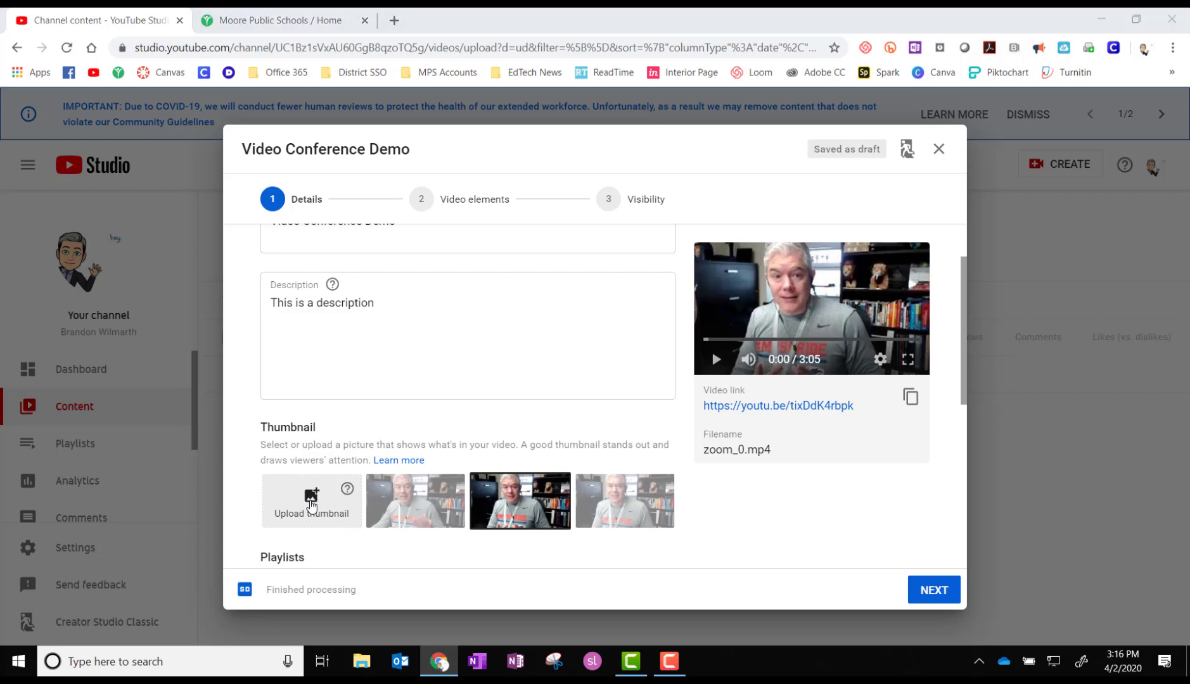
pyautogui.click(311, 501)
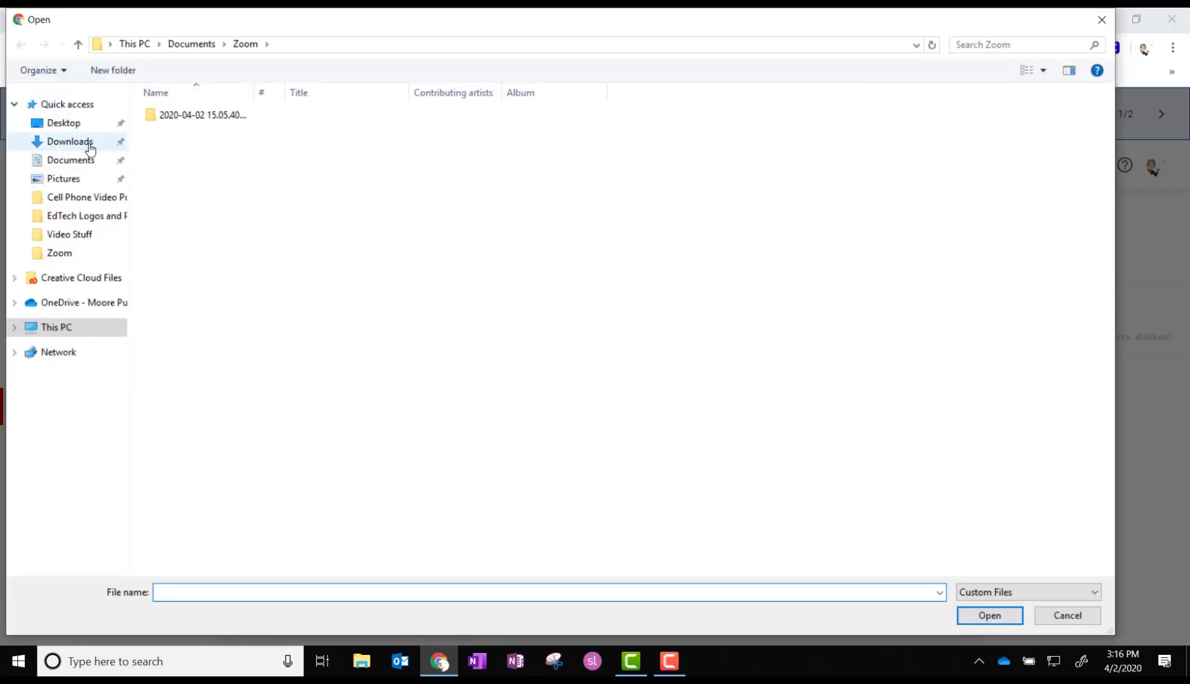
# Pick the cartoon thumbnail image, mark the video 'Yes, it's made for kids', and continue.
pyautogui.click(70, 142)
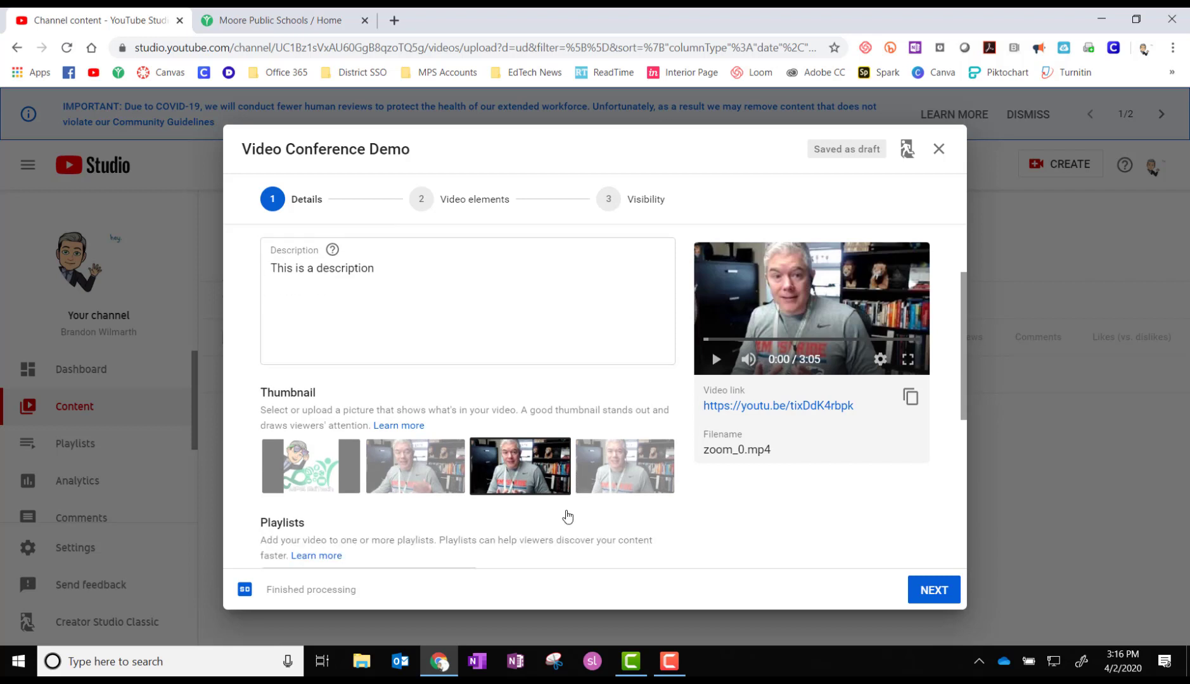
pyautogui.scroll(-3)
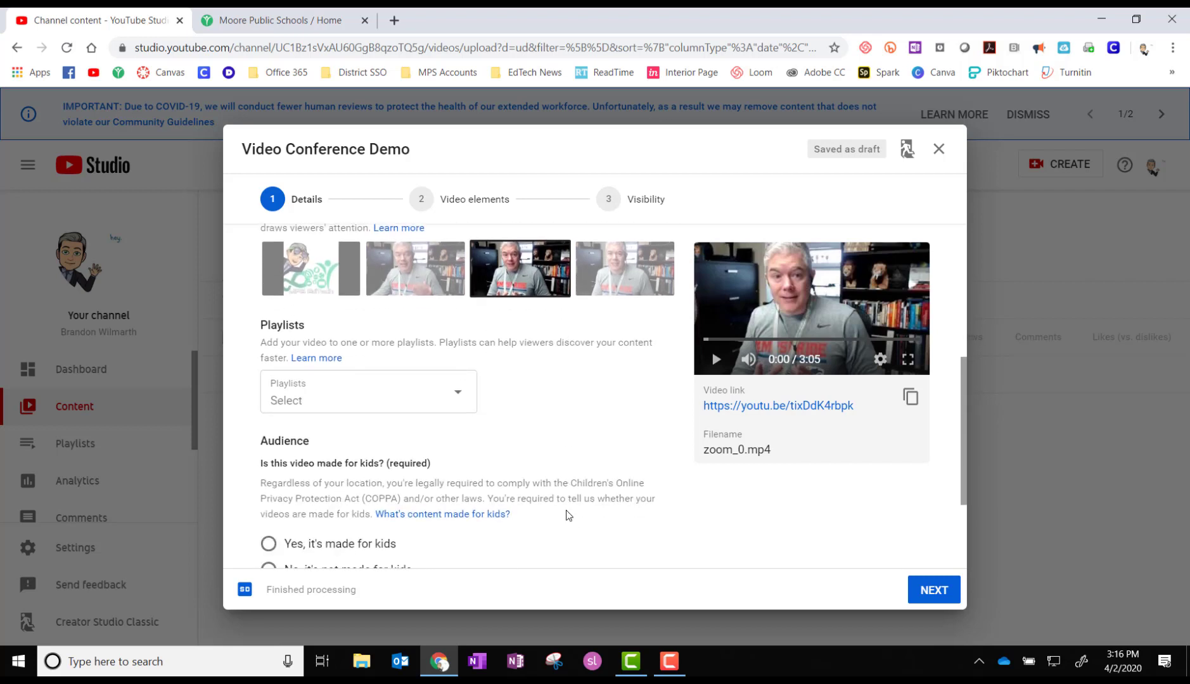
pyautogui.scroll(-3)
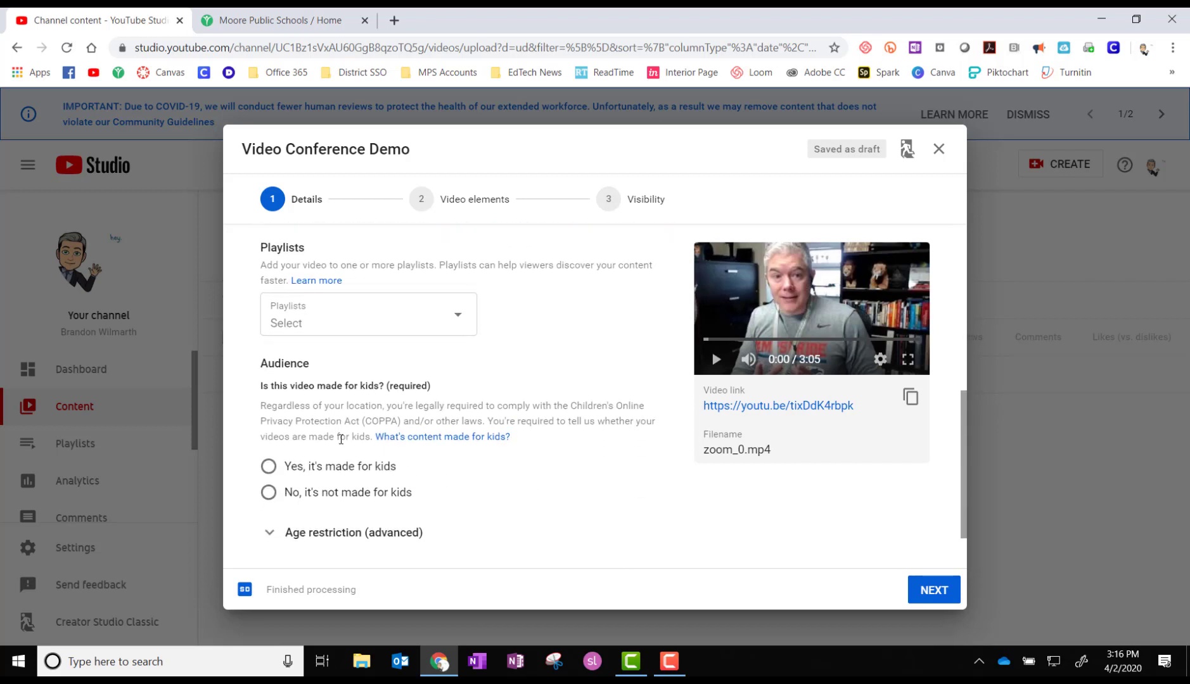
pyautogui.moveTo(275, 453)
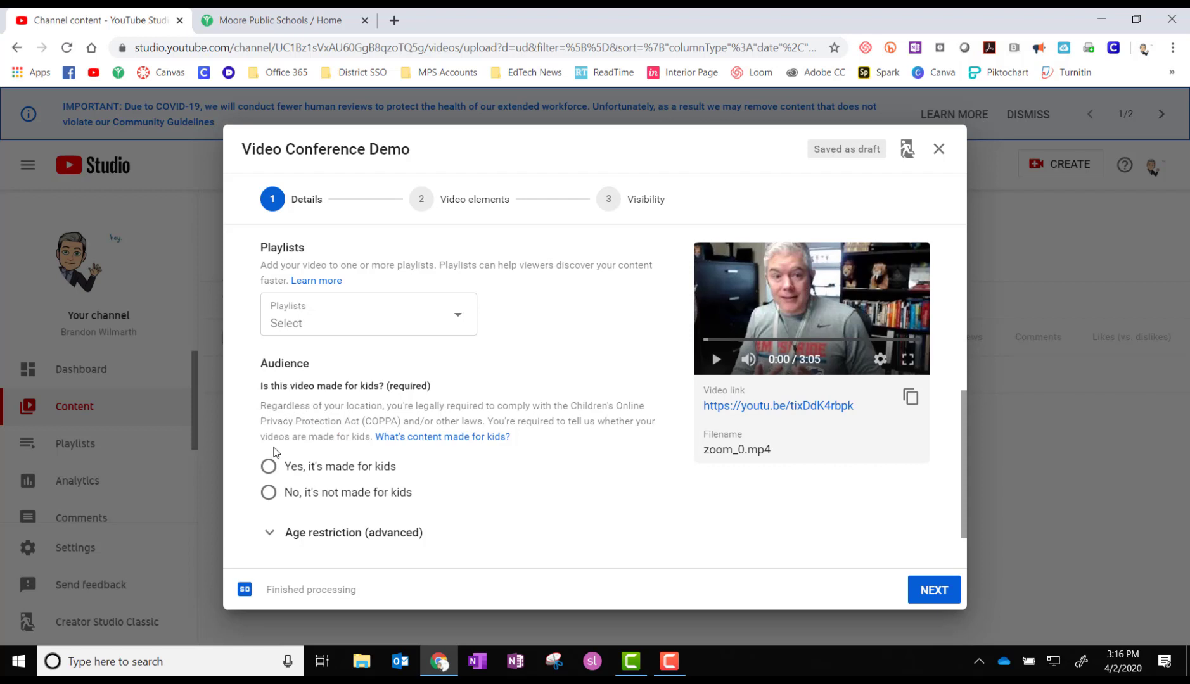
pyautogui.click(269, 465)
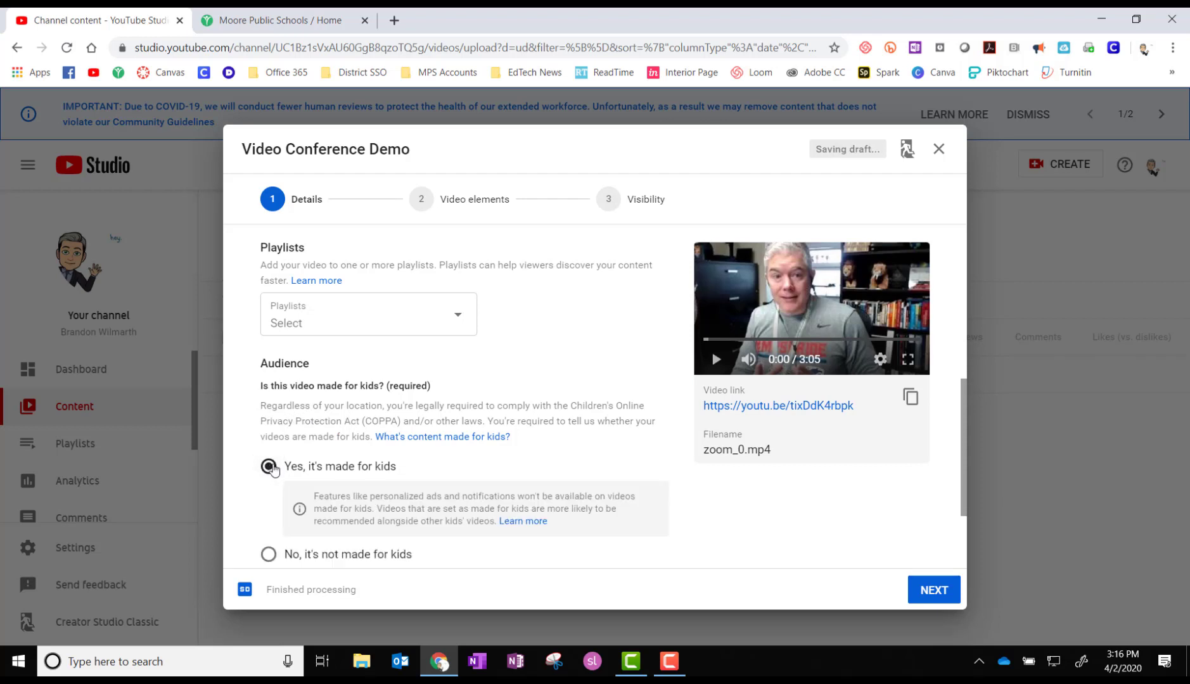
pyautogui.scroll(-3)
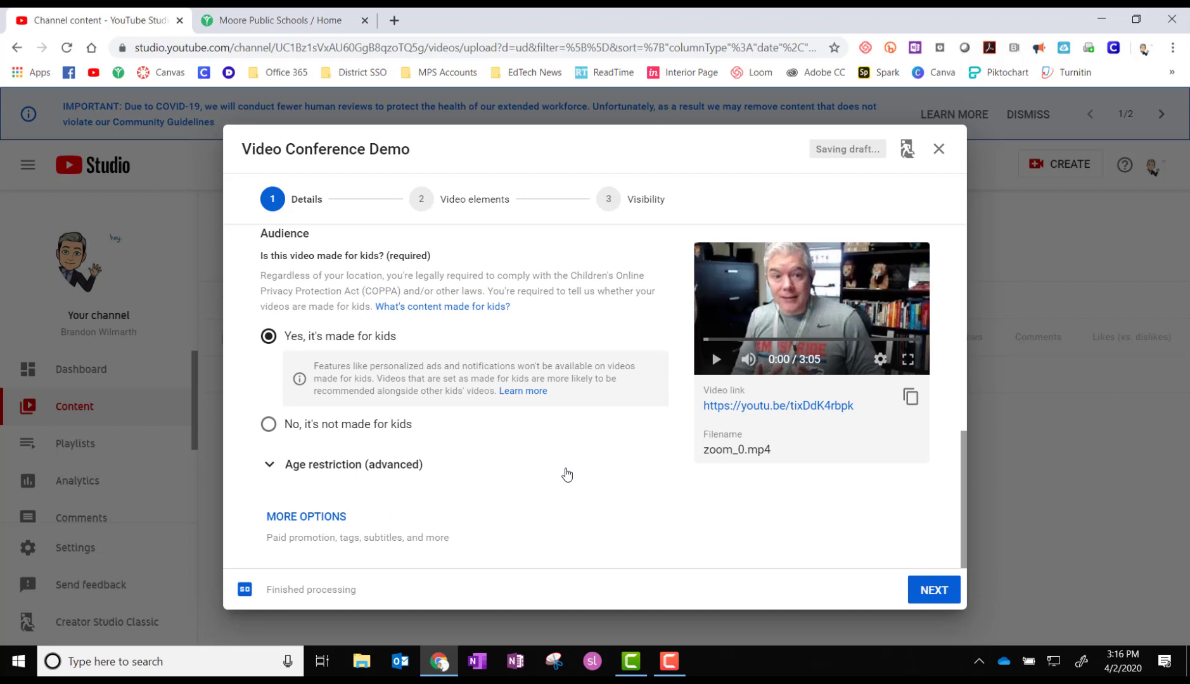
pyautogui.click(933, 595)
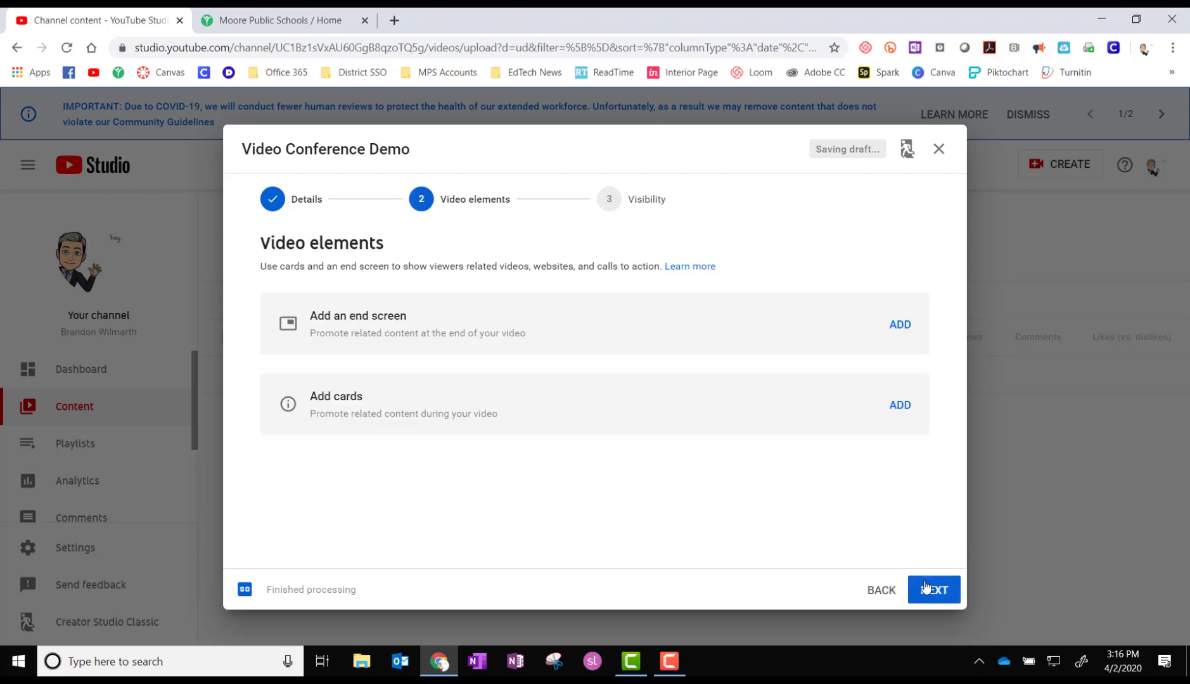
# Keep the video Public, select its youtu.be share link, and publish.
pyautogui.click(933, 589)
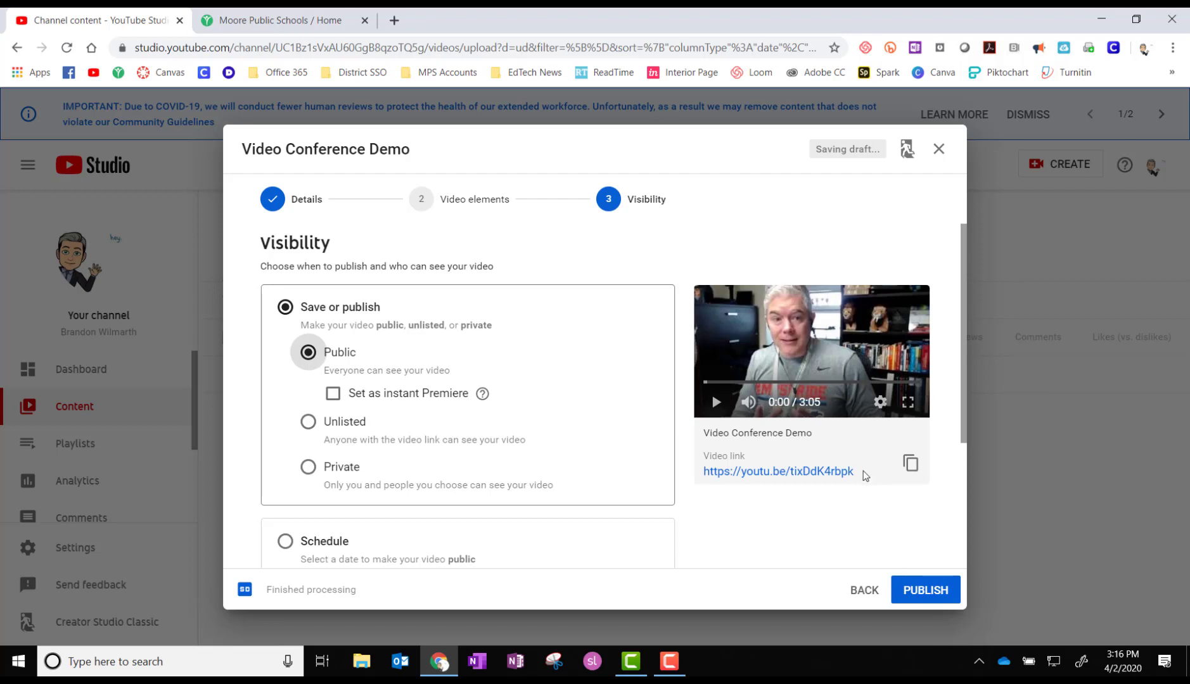
pyautogui.doubleClick(777, 471)
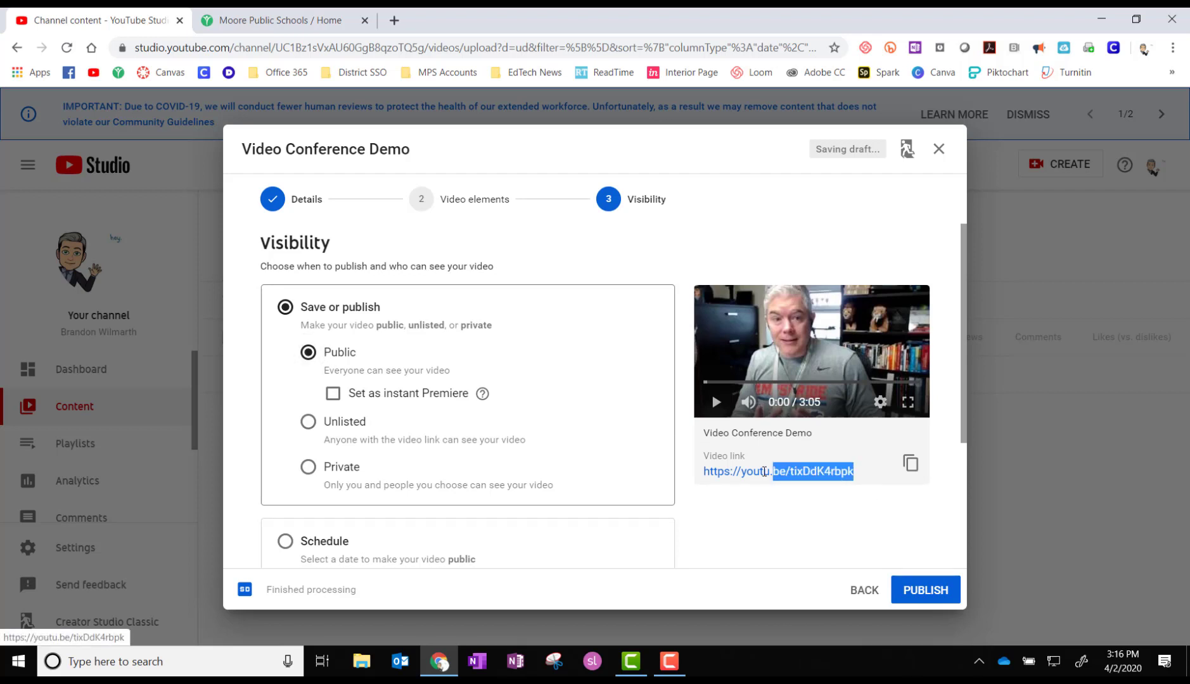
pyautogui.tripleClick(777, 471)
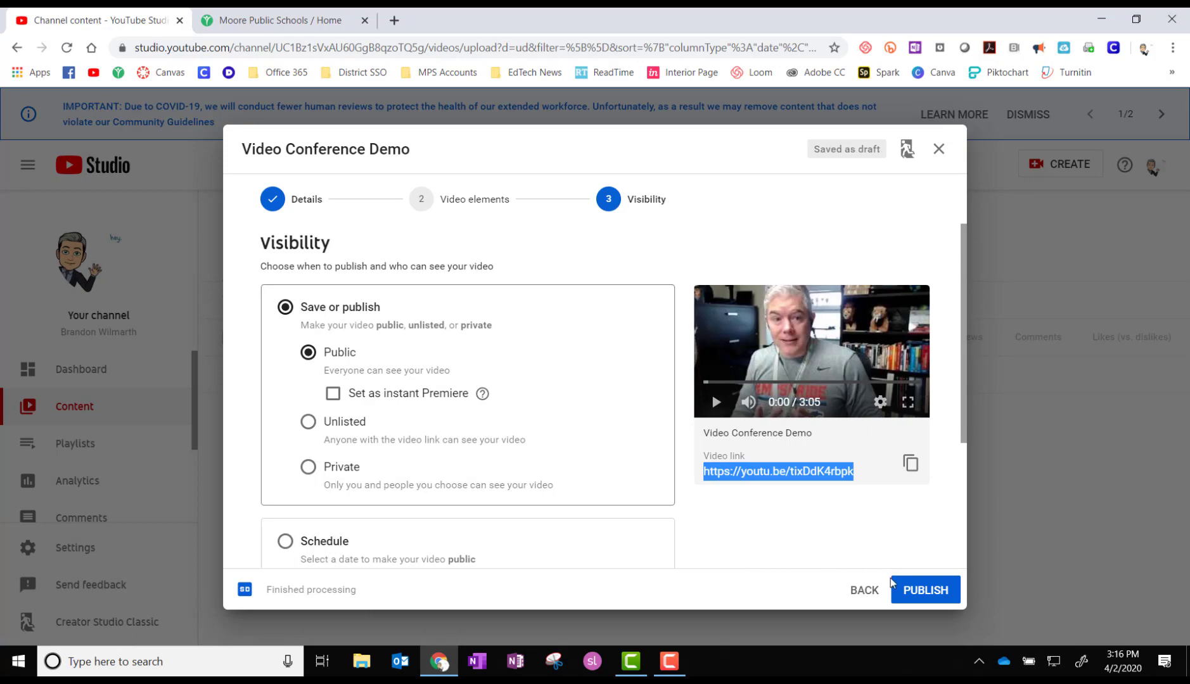
pyautogui.click(938, 149)
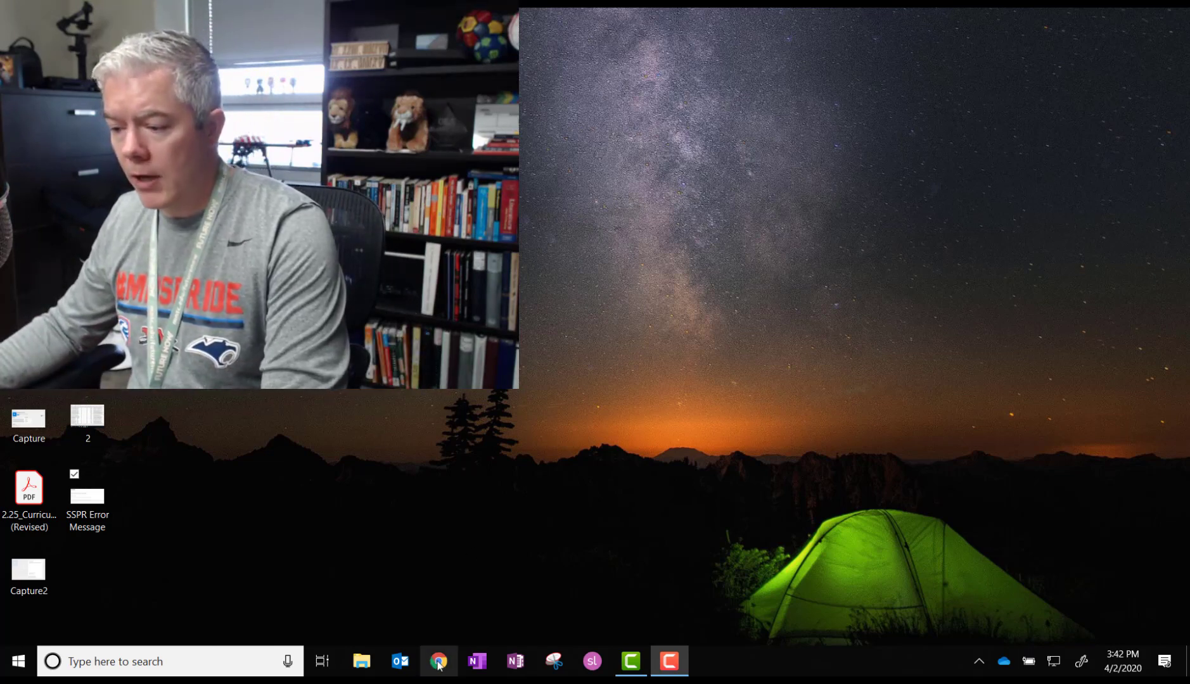
# Bring Chrome back showing Loom's My Videos library with 19 videos.
pyautogui.click(438, 661)
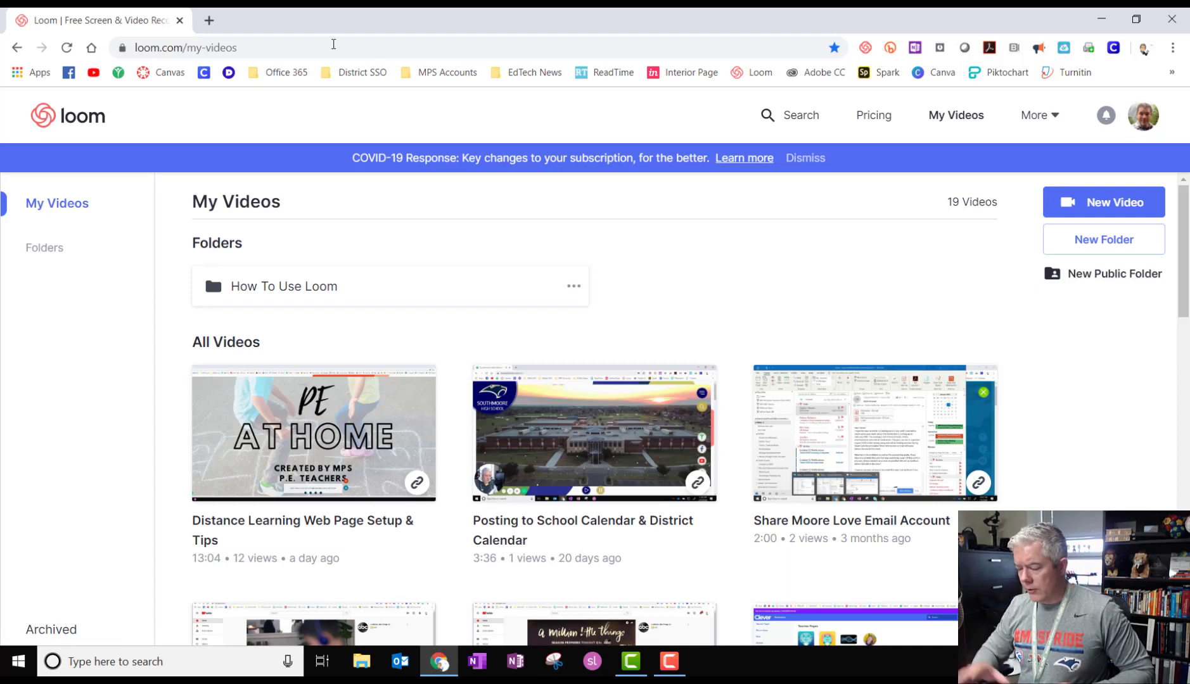
pyautogui.moveTo(415, 221)
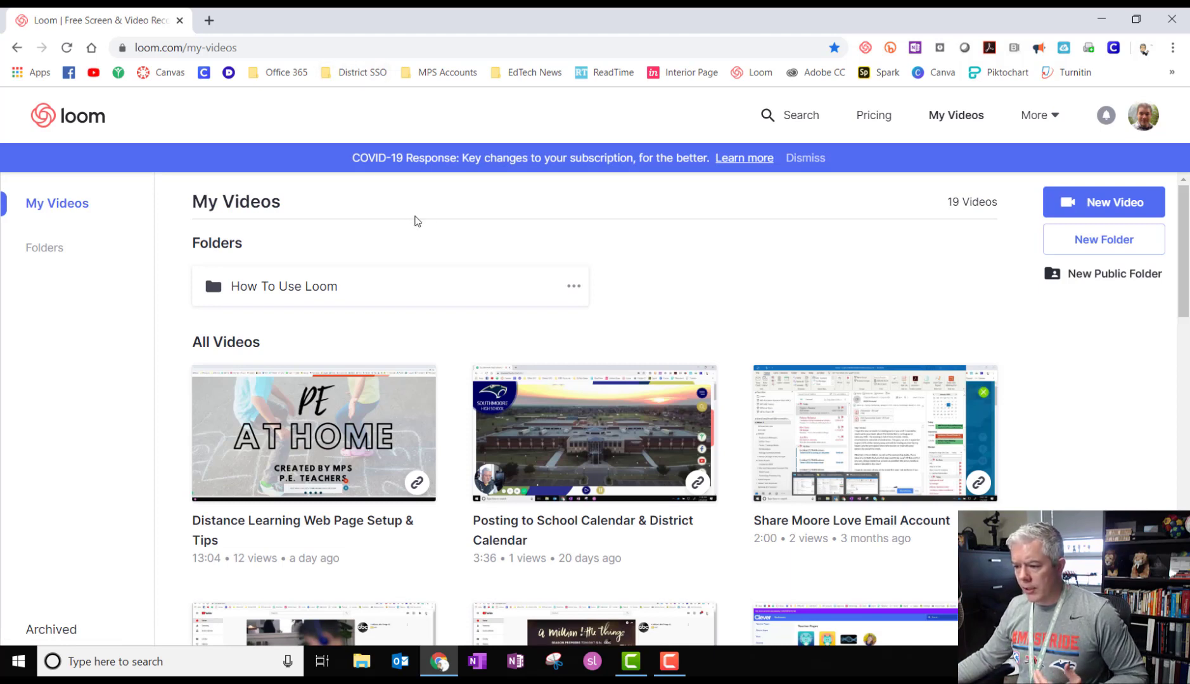
pyautogui.moveTo(435, 218)
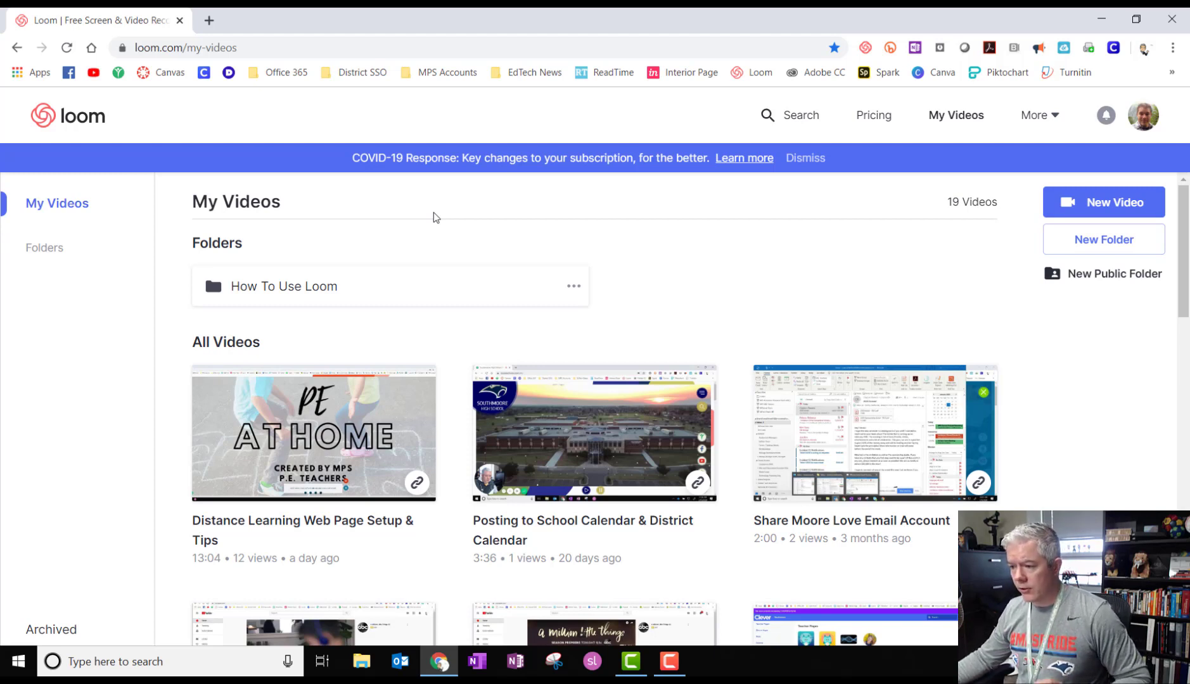
pyautogui.moveTo(591, 234)
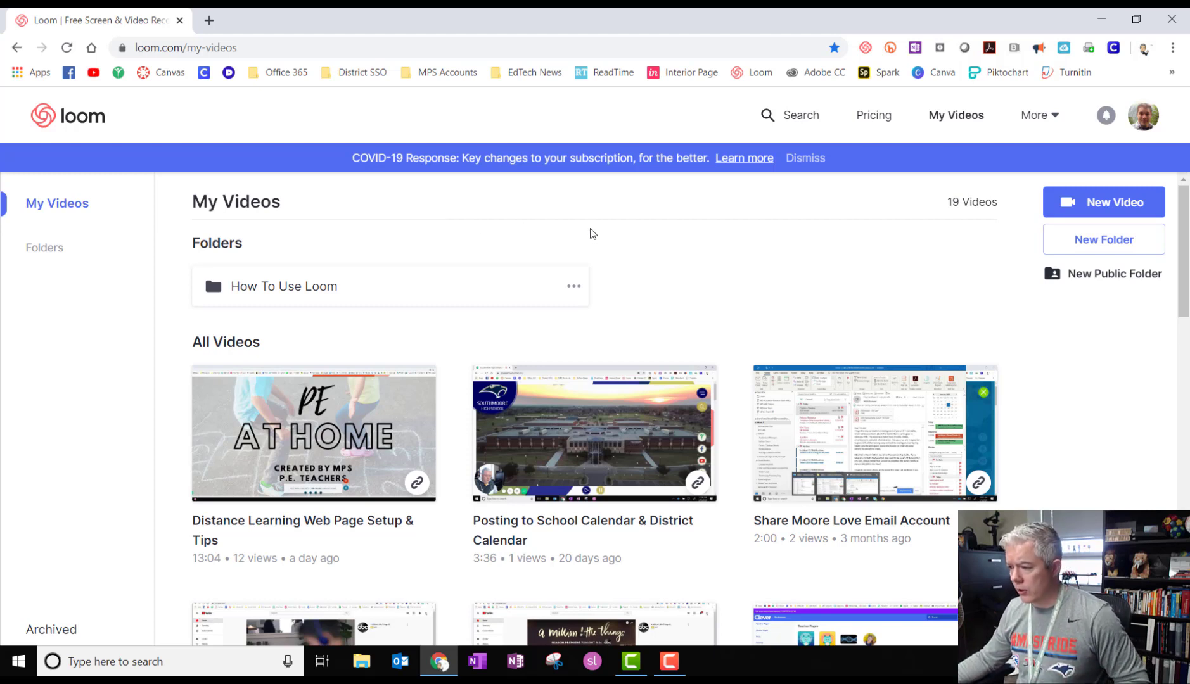
pyautogui.moveTo(1033, 188)
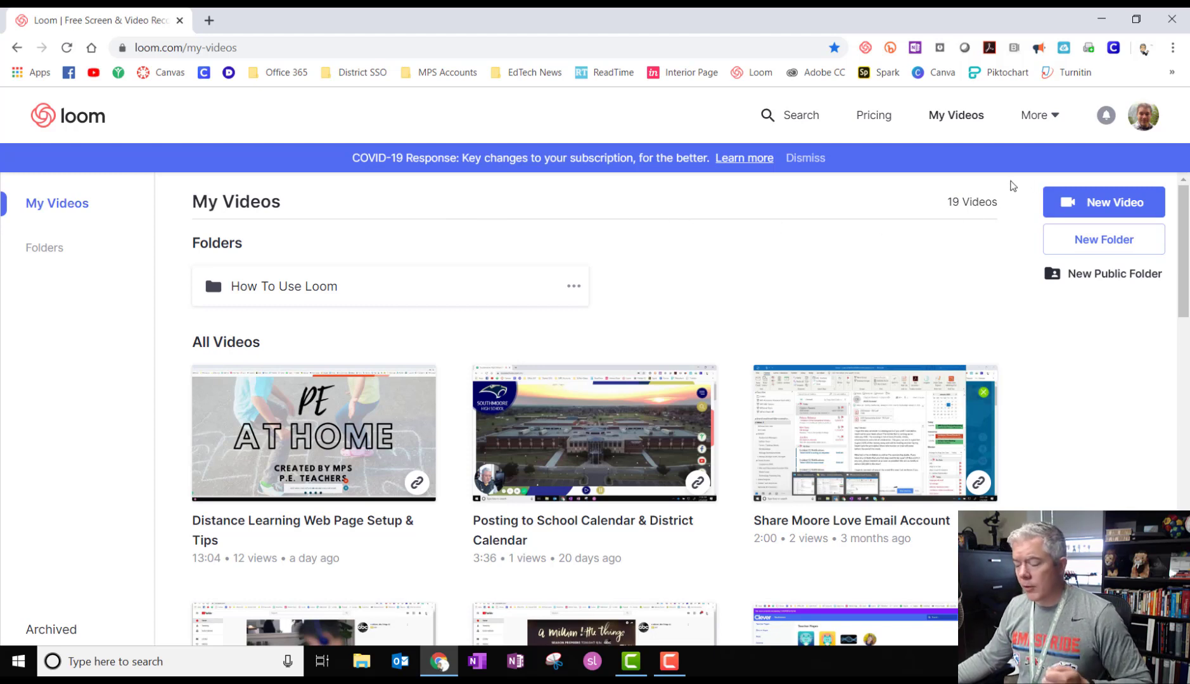
pyautogui.moveTo(903, 124)
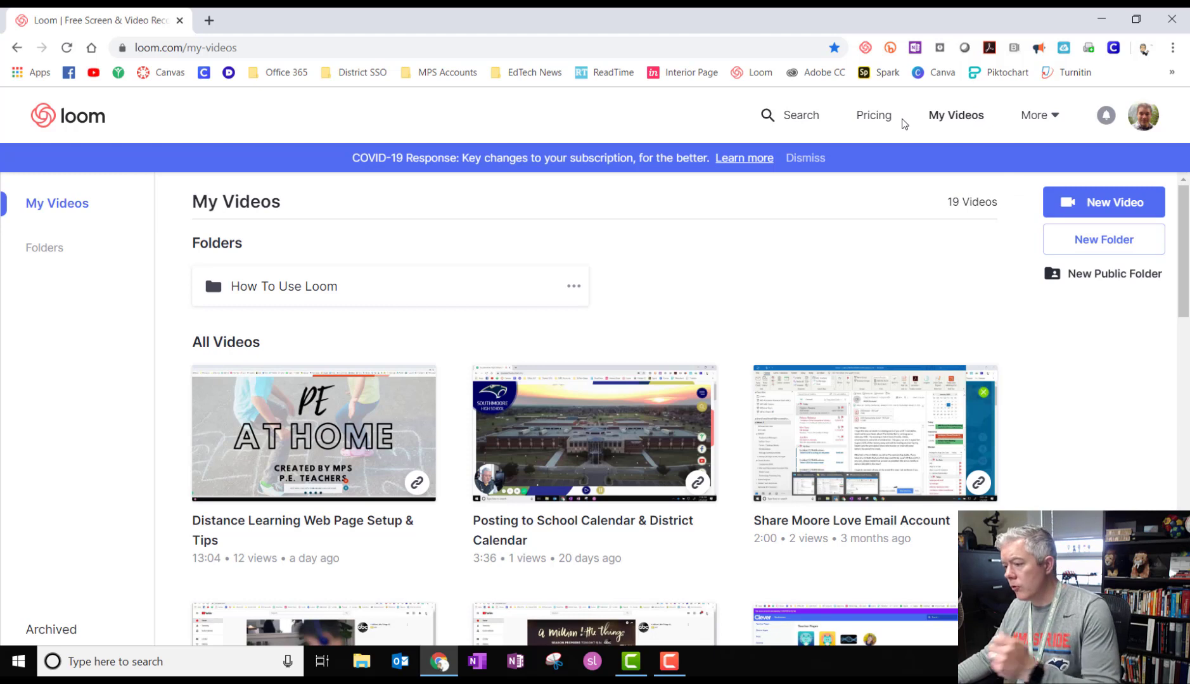
pyautogui.moveTo(875, 115)
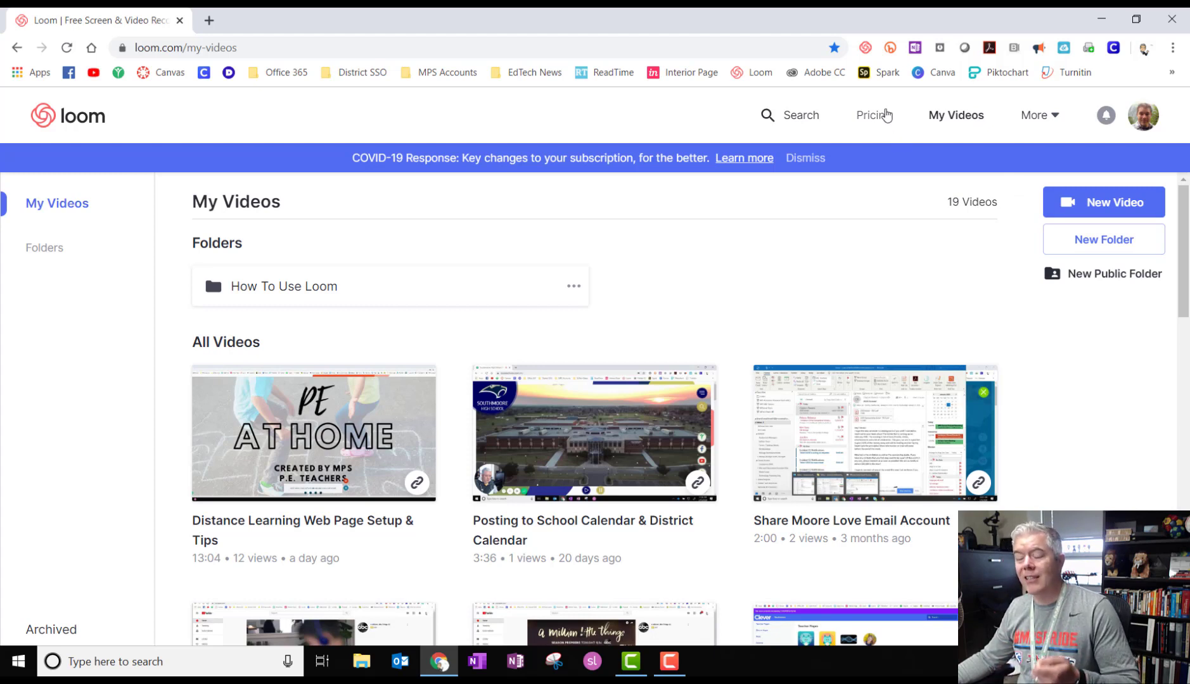
pyautogui.moveTo(865, 47)
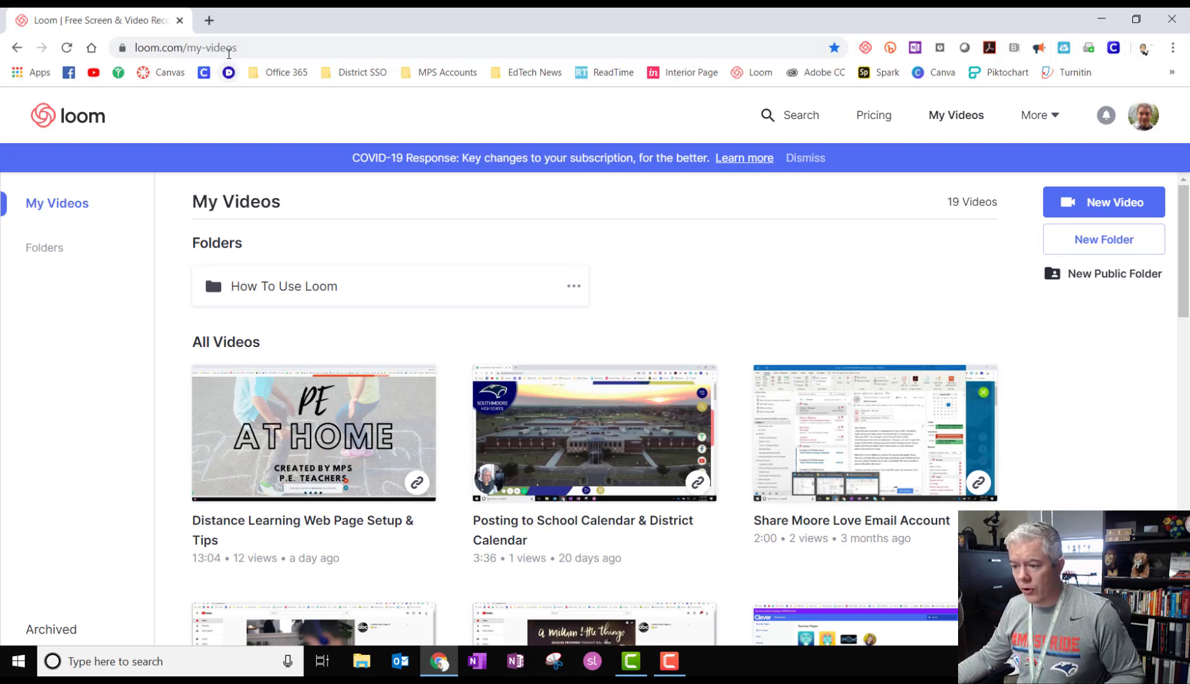
pyautogui.moveTo(277, 72)
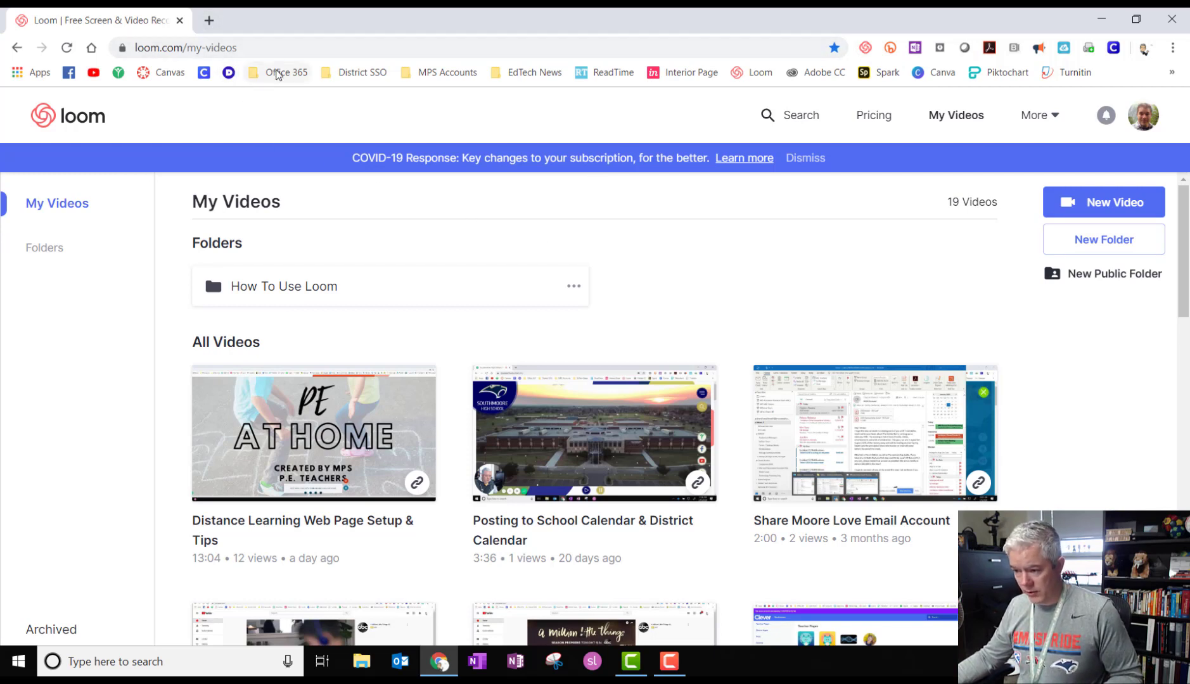
# Launch PowerPoint Online from Office 365 and open the MPS EdTech Consortium 80s Theme deck.
pyautogui.click(287, 73)
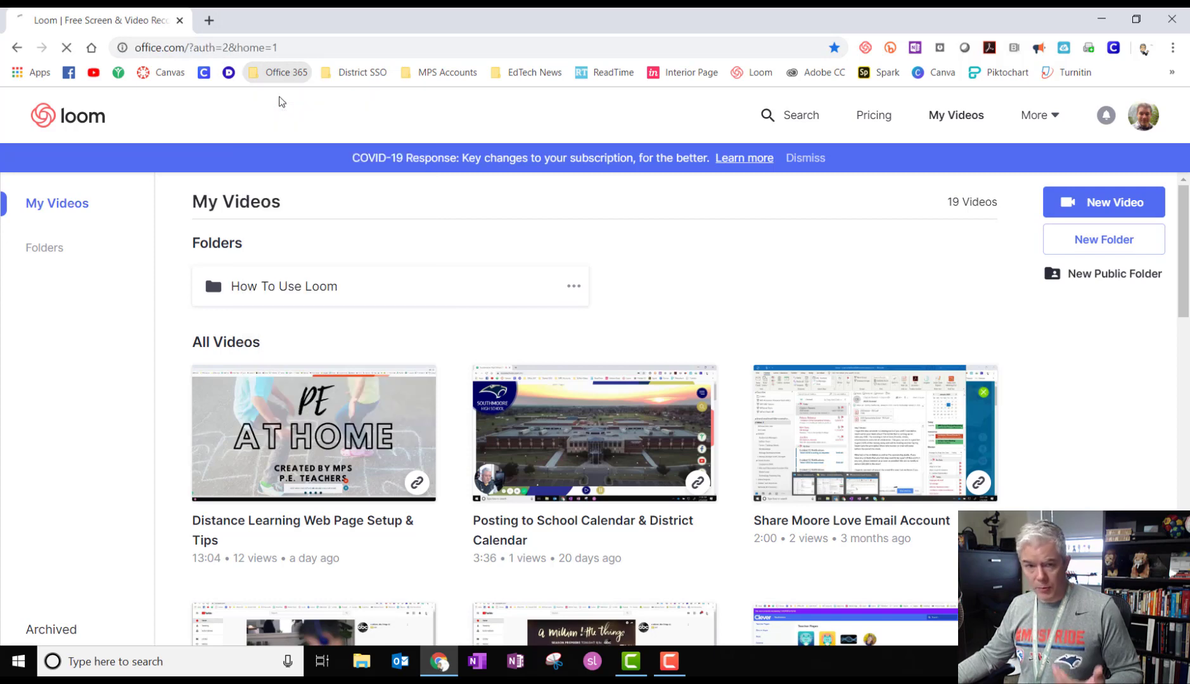
pyautogui.click(284, 73)
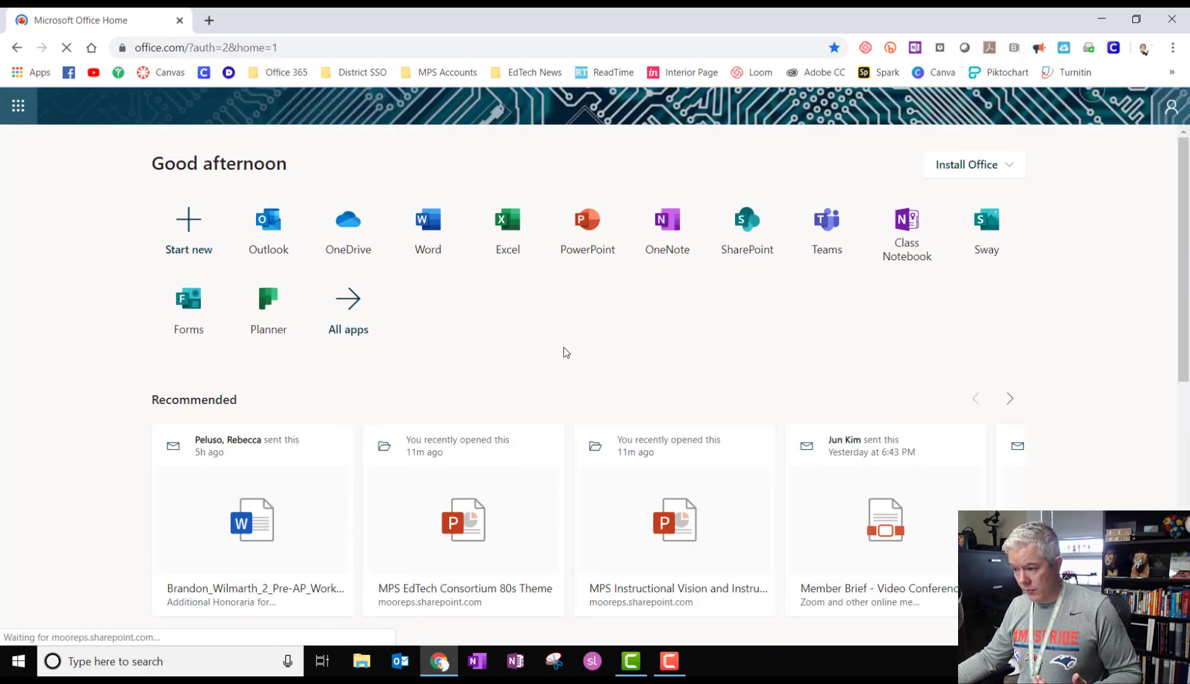
pyautogui.click(586, 219)
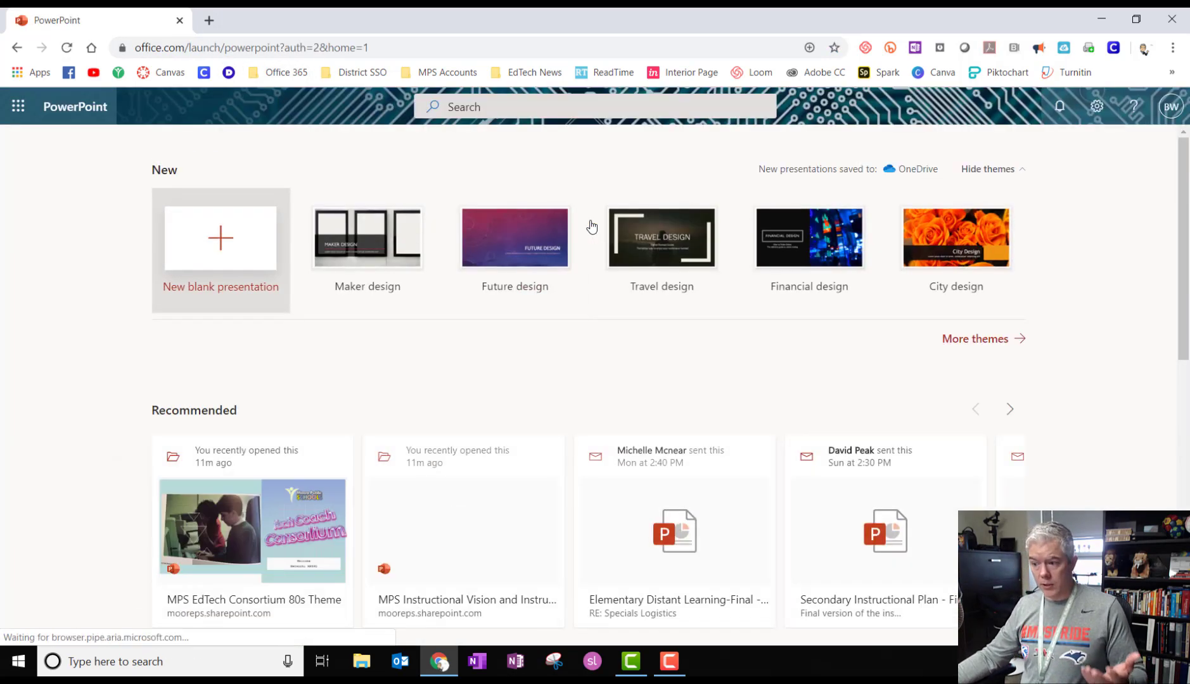
pyautogui.moveTo(347, 365)
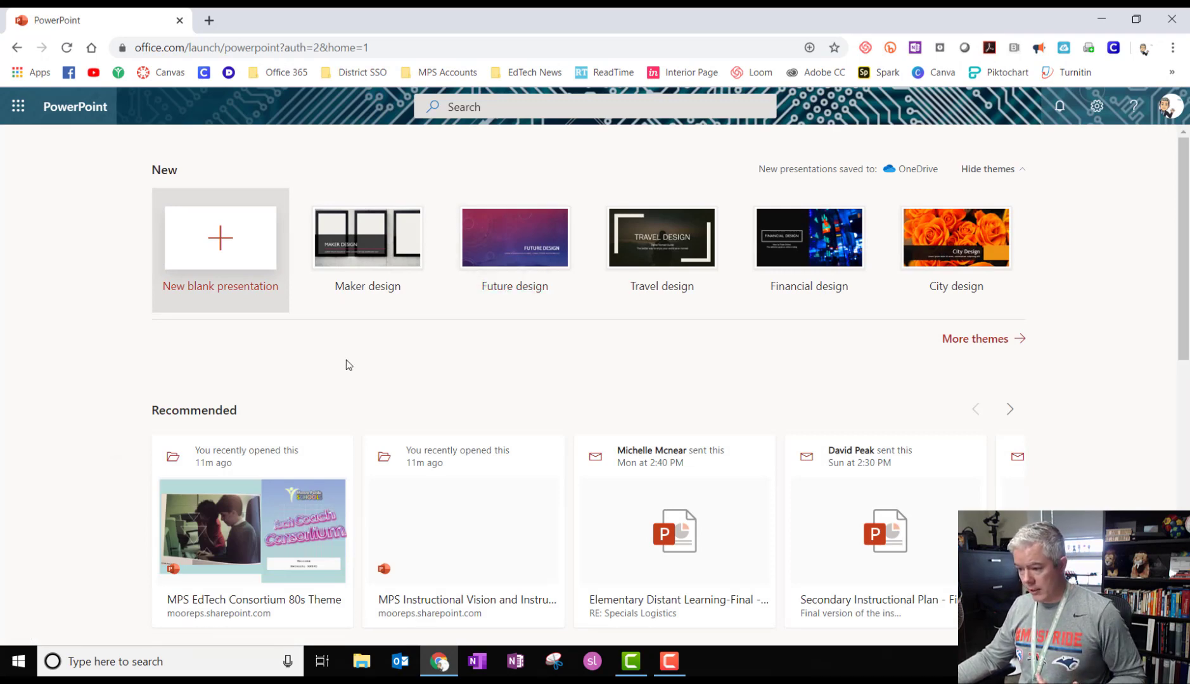
pyautogui.scroll(-3)
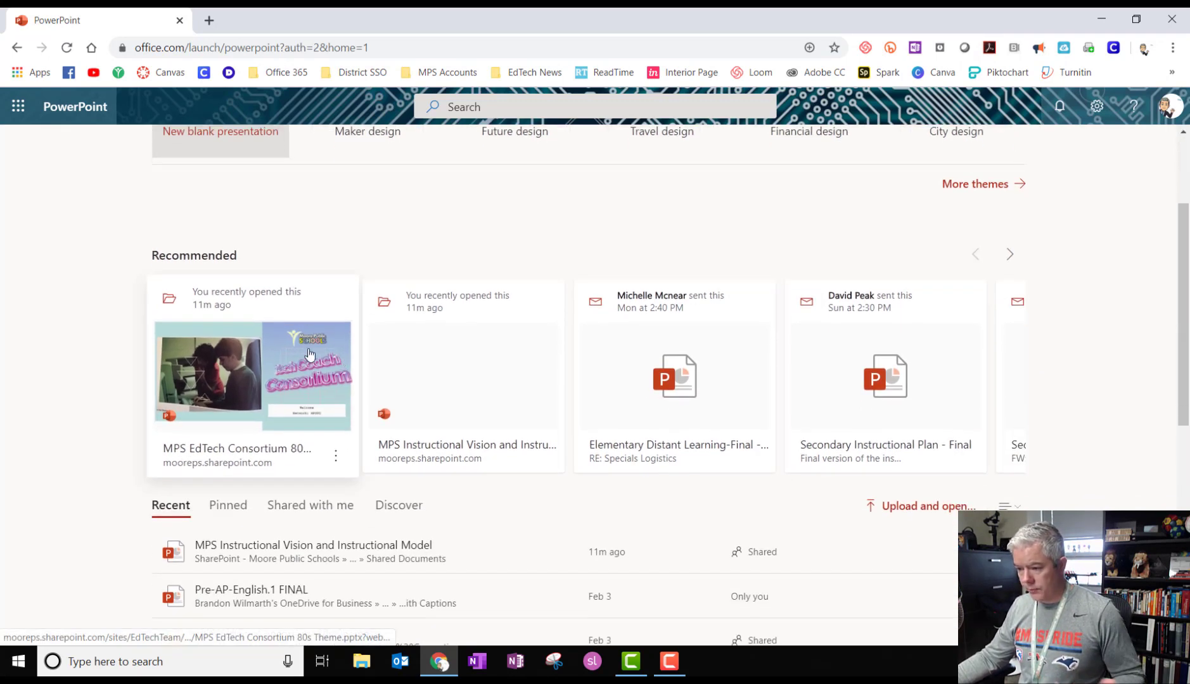
pyautogui.click(252, 375)
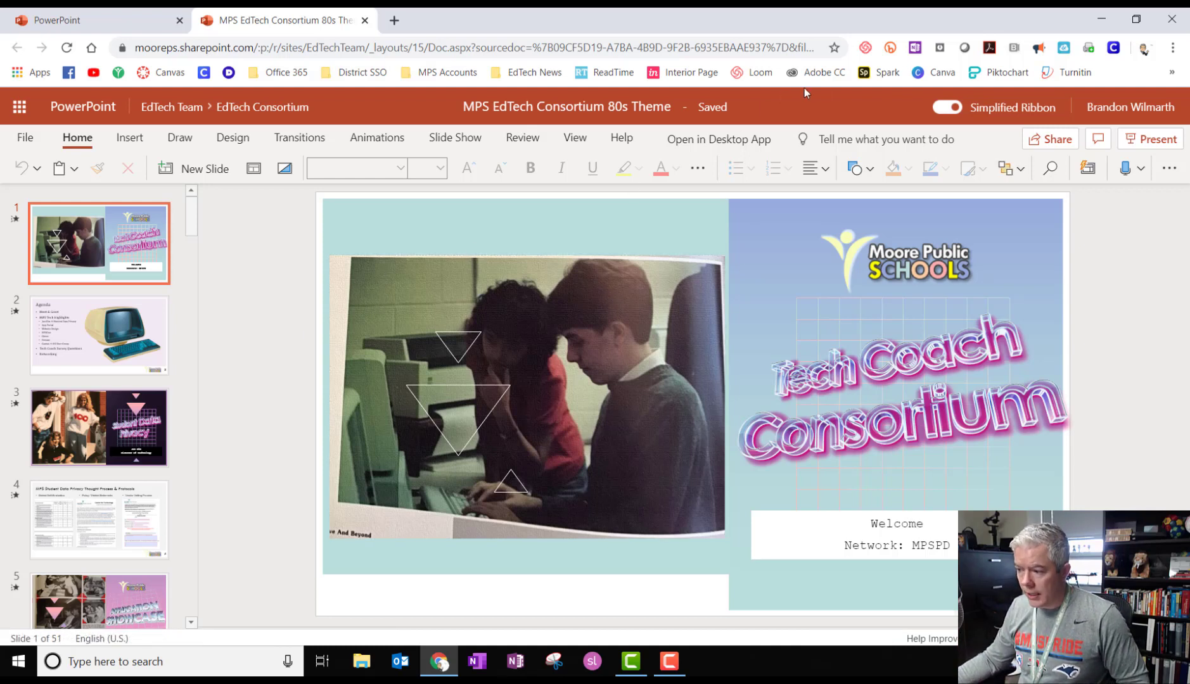
pyautogui.moveTo(864, 48)
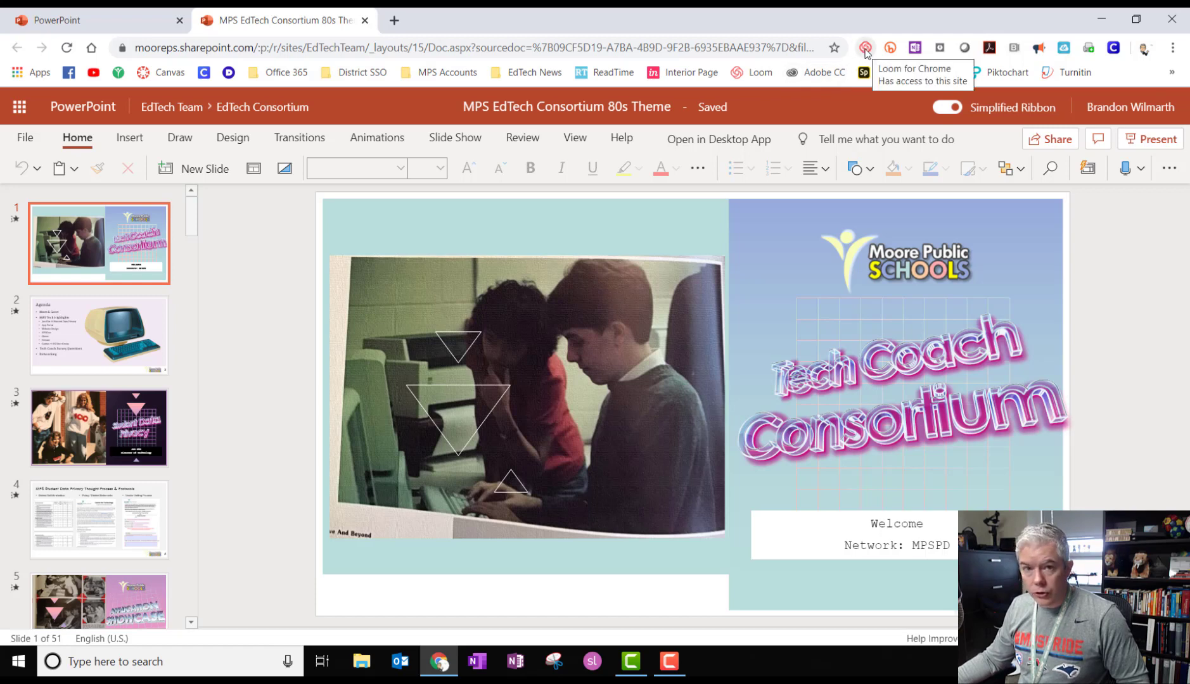
# Start a Loom Screen Only, Full Desktop recording sharing the entire Screen 1.
pyautogui.click(865, 47)
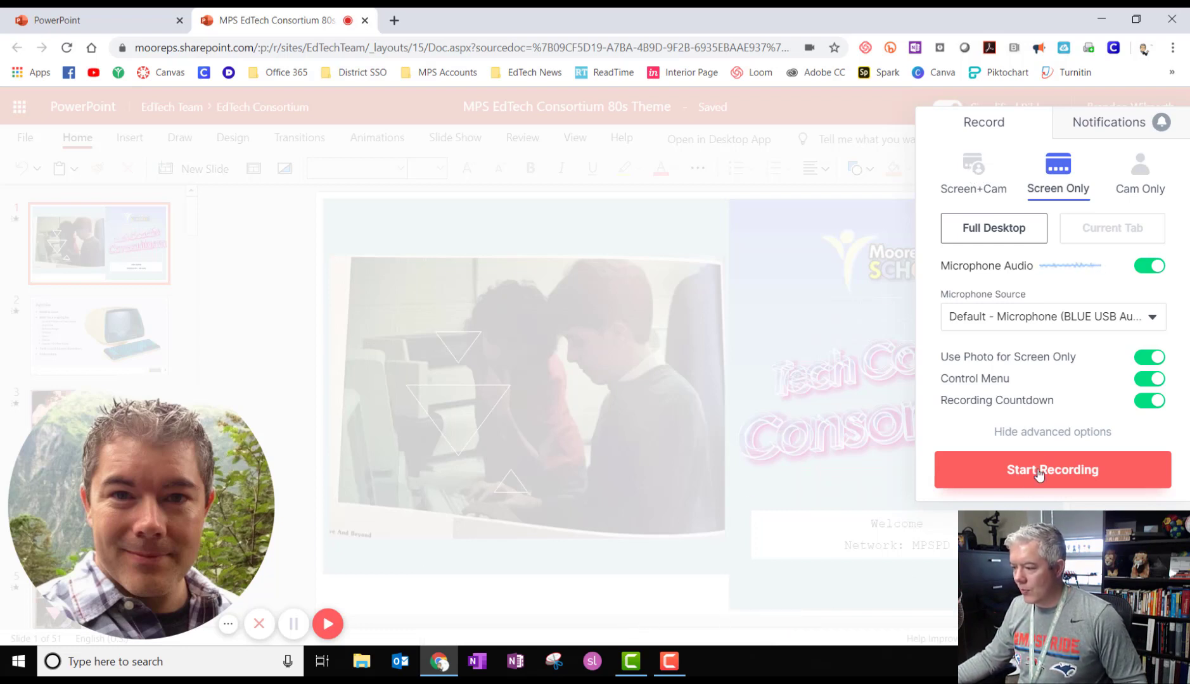
pyautogui.moveTo(1074, 272)
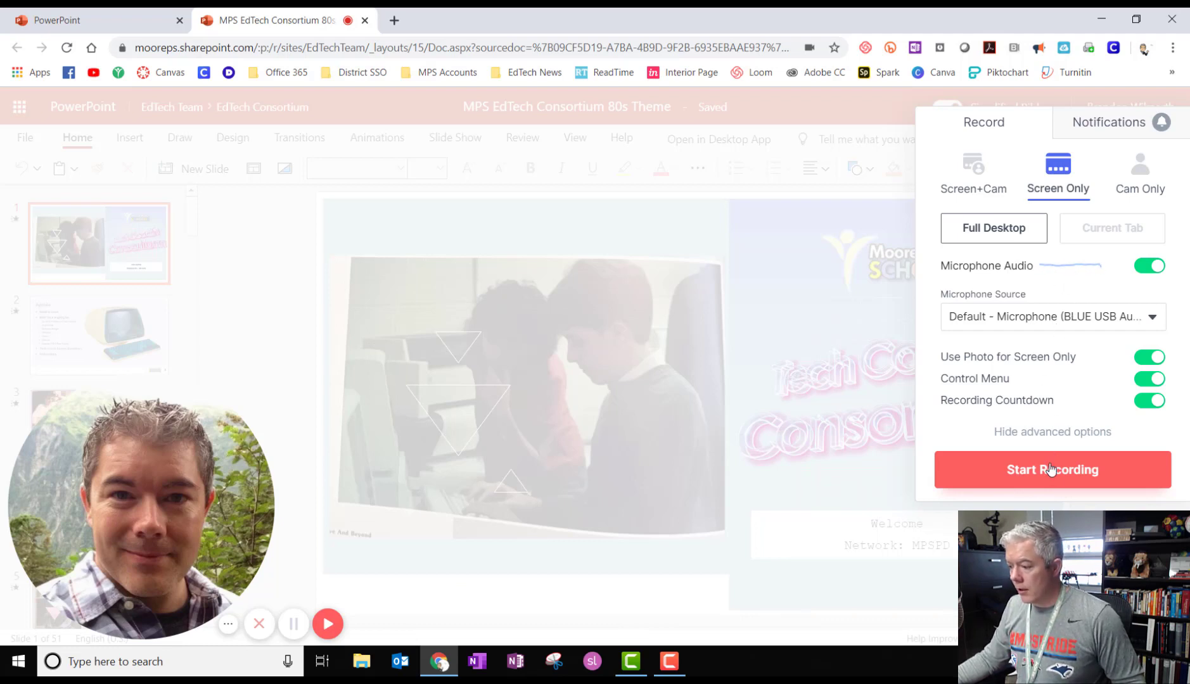
pyautogui.click(1052, 469)
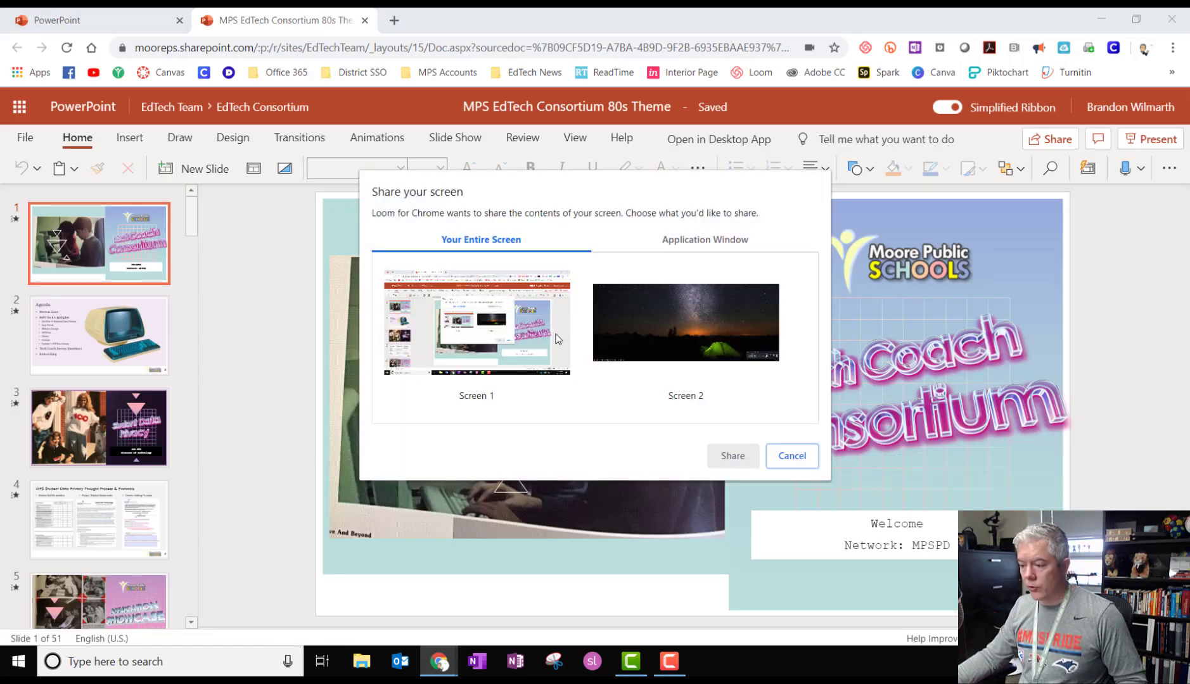
pyautogui.click(475, 322)
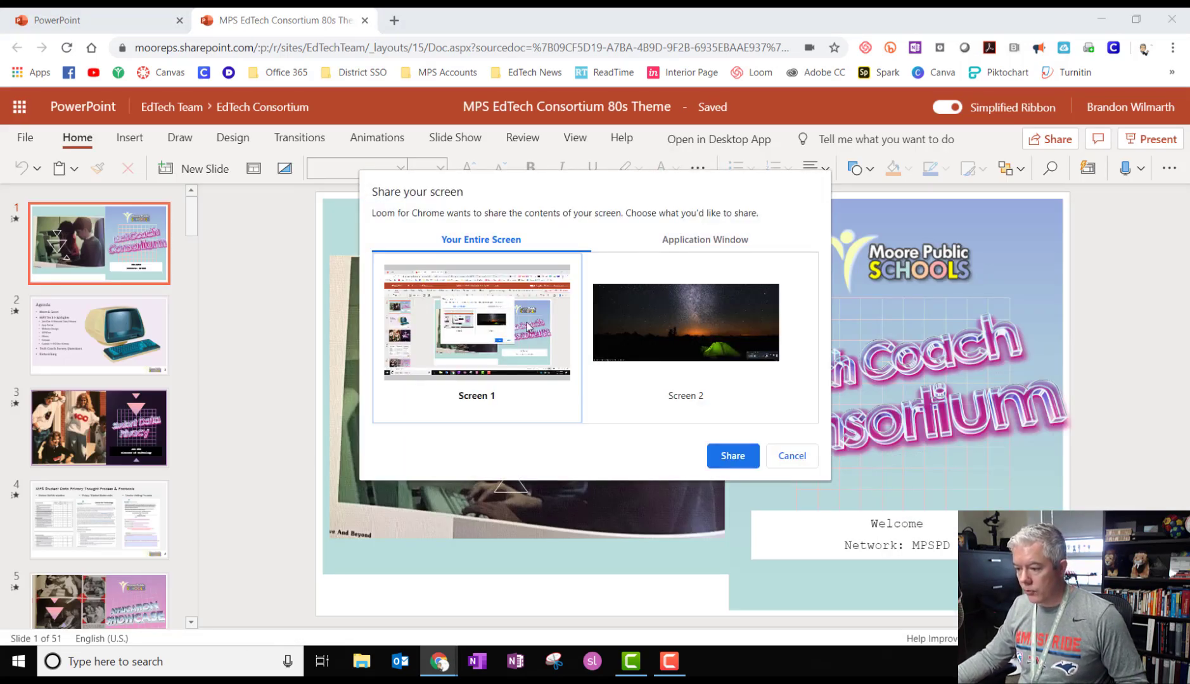
pyautogui.moveTo(732, 456)
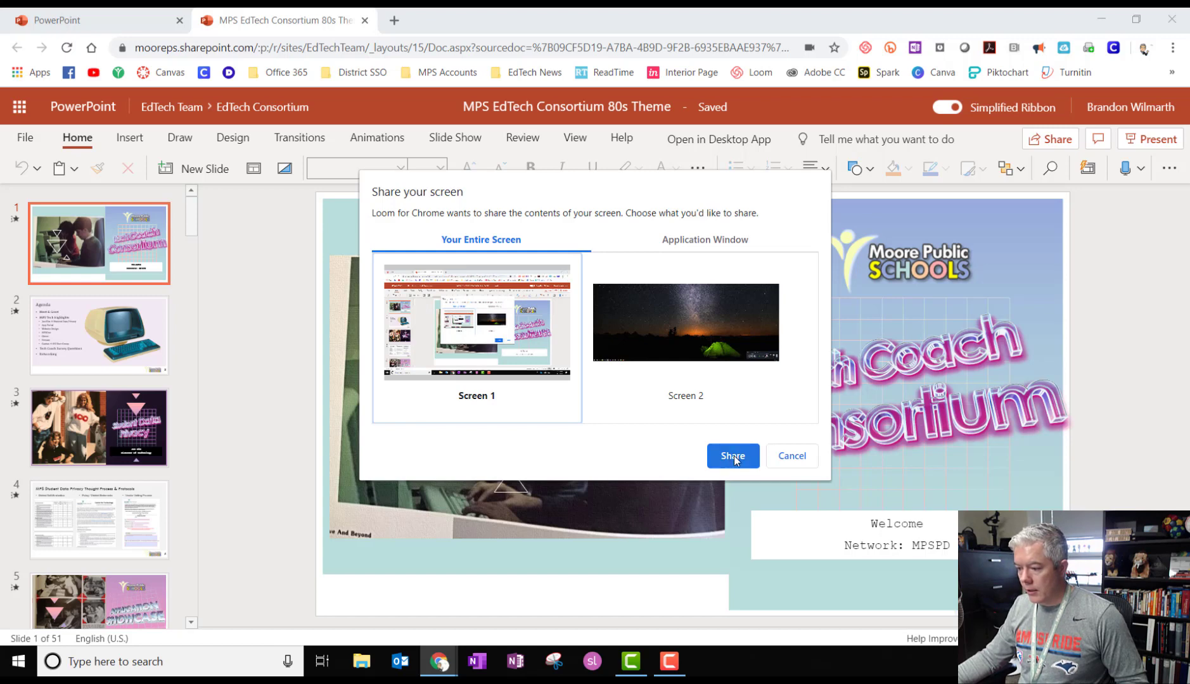
pyautogui.click(730, 456)
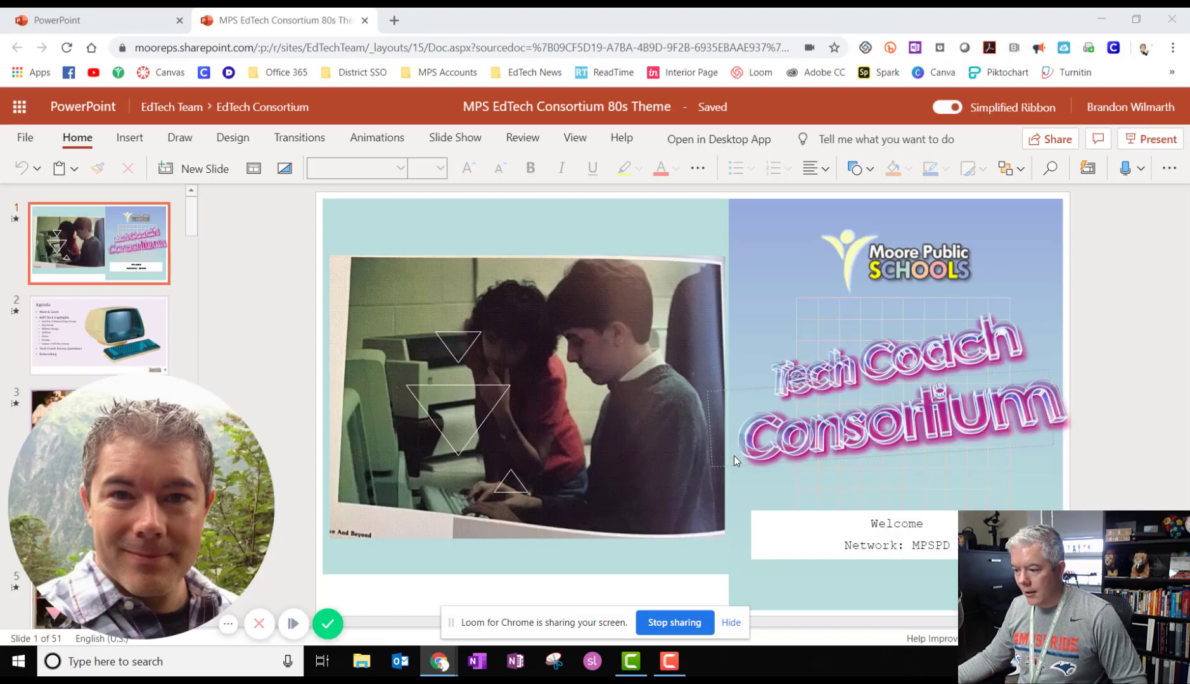
# Show slide 3 Student Data Privacy, visit the Agenda slide, then return to slide 3.
pyautogui.click(292, 624)
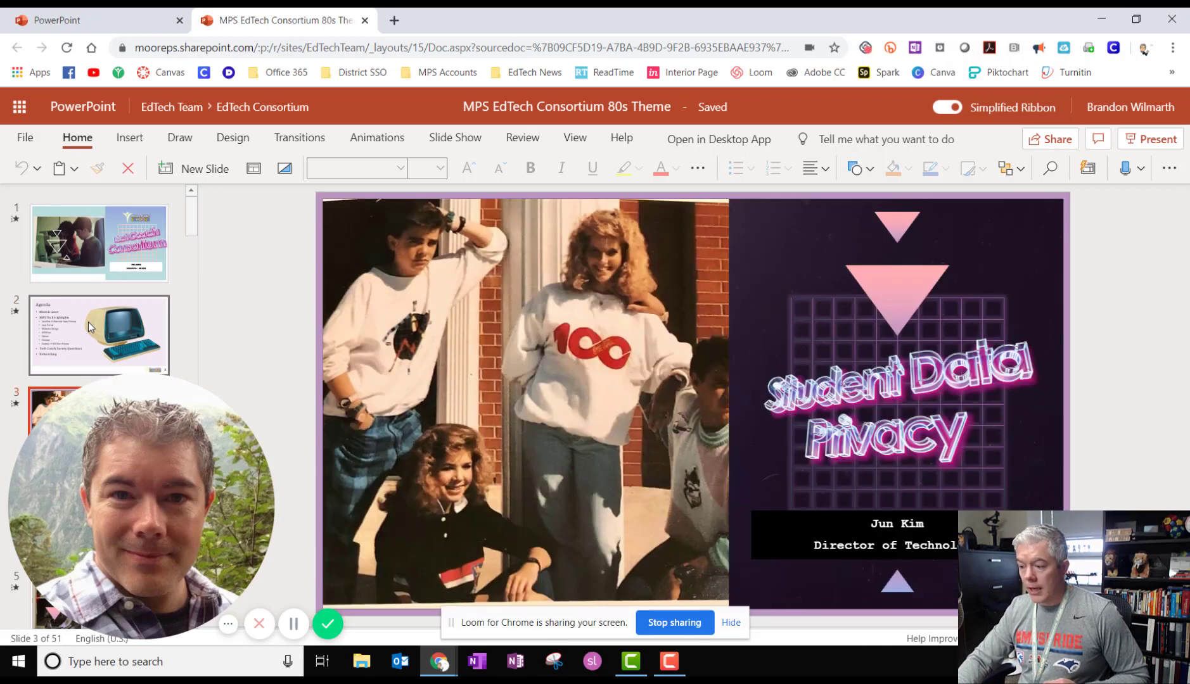
pyautogui.click(97, 335)
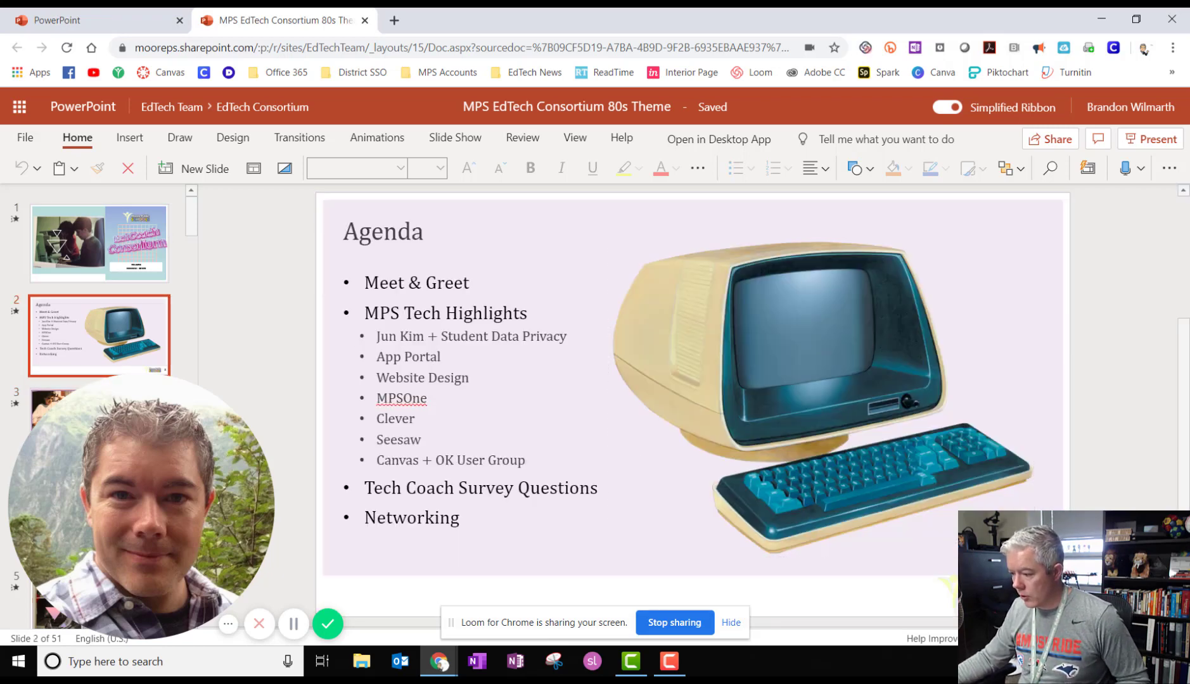
pyautogui.click(1151, 139)
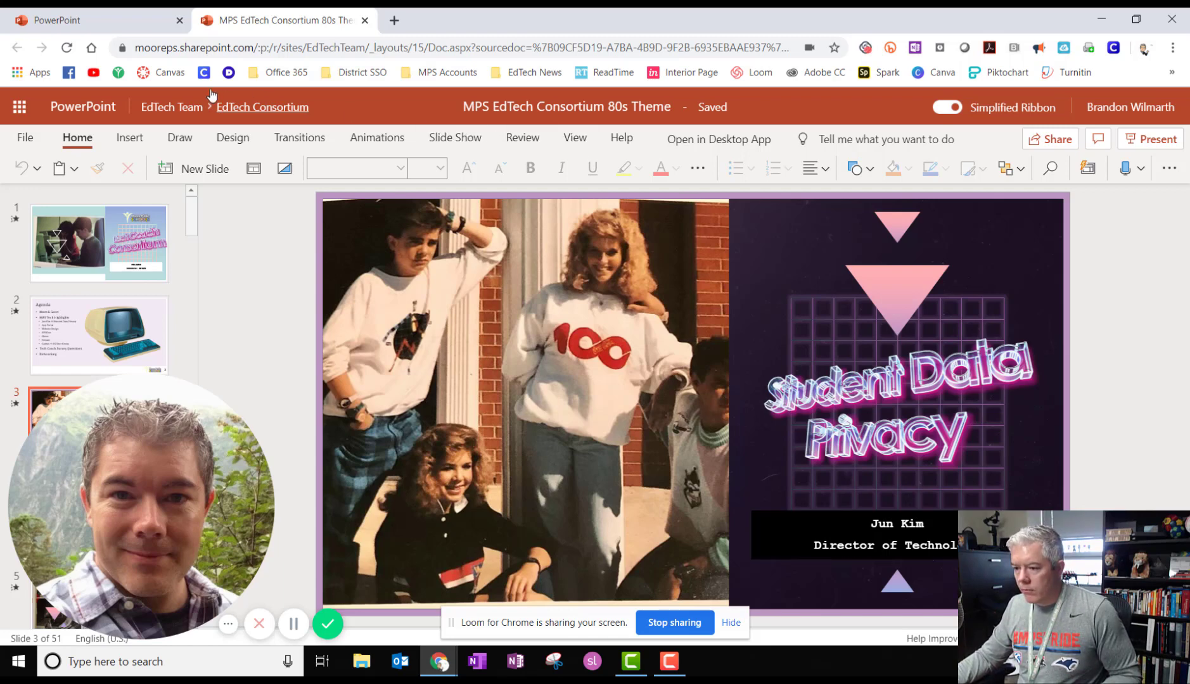
# Go to YouTube from the bookmark and open the MPS Student Email Access video.
pyautogui.click(93, 72)
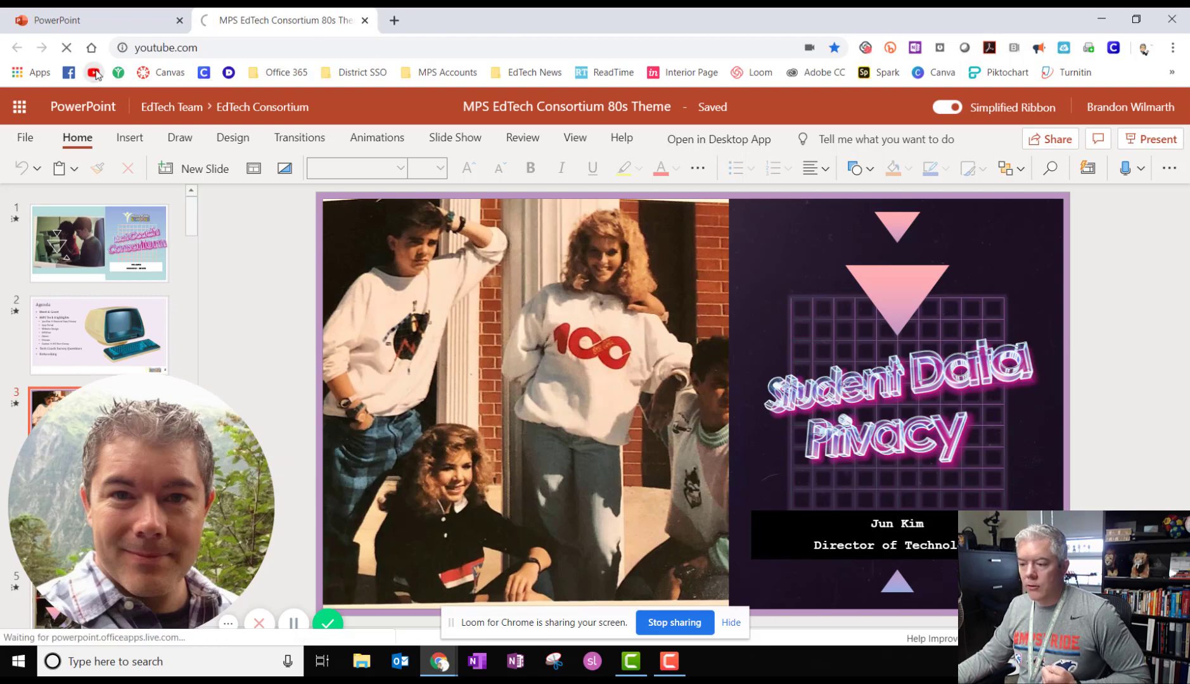
pyautogui.click(283, 20)
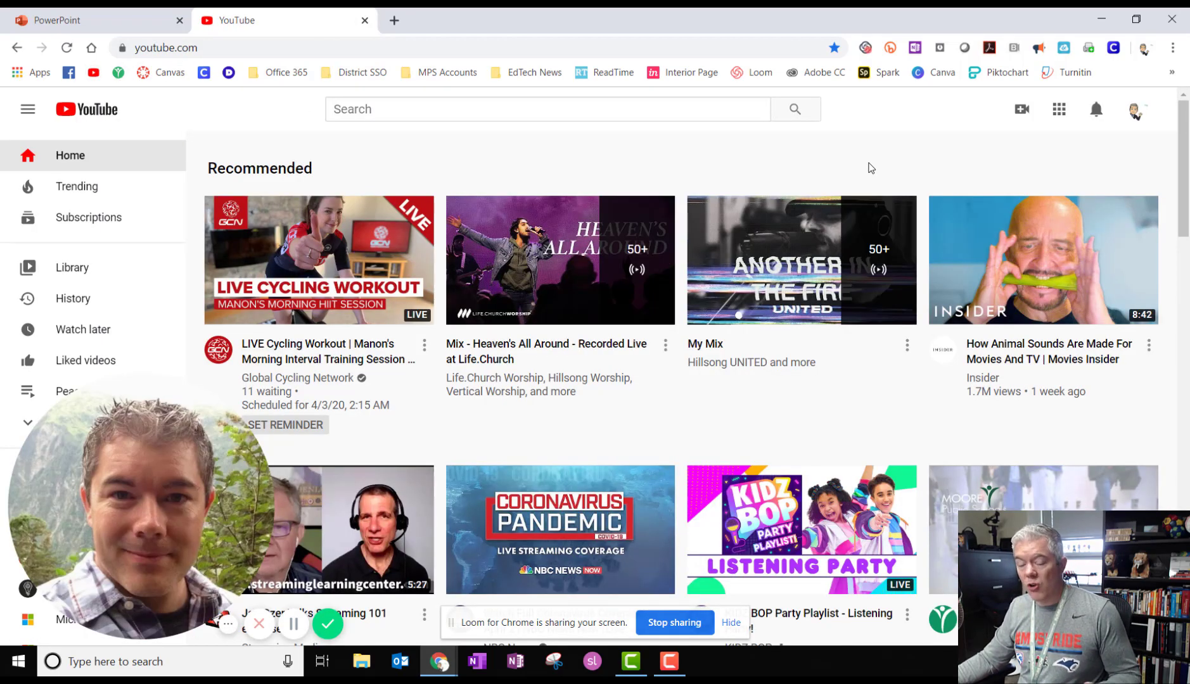
pyautogui.moveTo(864, 162)
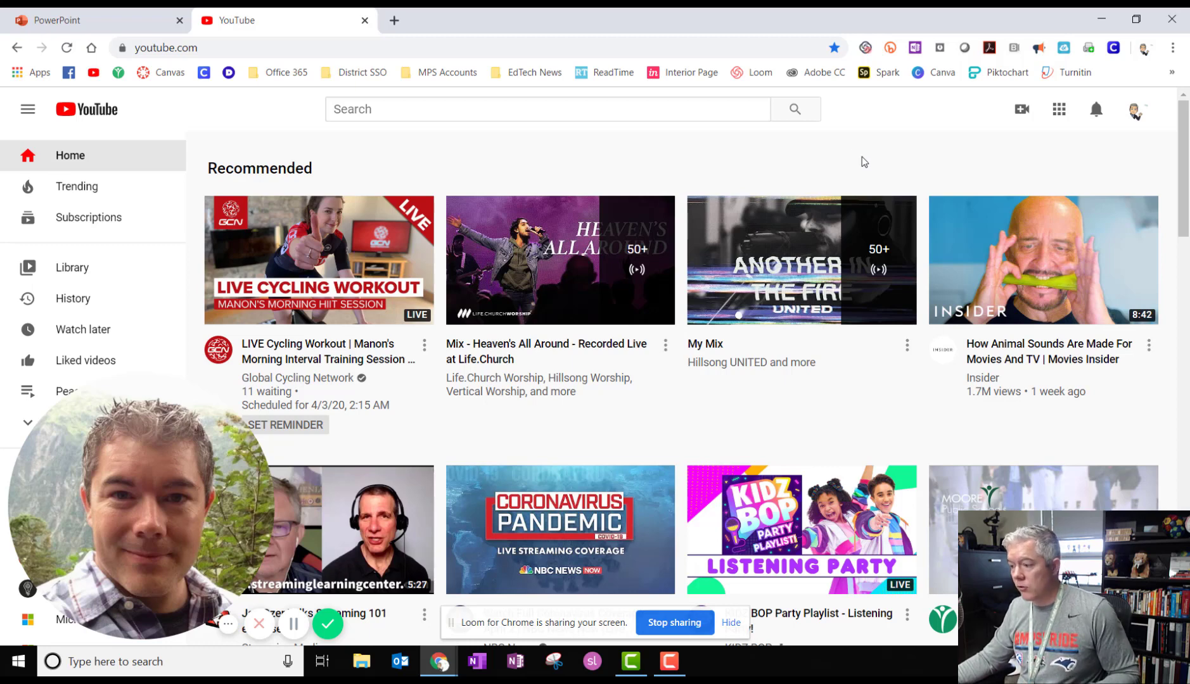
pyautogui.moveTo(801, 165)
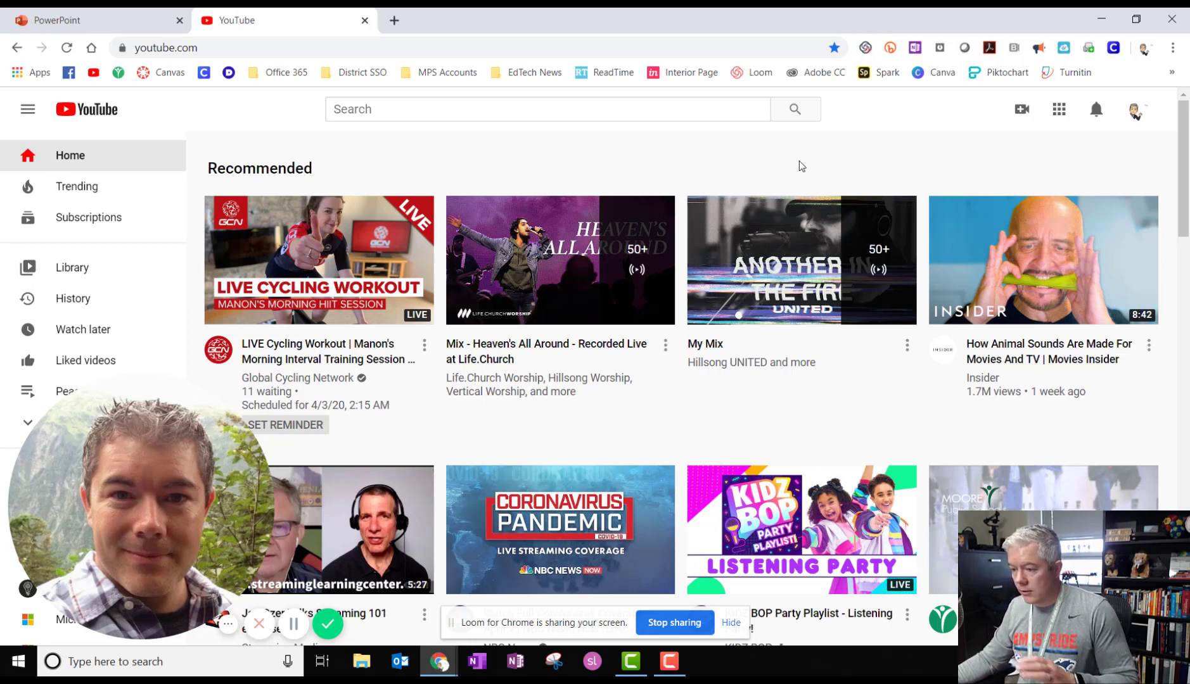
pyautogui.moveTo(799, 164)
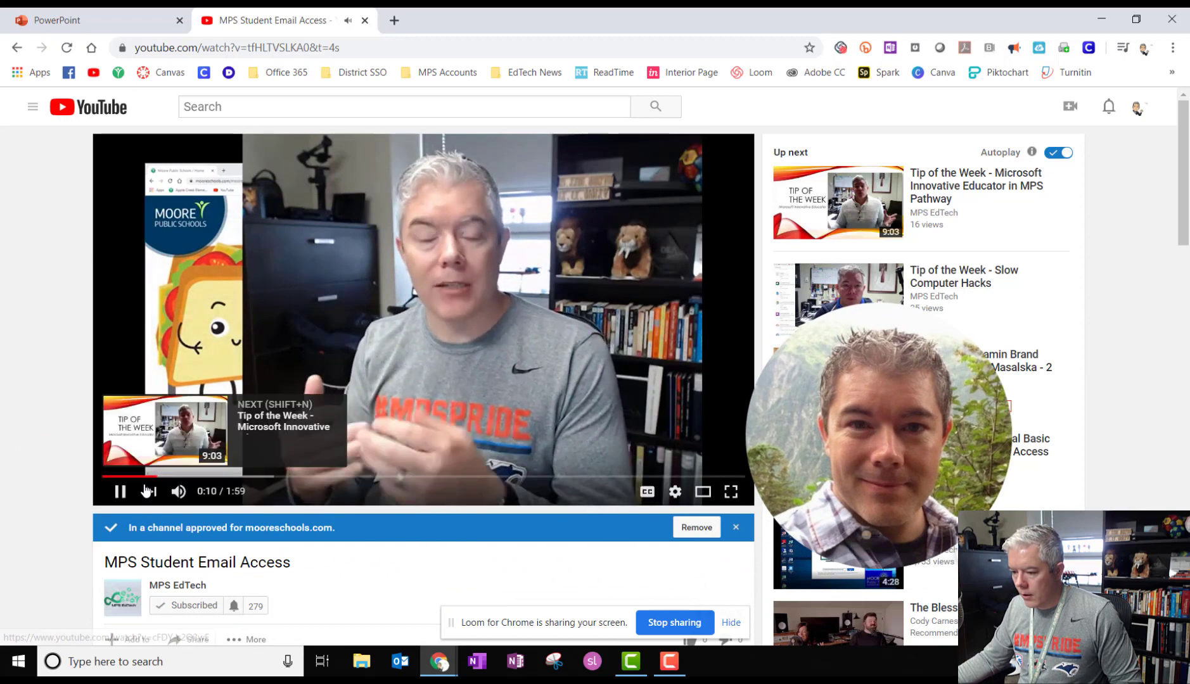
# Pause the MPS Student Email Access video, resume it, then pause it again at 0:14.
pyautogui.click(120, 491)
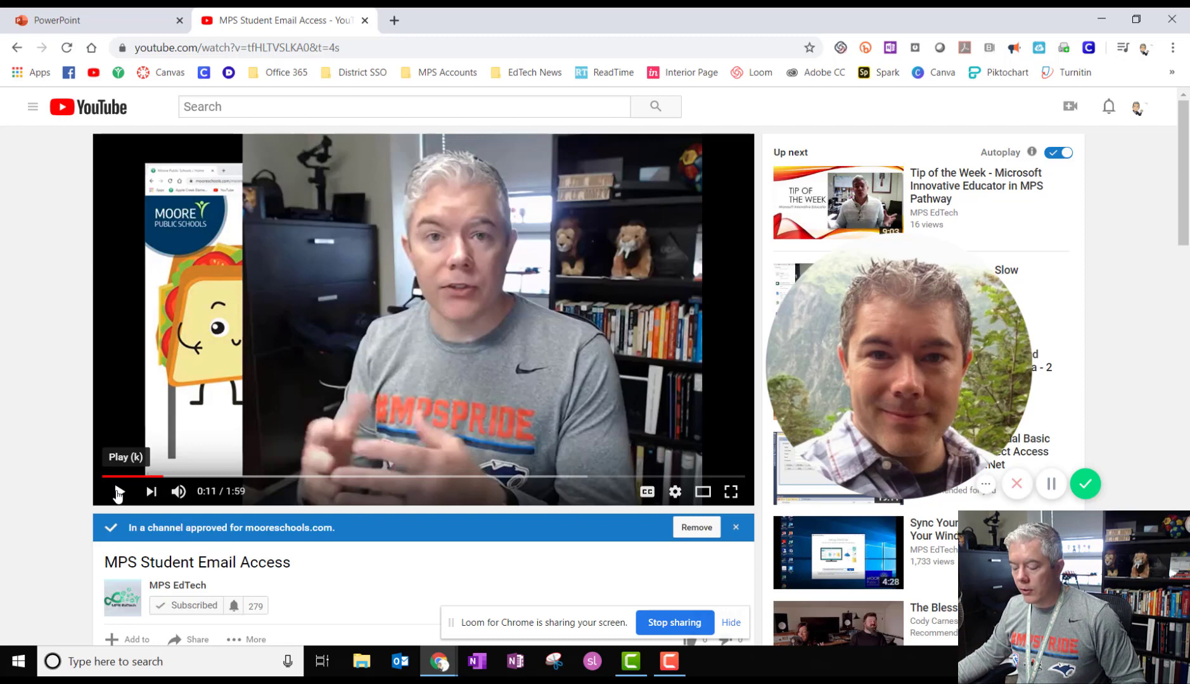
pyautogui.click(119, 491)
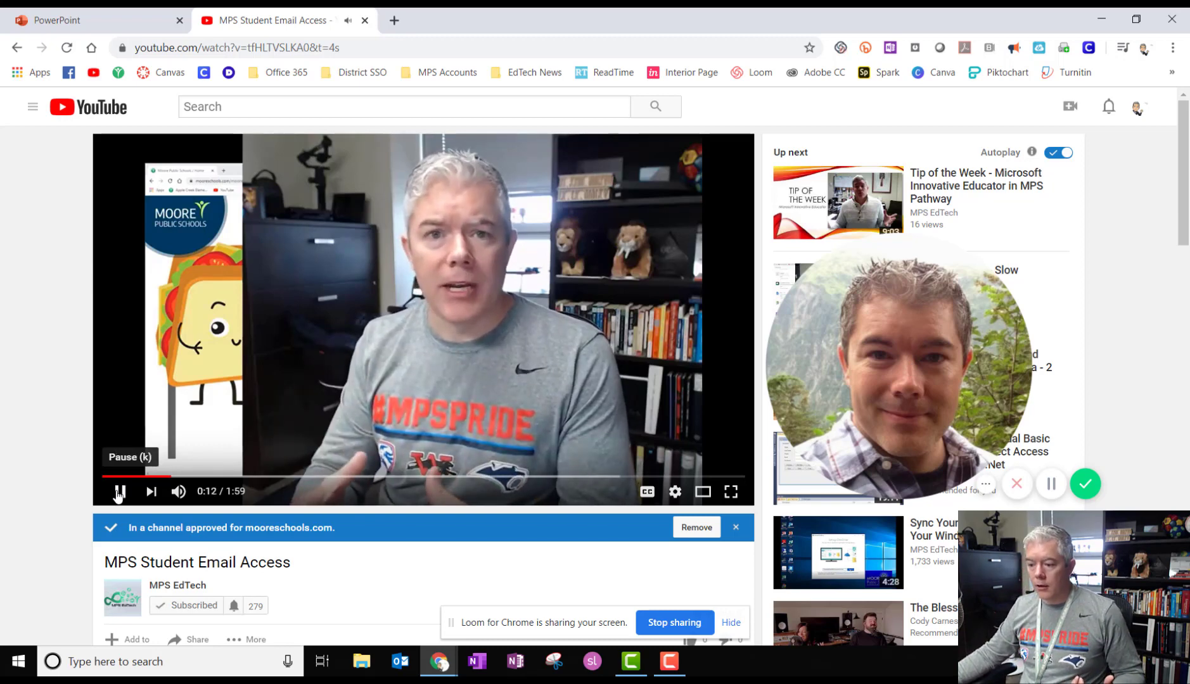
pyautogui.click(119, 492)
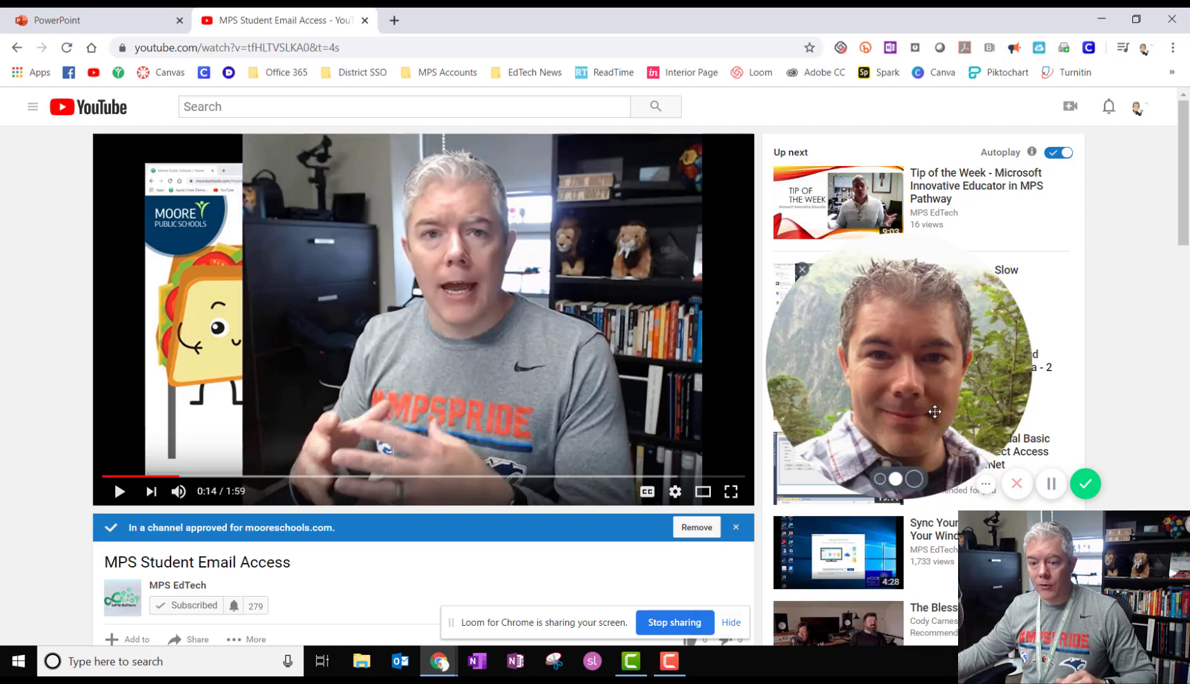
pyautogui.moveTo(1079, 201)
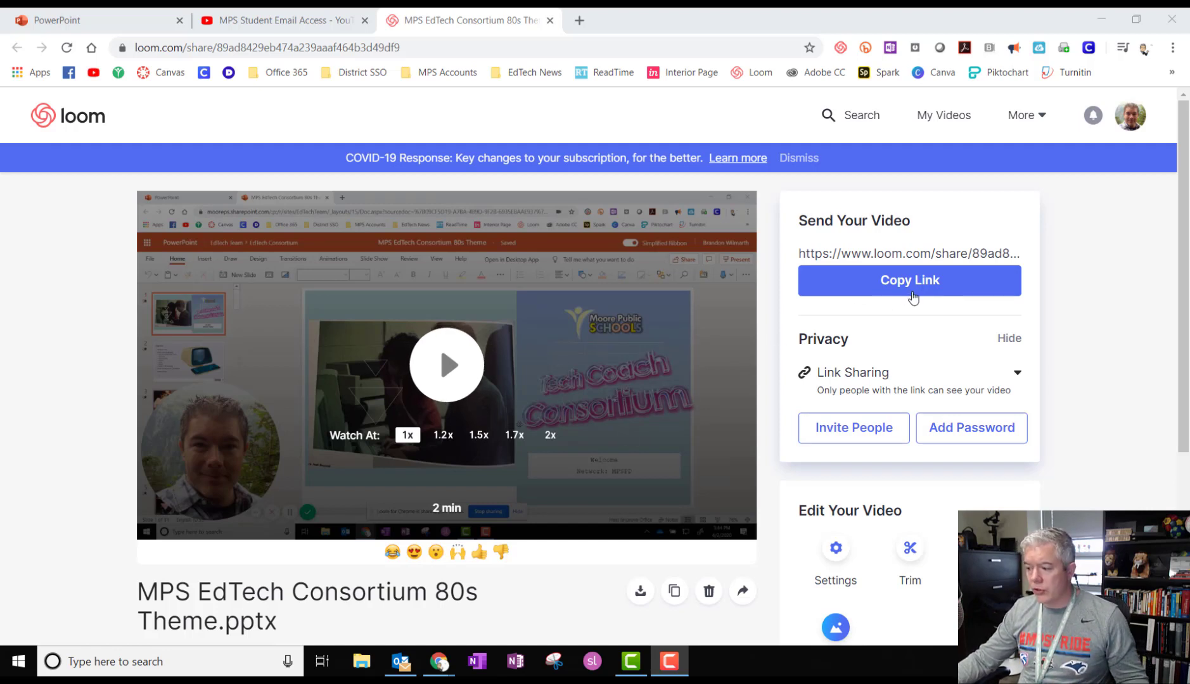
# Copy the Loom video's share link and reveal its other sharing options, including Embed.
pyautogui.click(909, 280)
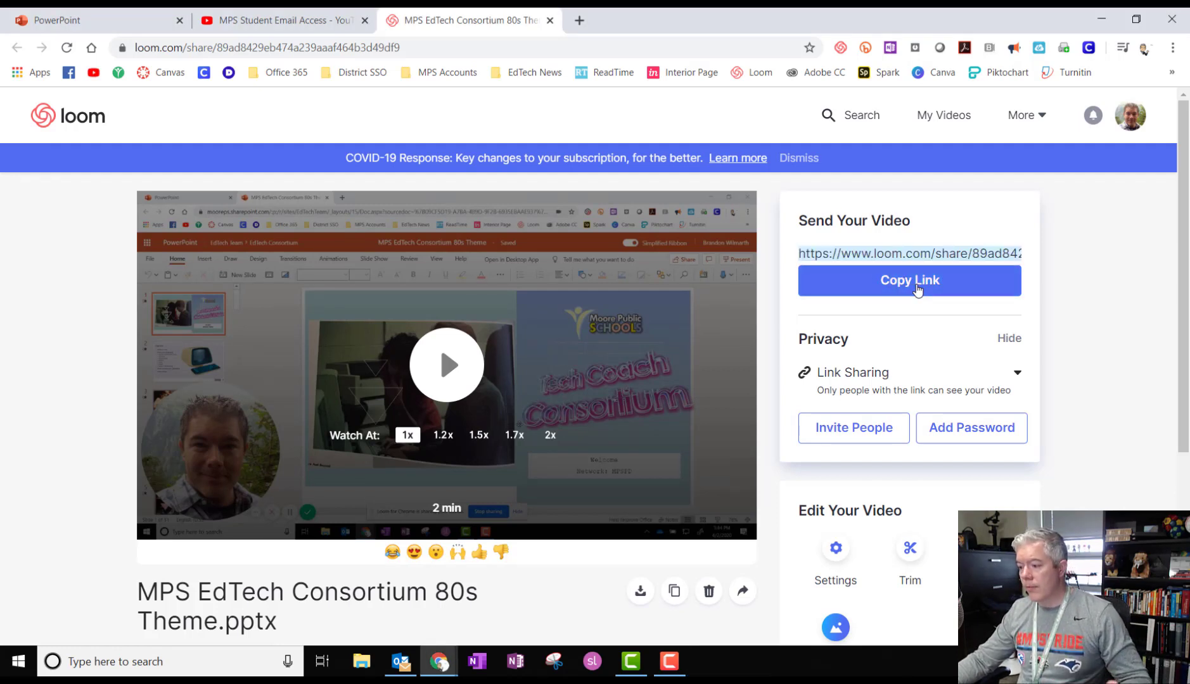
pyautogui.moveTo(713, 395)
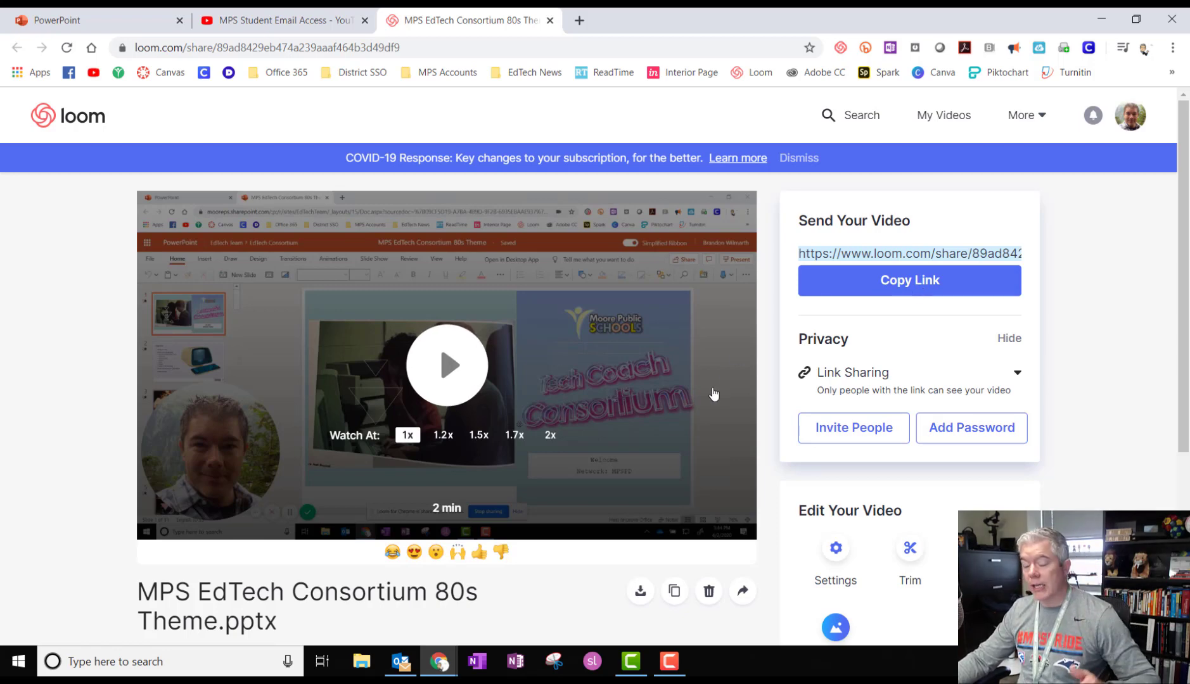
pyautogui.scroll(-3)
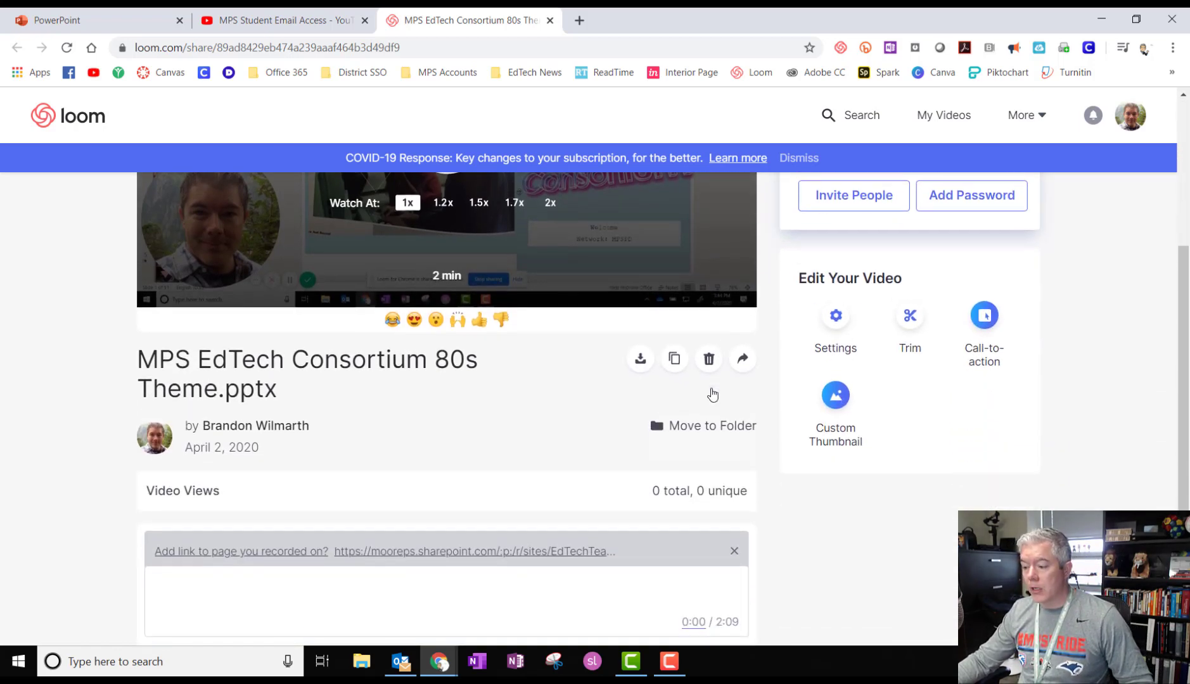
pyautogui.click(742, 359)
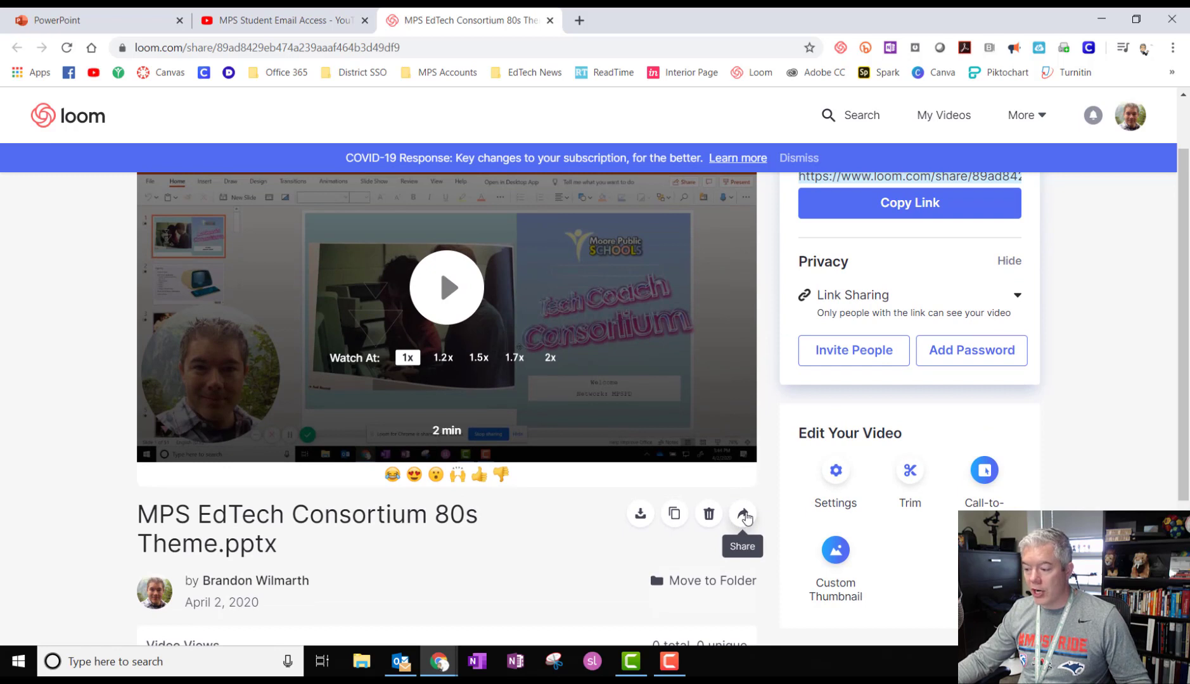
pyautogui.click(742, 514)
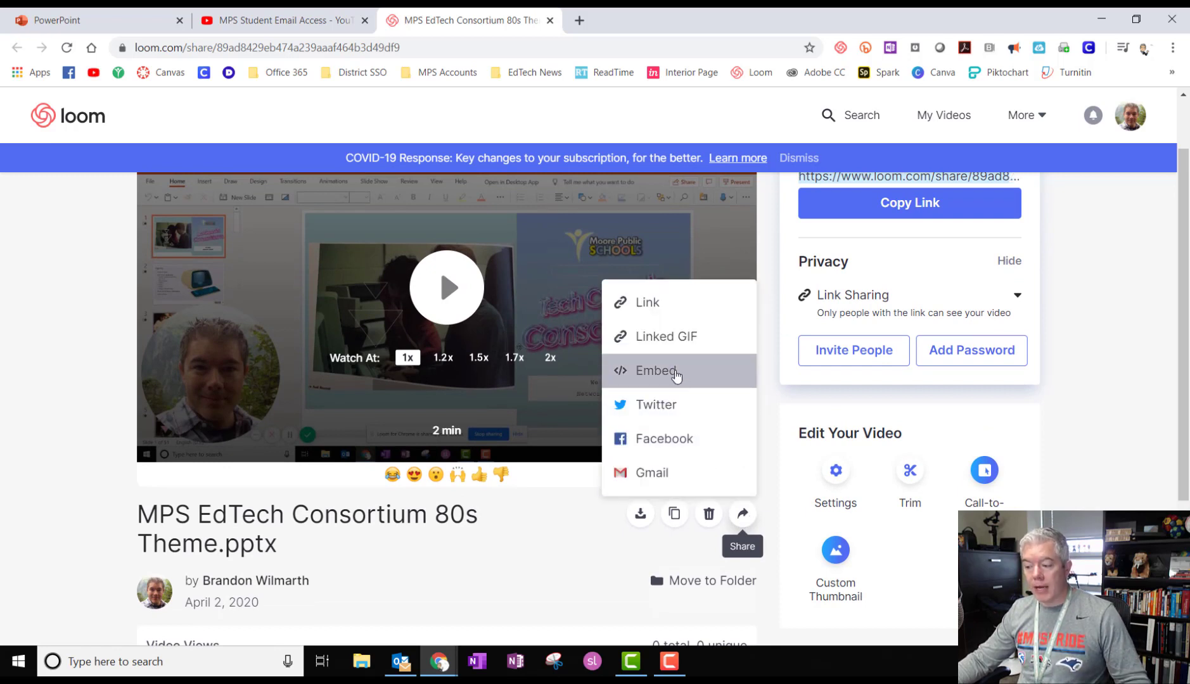
pyautogui.moveTo(666, 336)
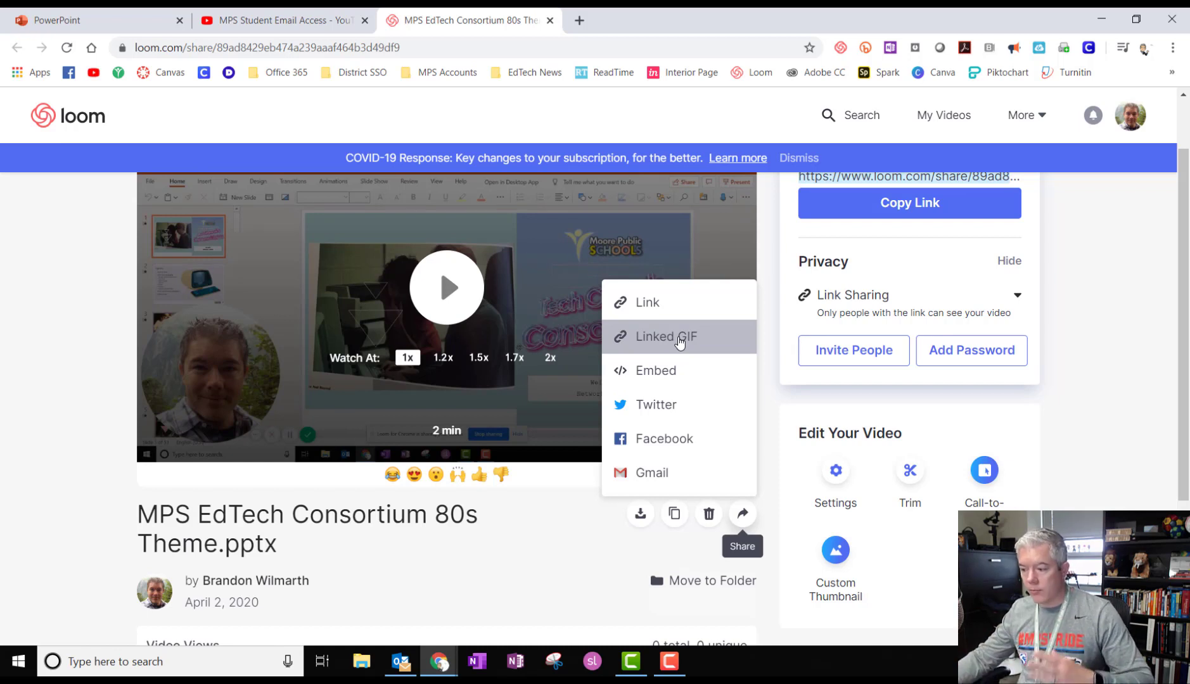
pyautogui.moveTo(92, 397)
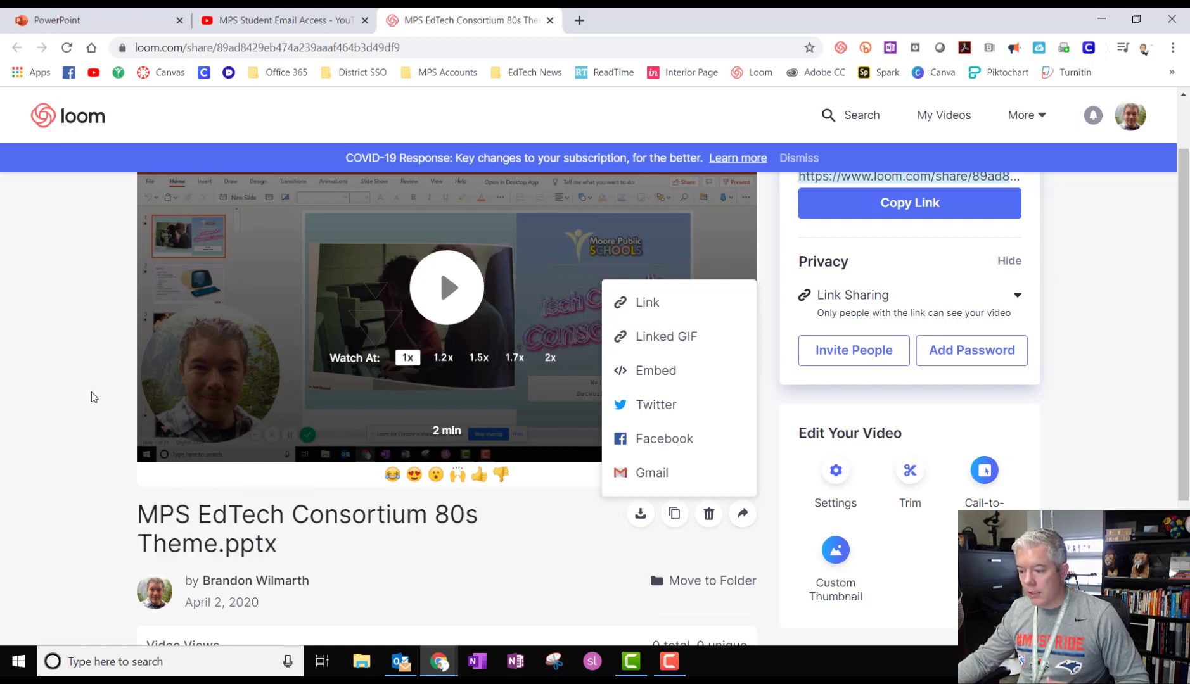
pyautogui.moveTo(76, 400)
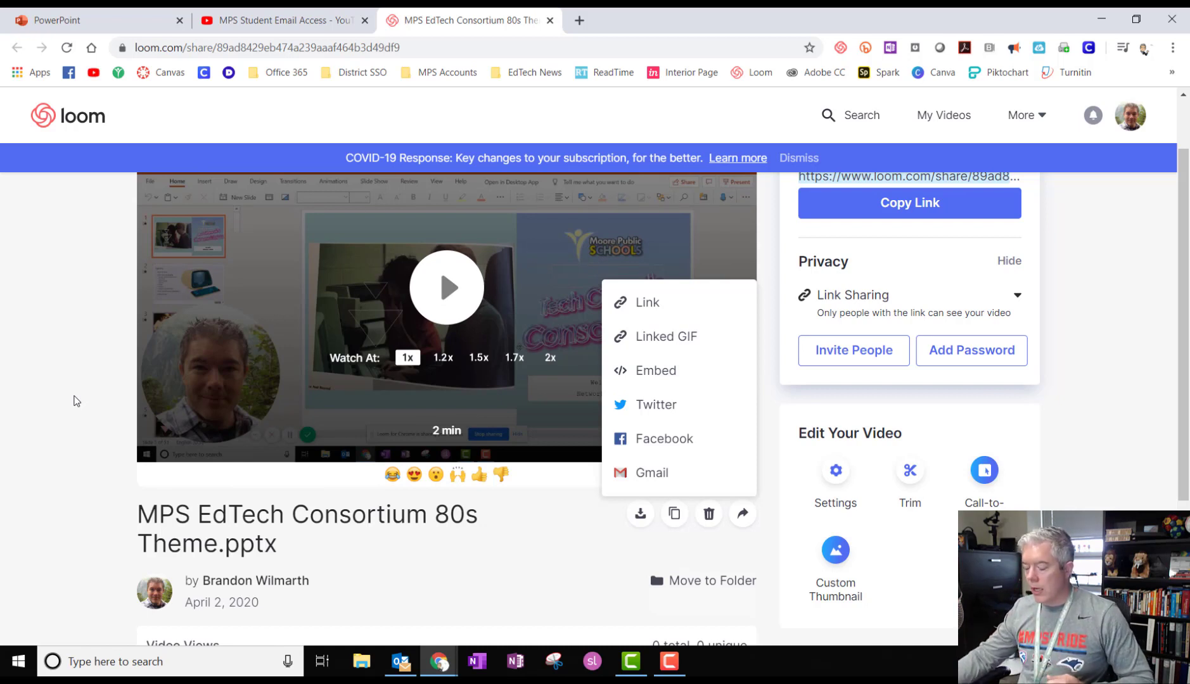
pyautogui.moveTo(665, 336)
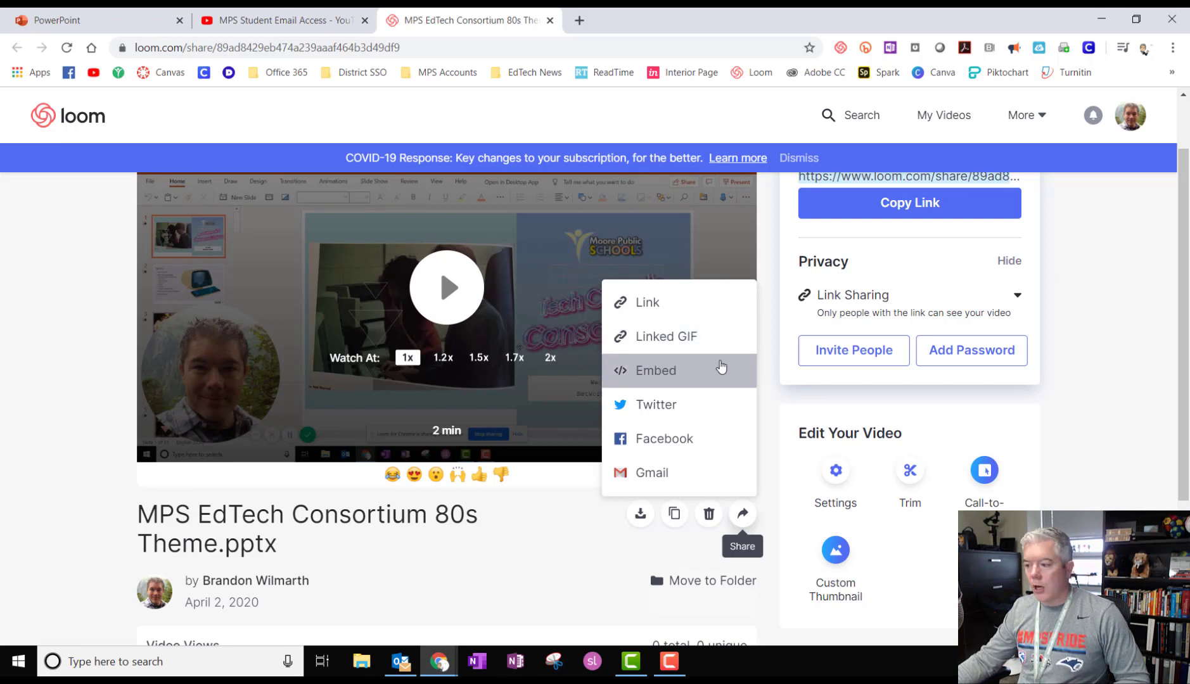
pyautogui.moveTo(944, 211)
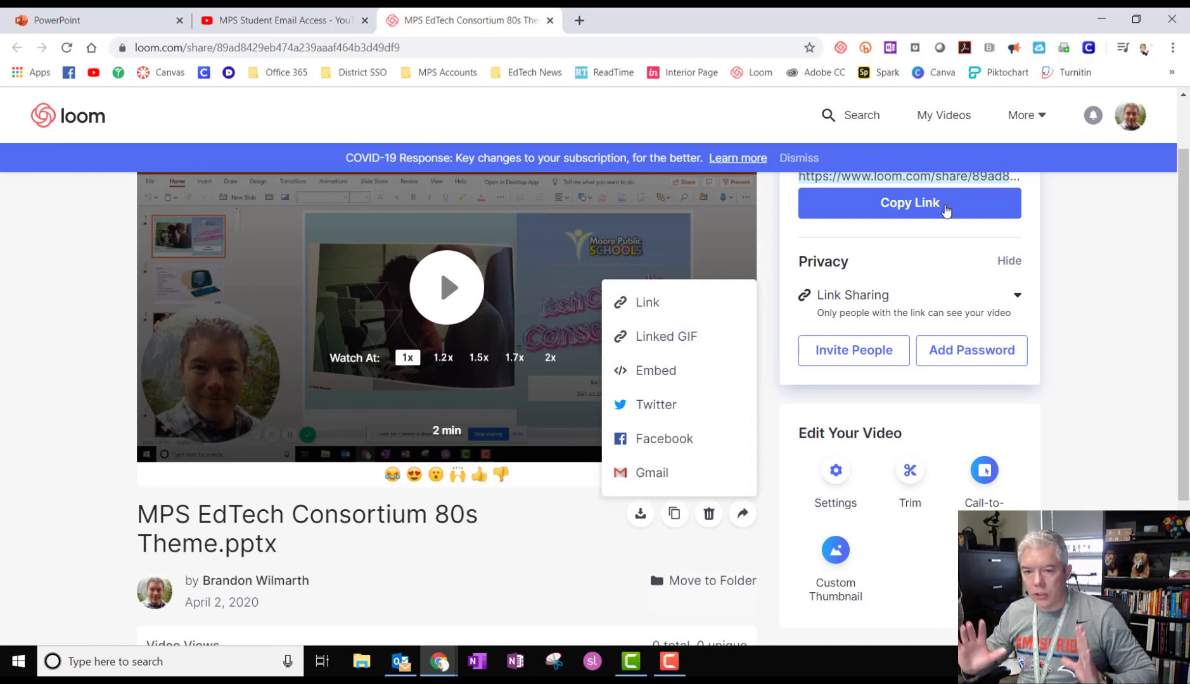